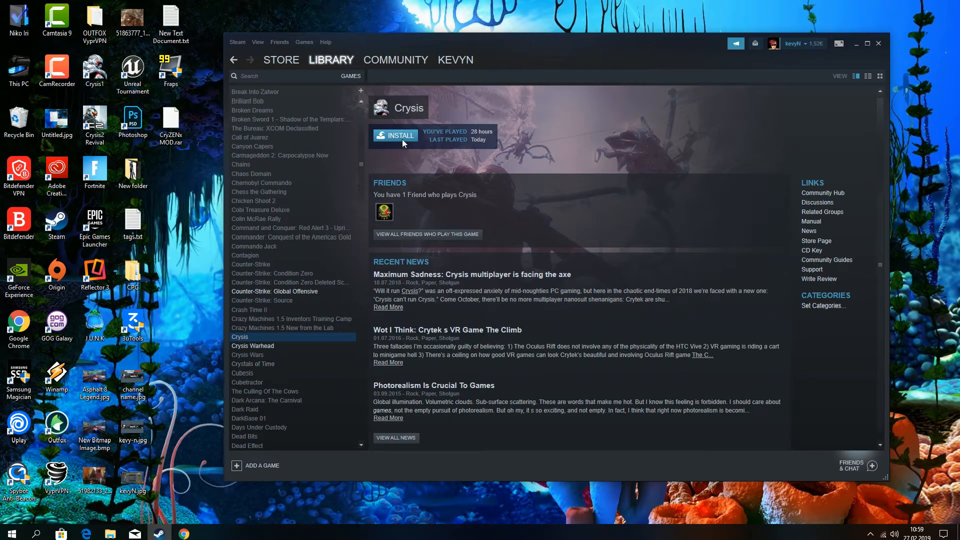
# - Install Crysis from Steam with a desktop shortcut, accepting the license agreement
pyautogui.click(395, 136)
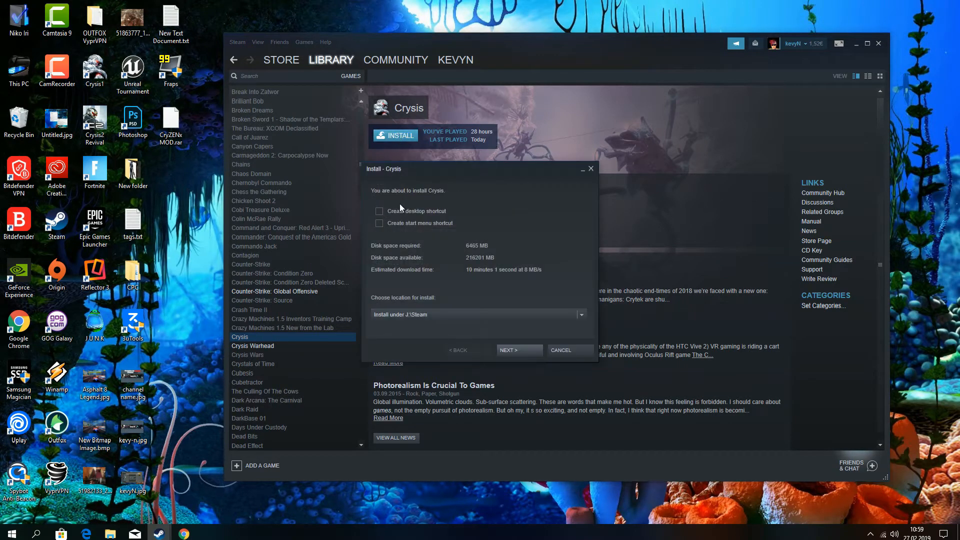
pyautogui.click(380, 211)
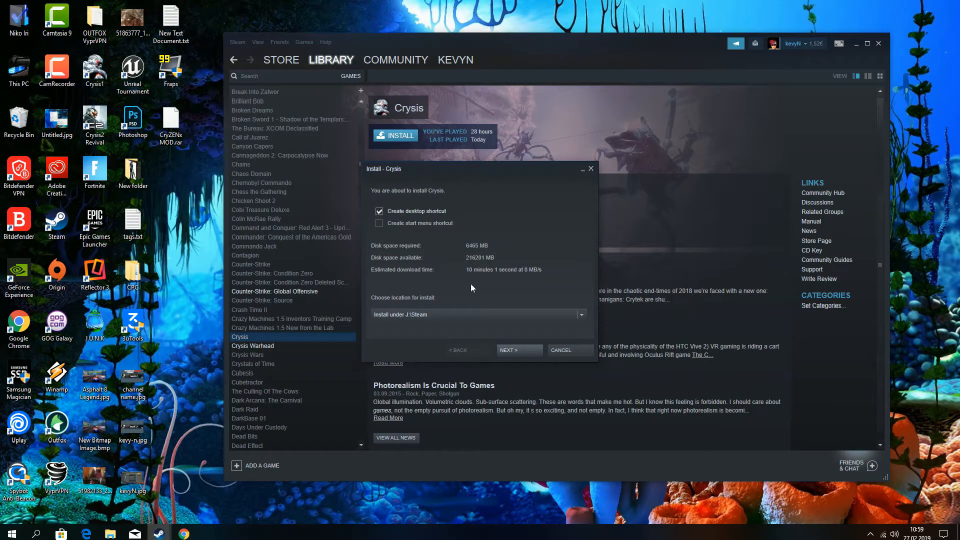
pyautogui.click(518, 350)
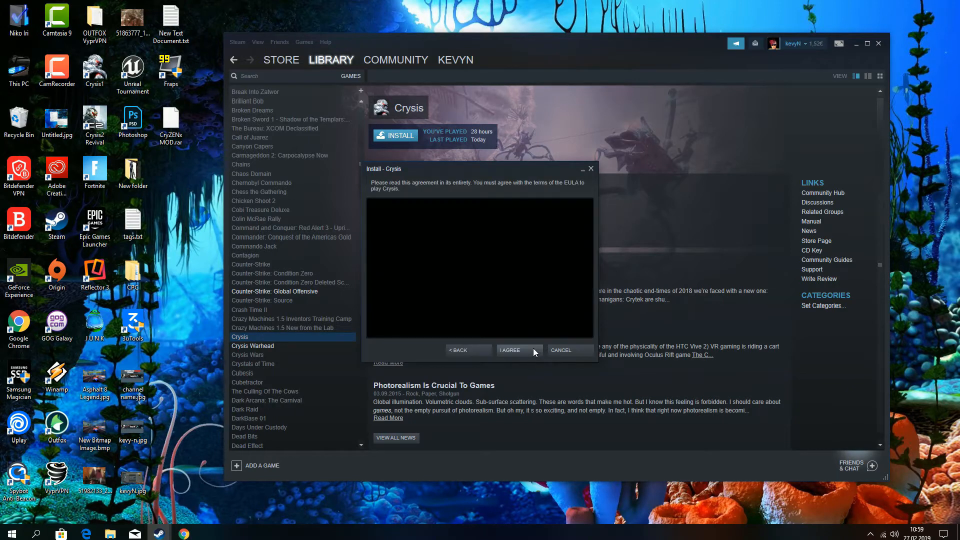
pyautogui.click(509, 350)
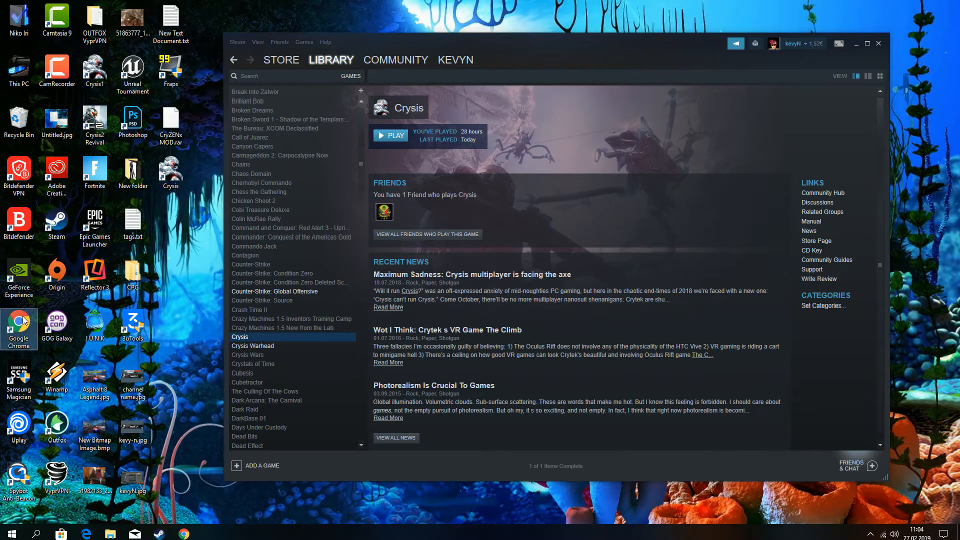
# - Open the CryZENx MOD MEGA link in Chrome and start downloading the 1.82 GB archive
pyautogui.click(183, 534)
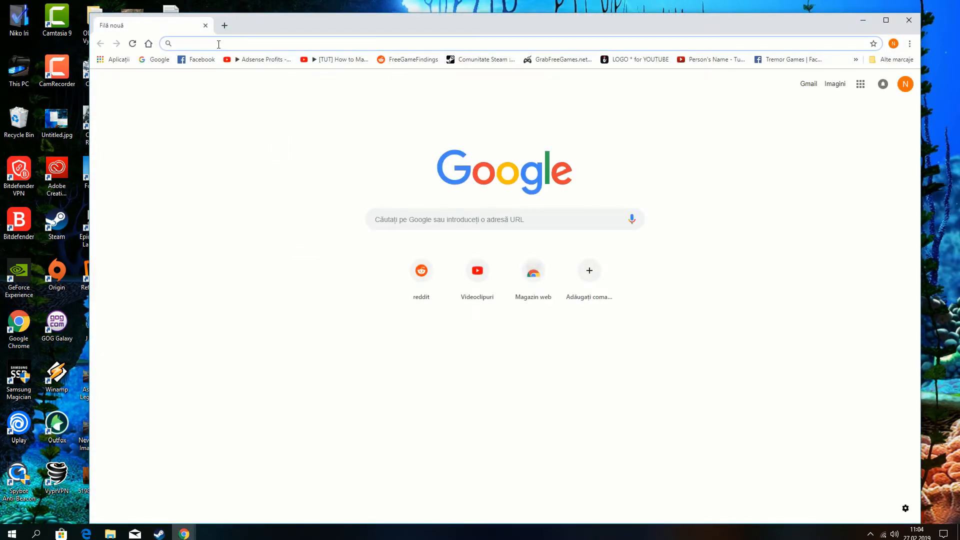
pyautogui.write('https://mega.nz/#!nREiWArD!GrcYXrUdYnL8-j9Htn3GuCXgSgTndSYNriEnx4xXOLA')
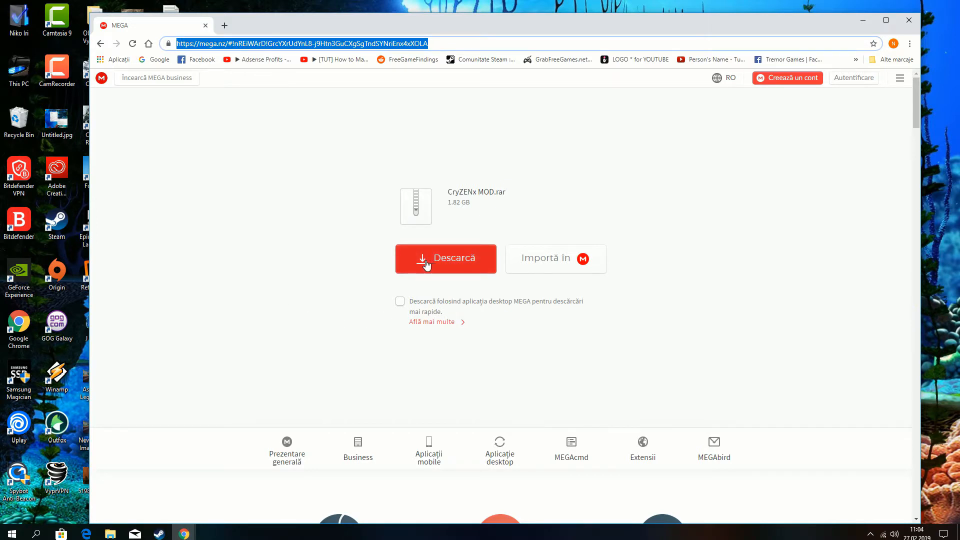
pyautogui.click(446, 258)
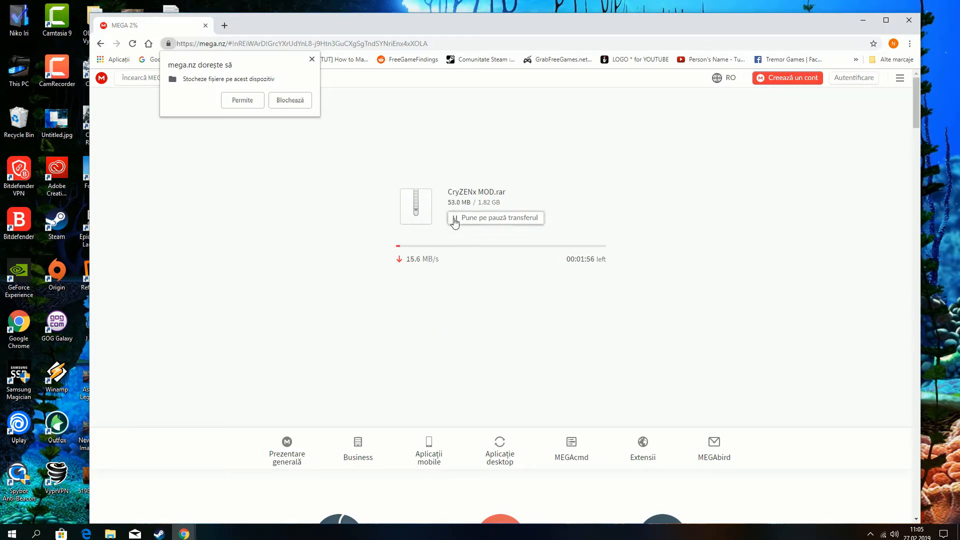
# - Pause the CryZENx MOD.rar transfer, then close Chrome and confirm leaving MEGA
pyautogui.click(495, 218)
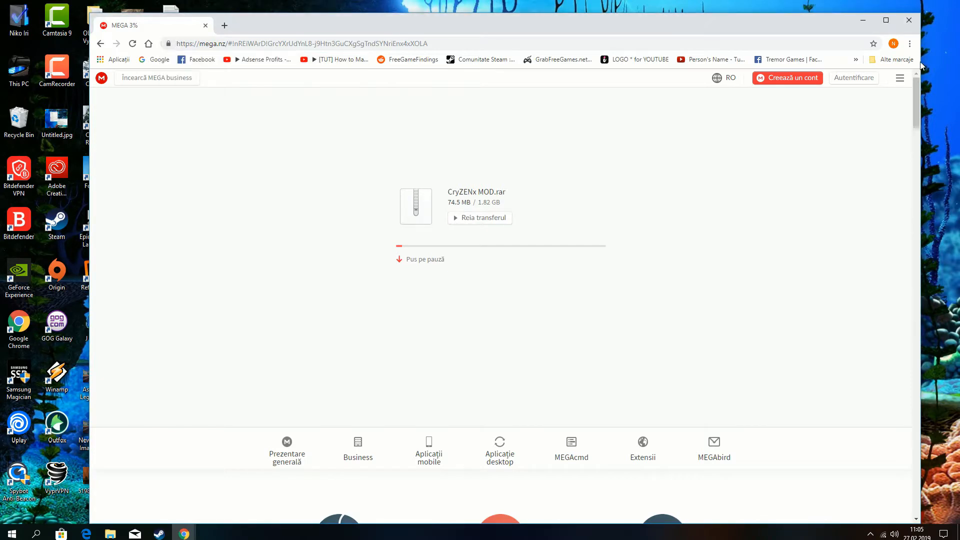
pyautogui.click(909, 20)
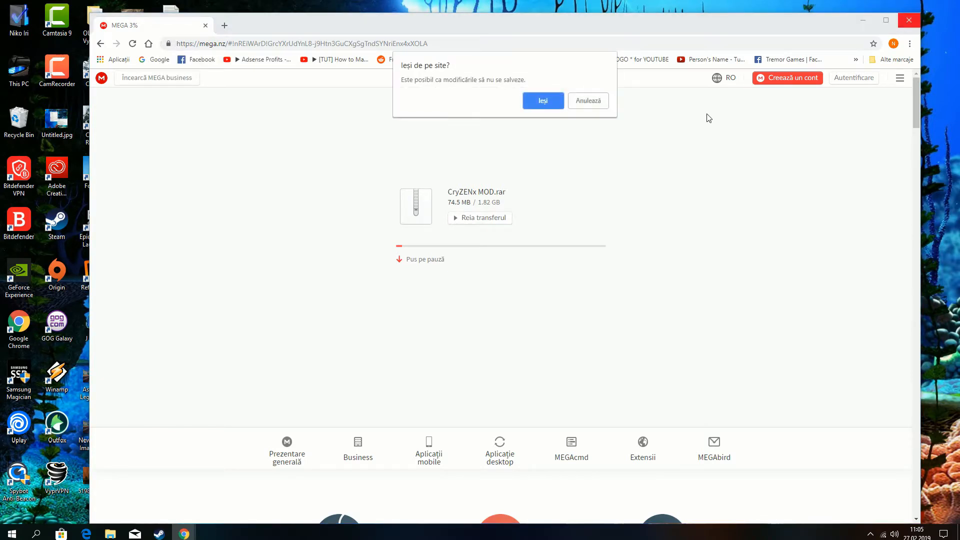
pyautogui.click(542, 101)
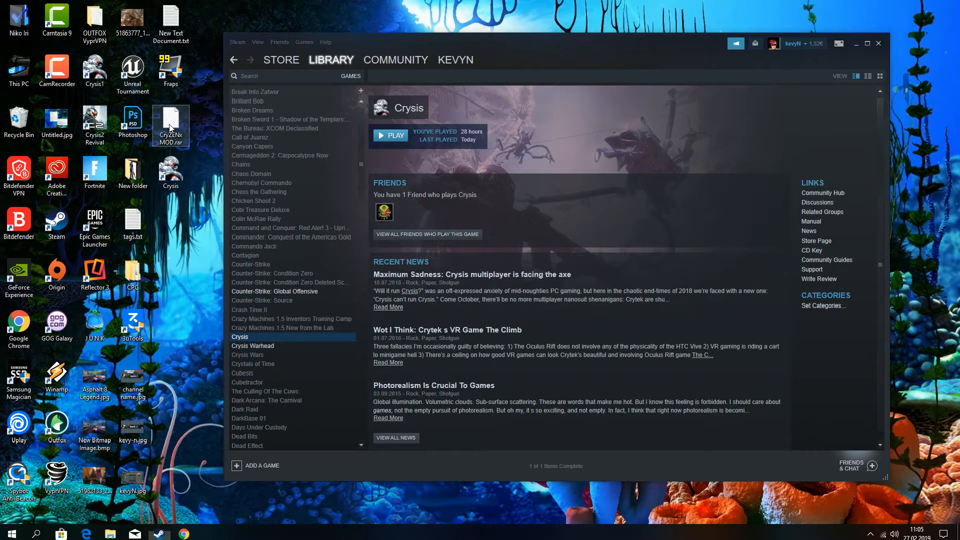
# - Extract CryZENx MOD.rar from the desktop into a CryZENx MOD folder with 7-Zip
pyautogui.rightClick(170, 125)
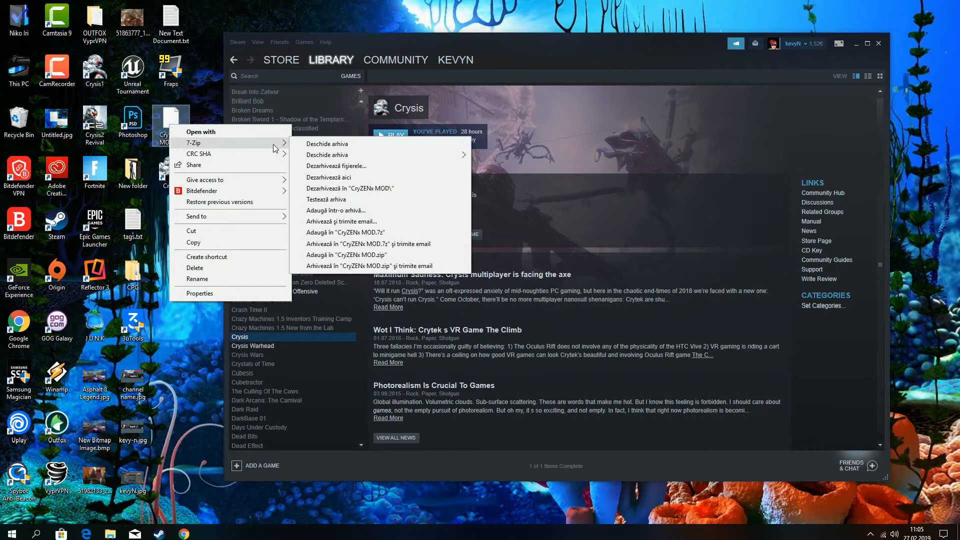
pyautogui.click(349, 188)
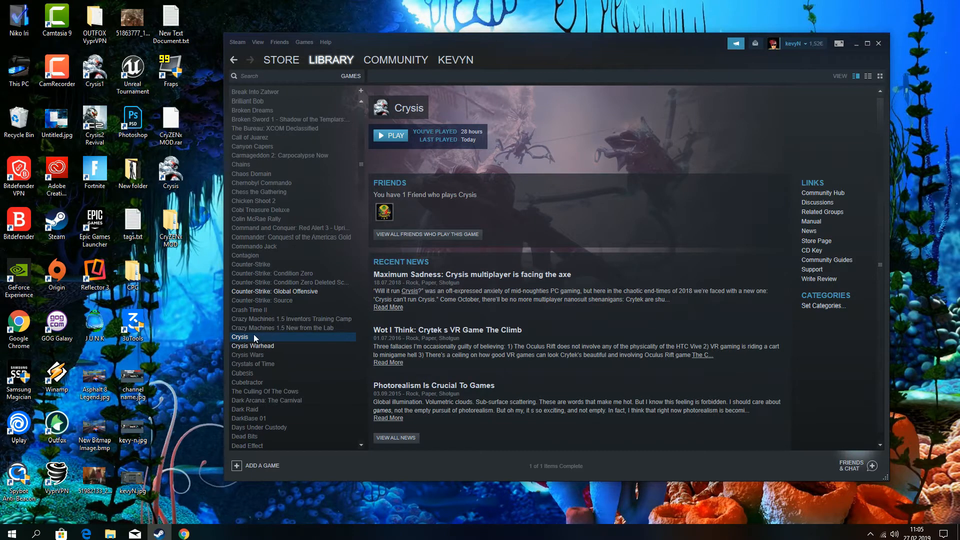
pyautogui.moveTo(272, 507)
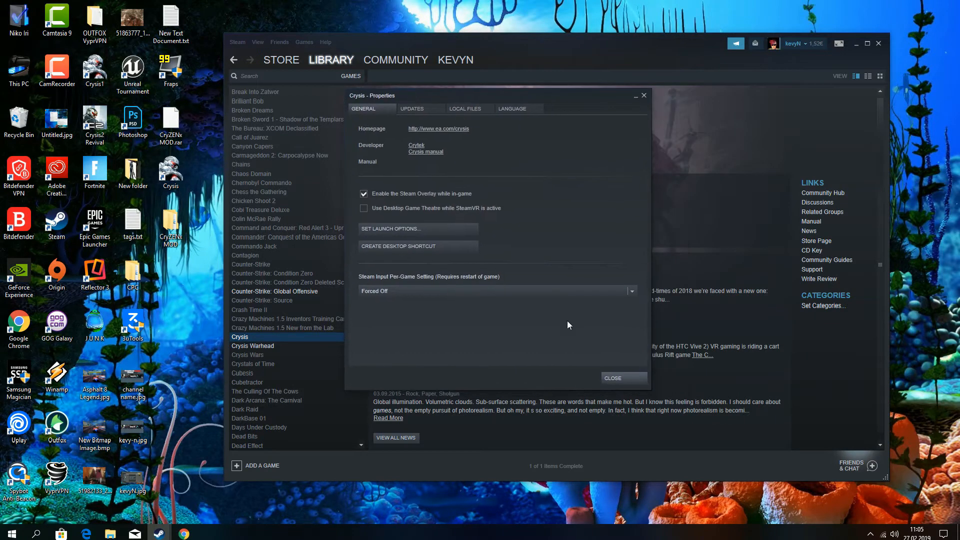
pyautogui.moveTo(417, 133)
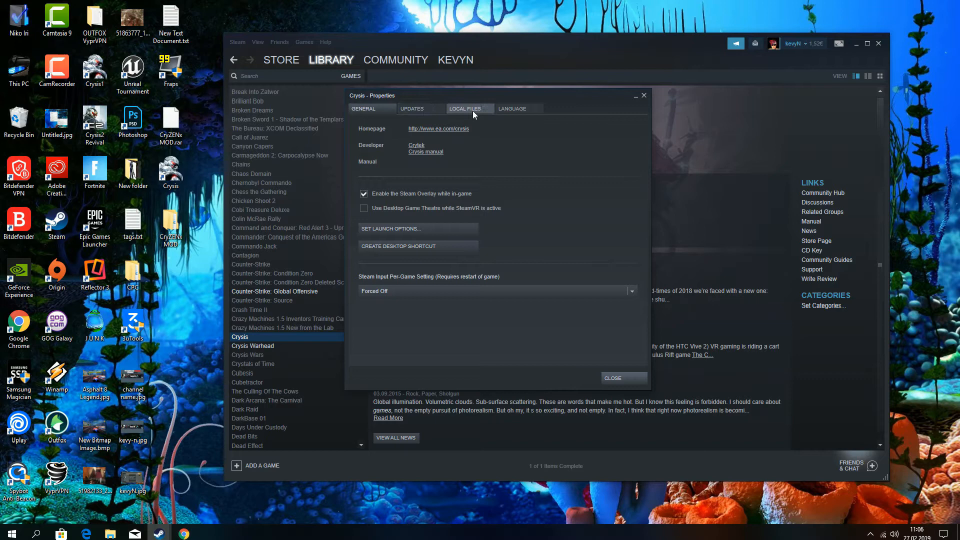
# - Browse Crysis's local files to open the steamapps\common\Crysis folder
pyautogui.click(464, 109)
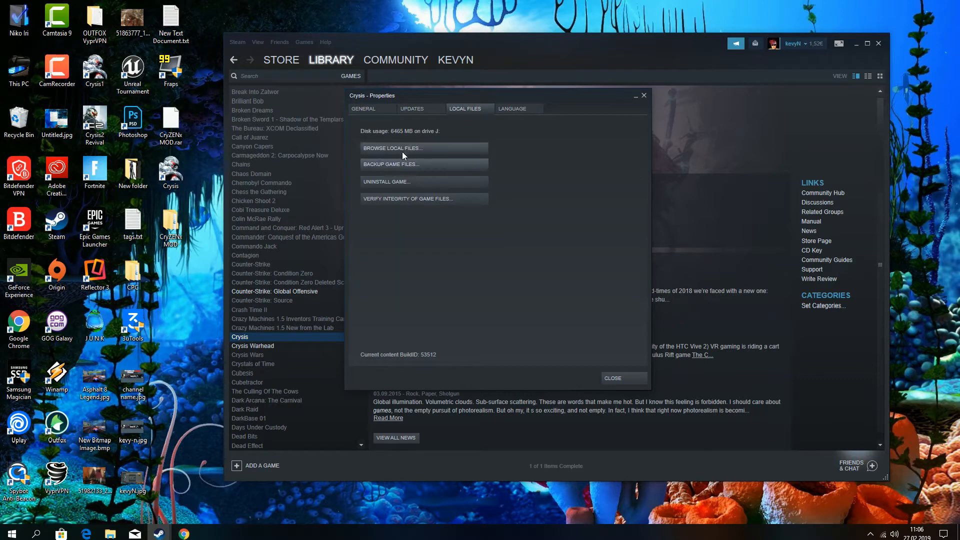
pyautogui.click(393, 147)
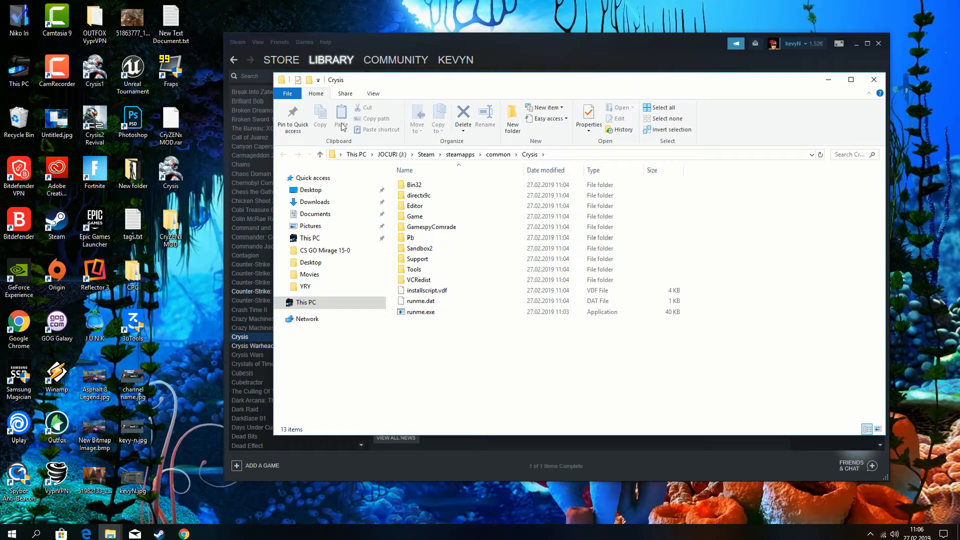
# - Open Folder Options from a new This PC window's View options
pyautogui.click(588, 121)
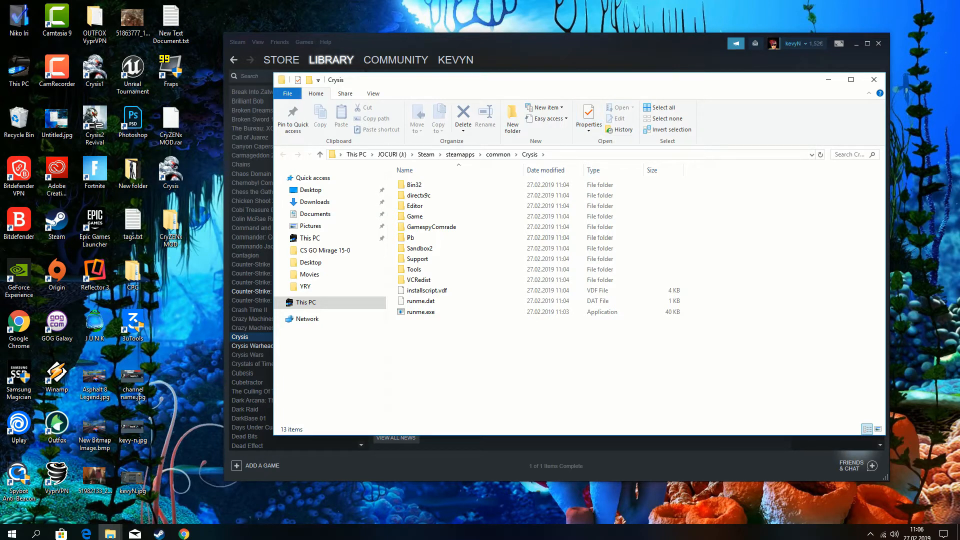
pyautogui.click(323, 316)
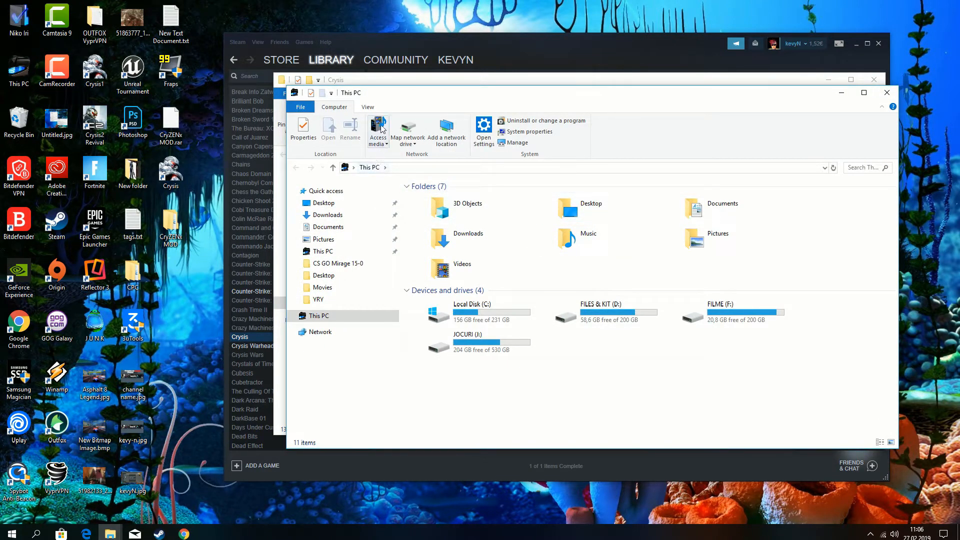
pyautogui.click(368, 107)
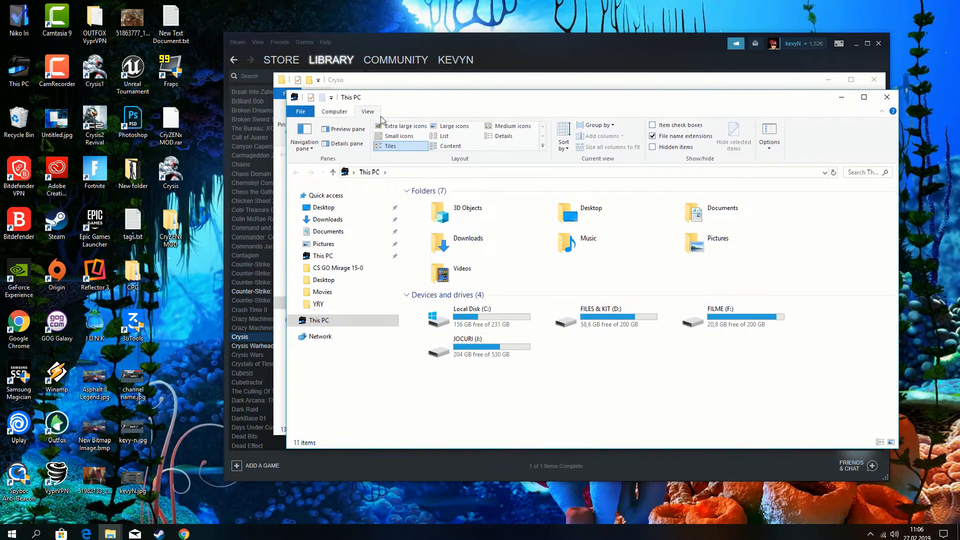
pyautogui.click(769, 136)
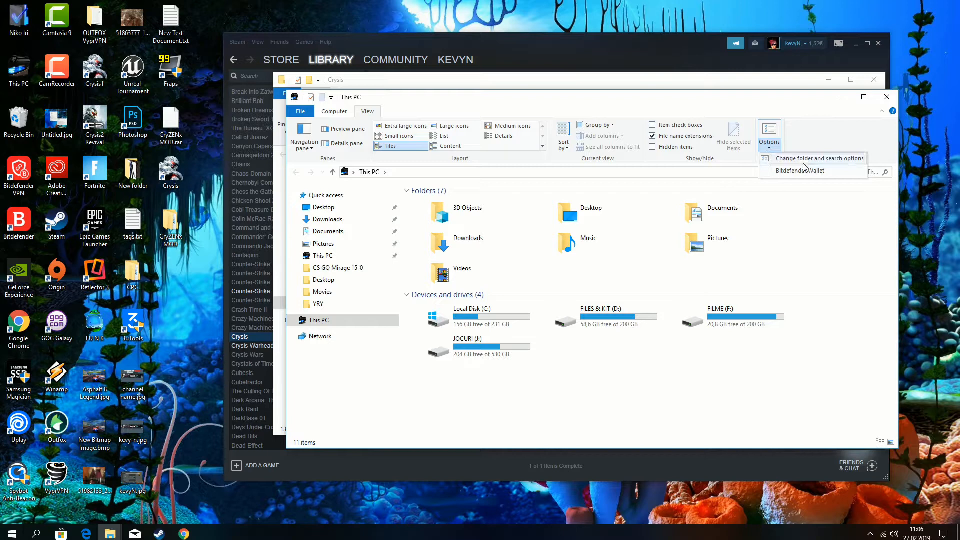
pyautogui.click(819, 158)
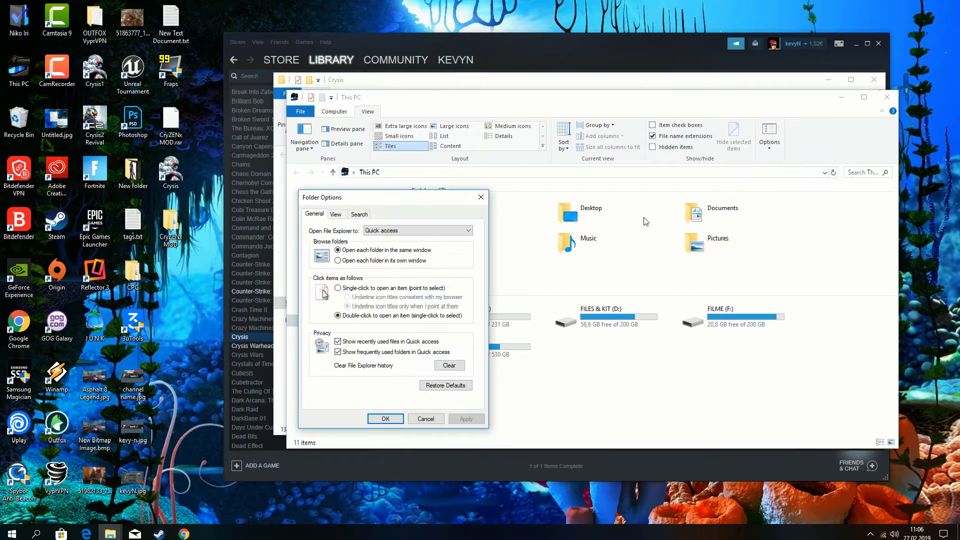
# - Enable 'Show hidden files, folders, and drives', apply it and close Folder Options
pyautogui.click(335, 215)
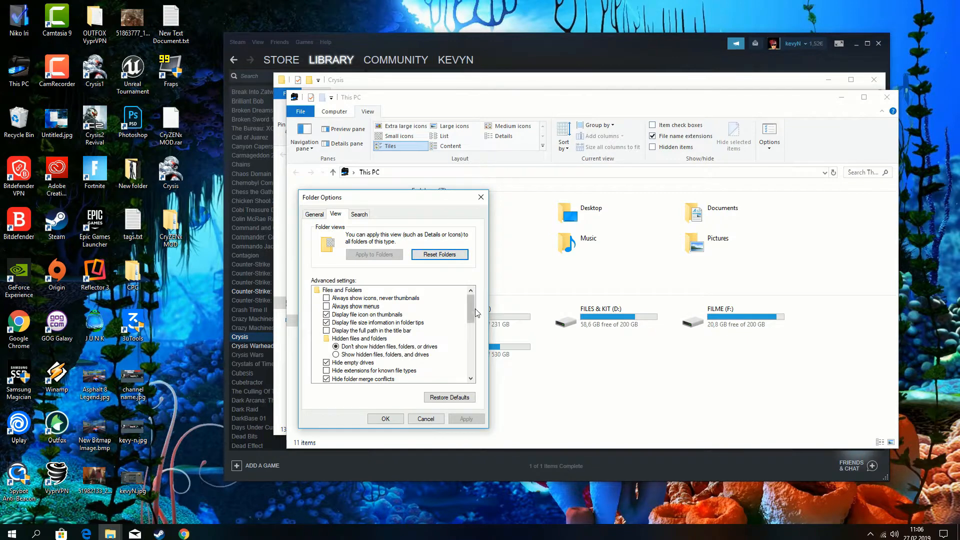
pyautogui.scroll(-3)
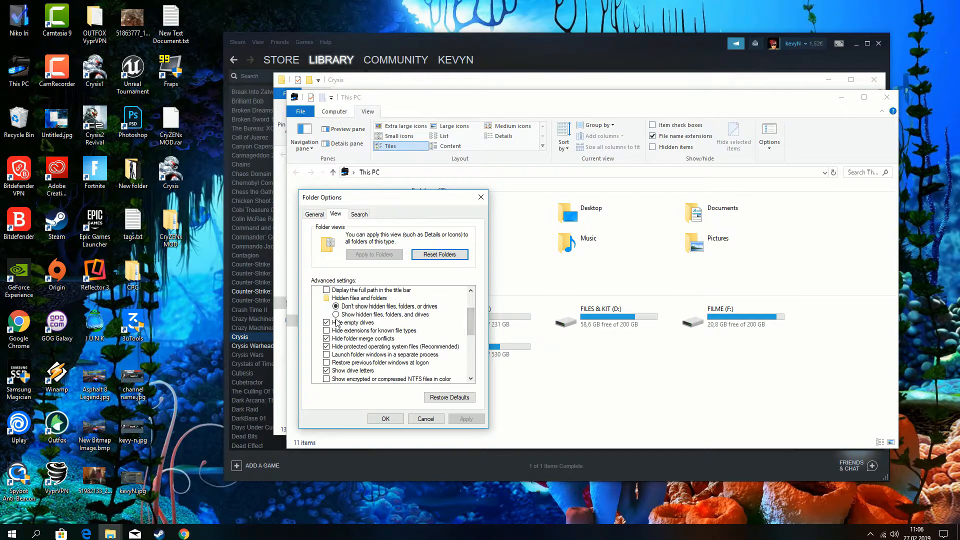
pyautogui.click(336, 315)
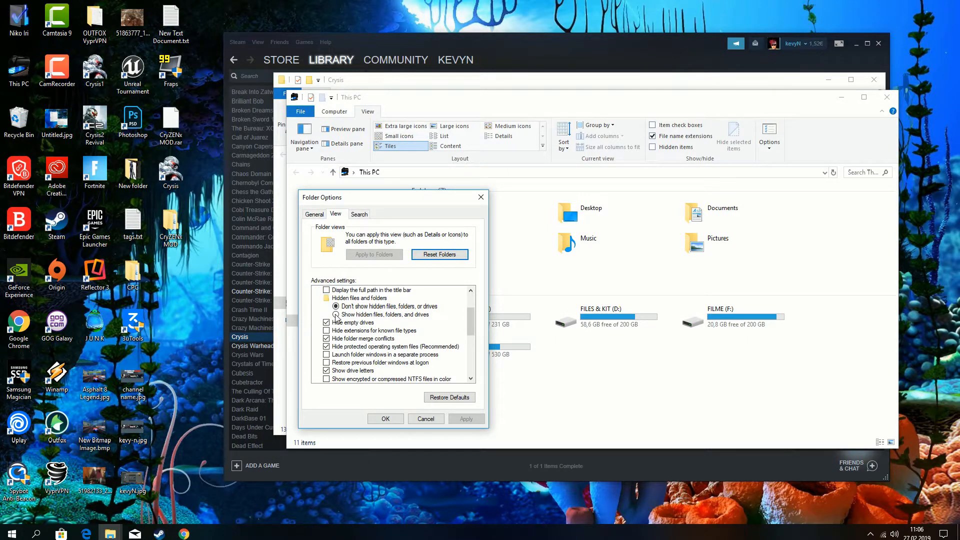
pyautogui.click(336, 314)
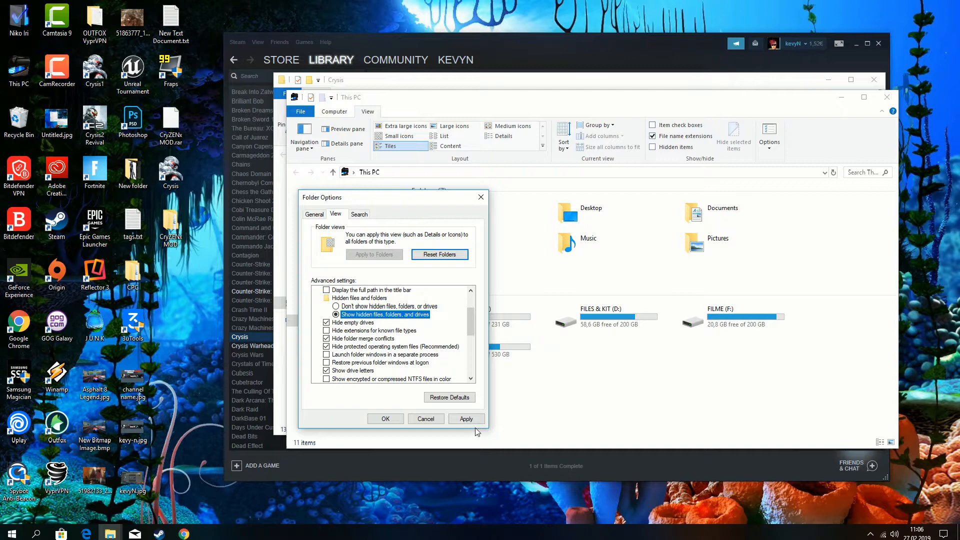
pyautogui.click(466, 419)
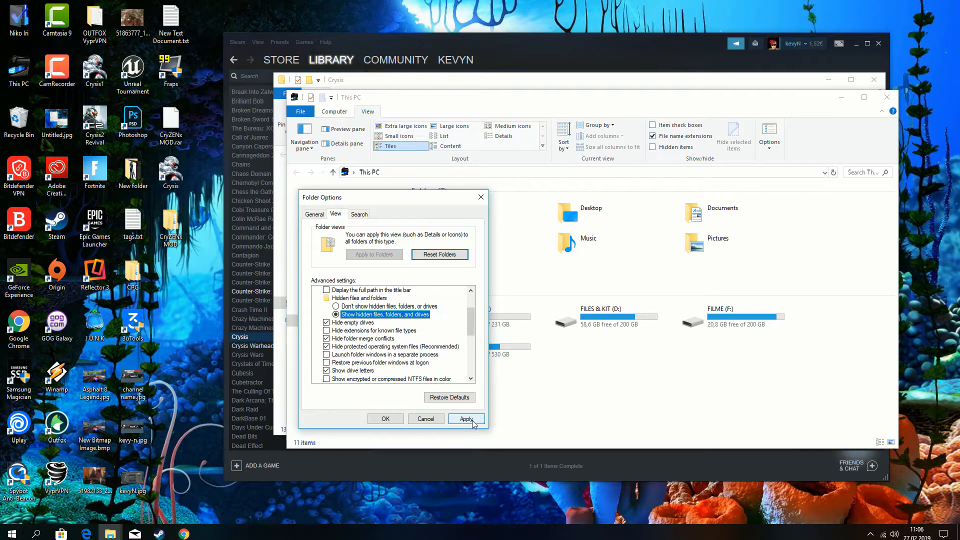
pyautogui.click(466, 419)
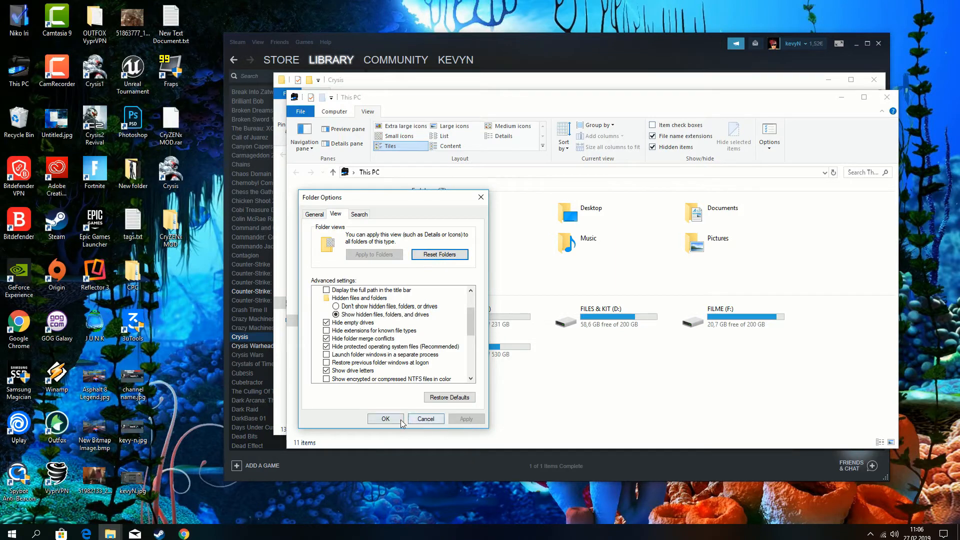
pyautogui.click(385, 419)
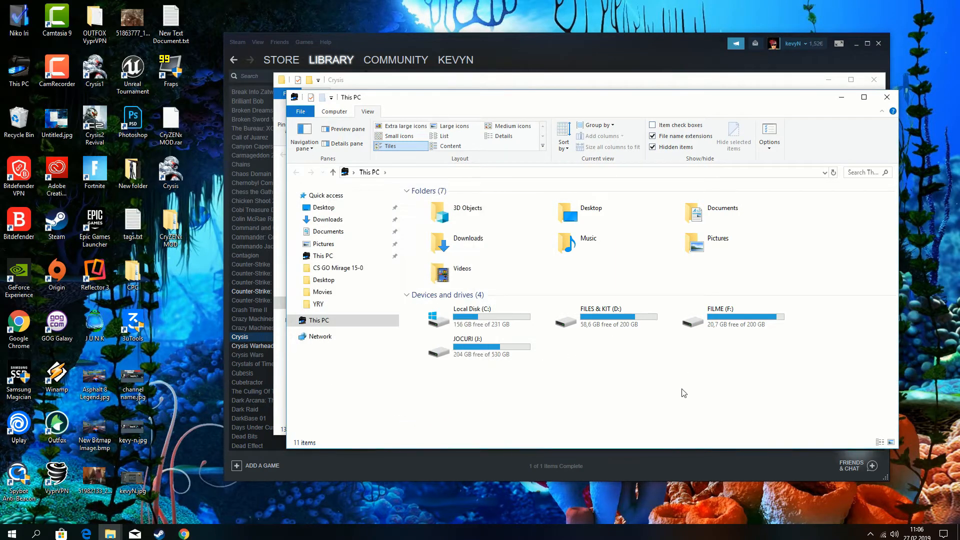
pyautogui.moveTo(734, 363)
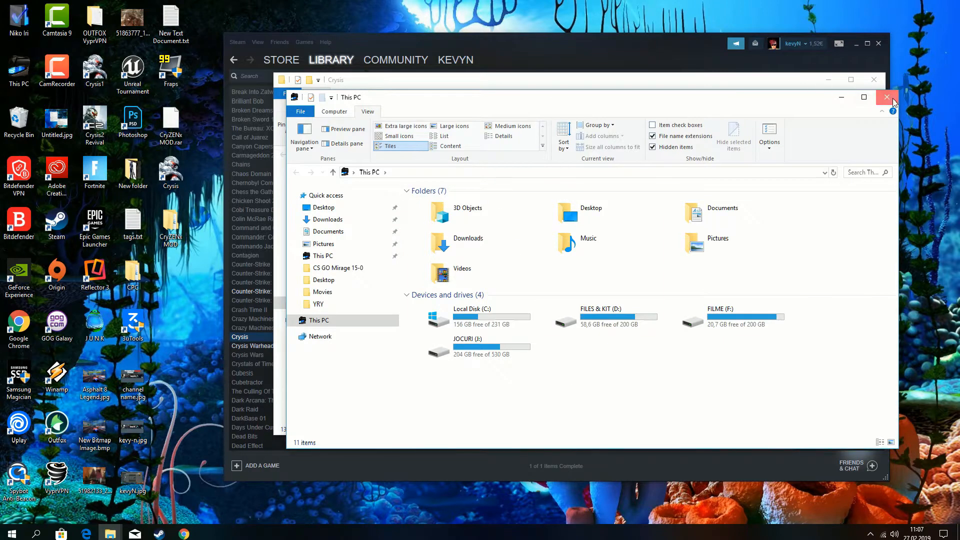
# - Open the game's Bin32 folder and the mod's Crysis LAST VERSION\Bin32 side by side
pyautogui.click(887, 96)
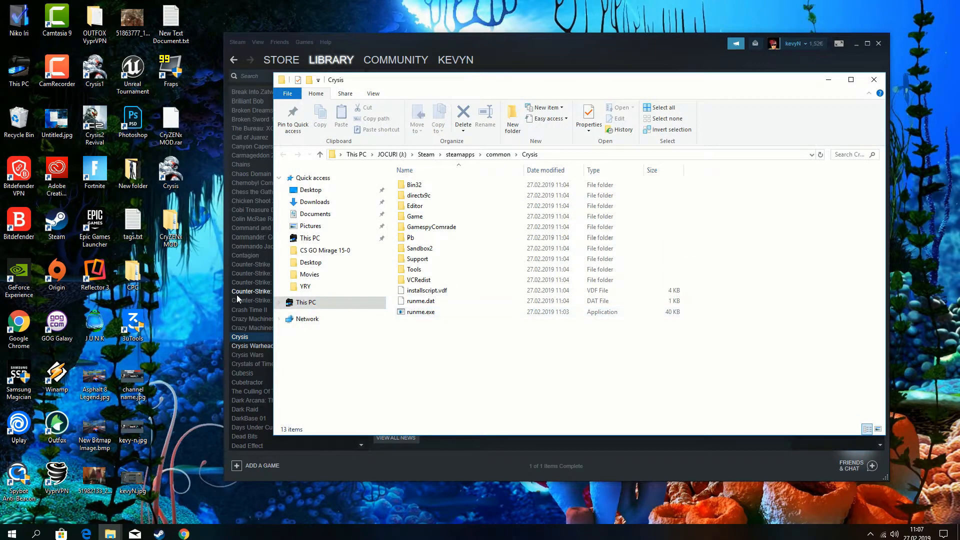
pyautogui.doubleClick(170, 225)
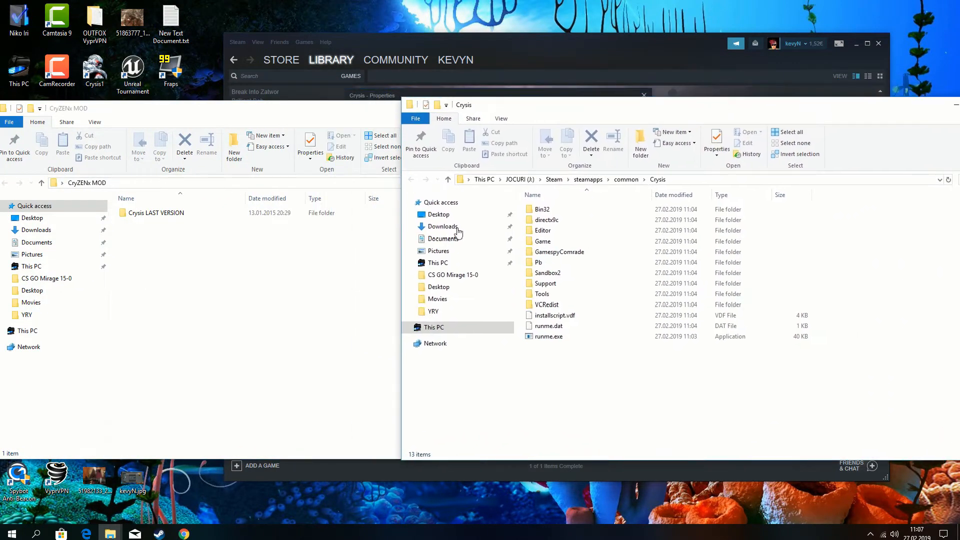
pyautogui.doubleClick(160, 213)
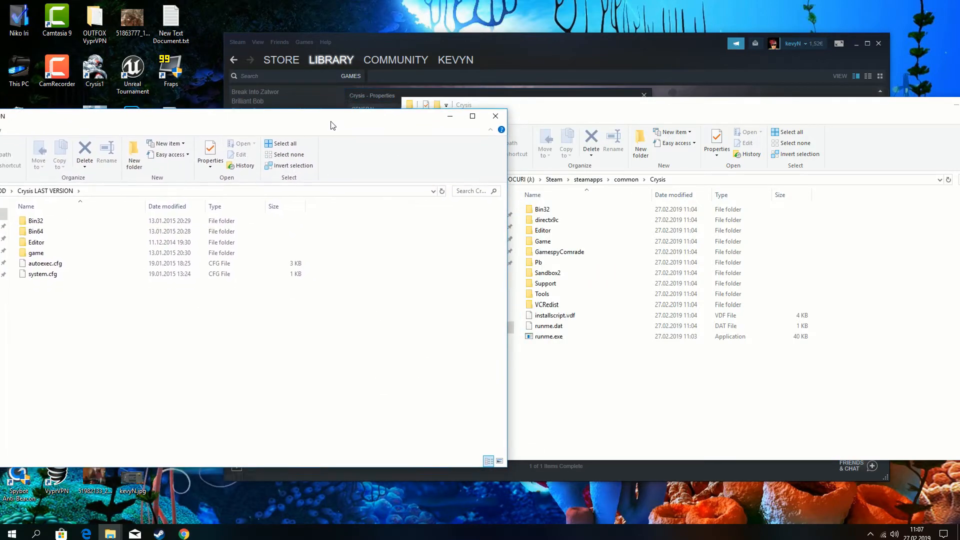
pyautogui.doubleClick(542, 209)
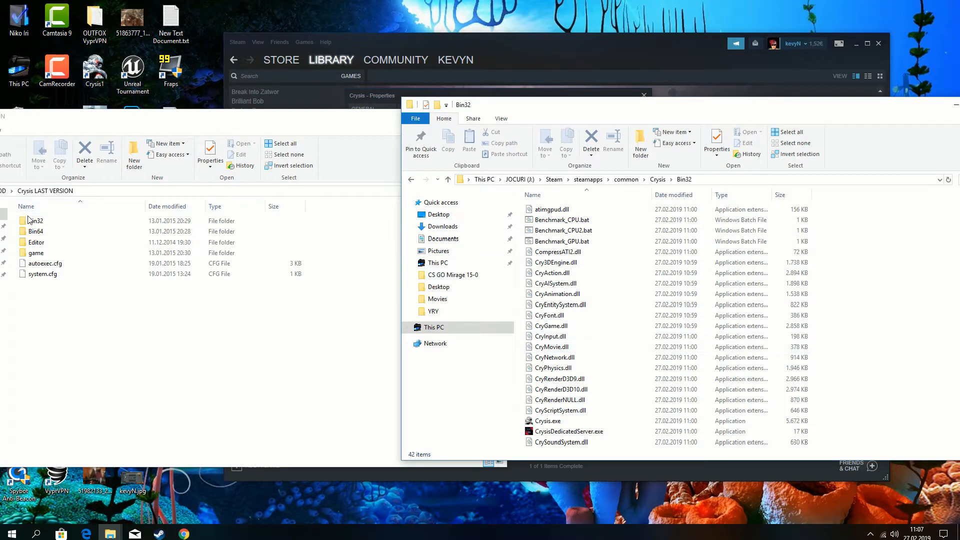
pyautogui.doubleClick(35, 220)
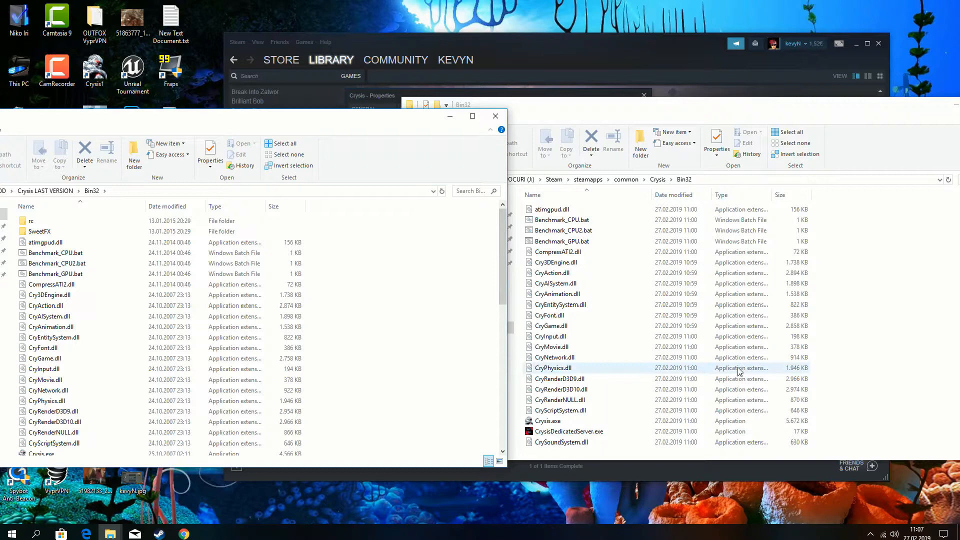
# - Paste the mod's Bin32 files into the game's Bin32, replacing the 42 same-named files
pyautogui.scroll(-3)
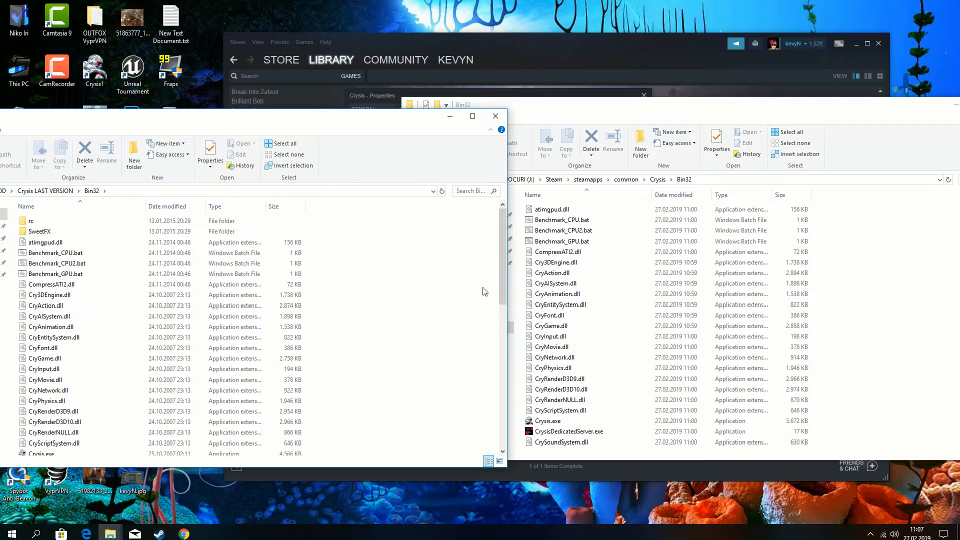
pyautogui.scroll(-3)
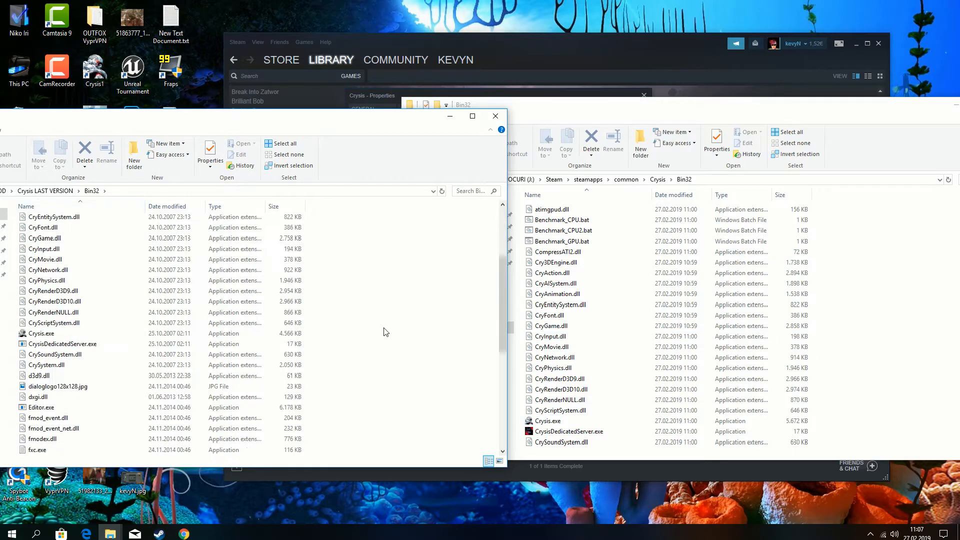
pyautogui.scroll(-3)
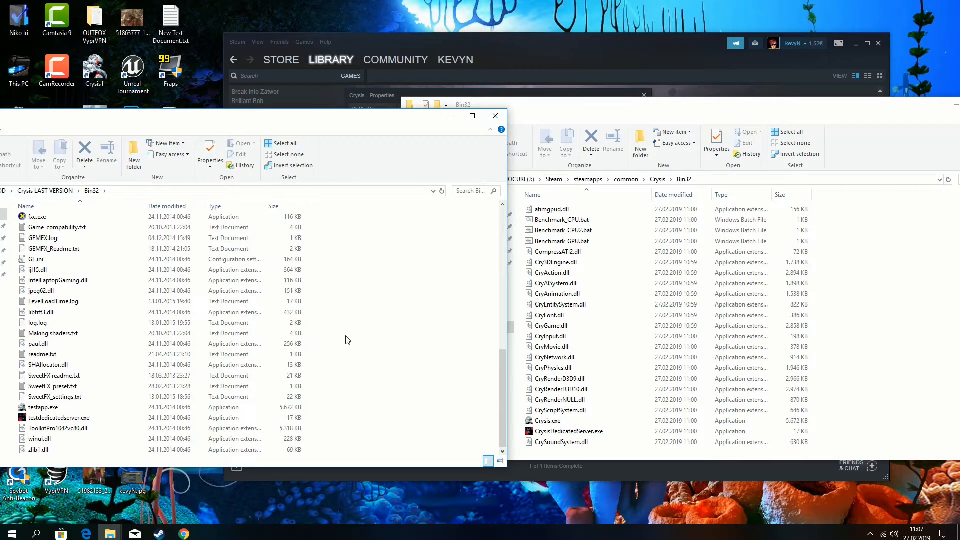
pyautogui.moveTo(352, 403)
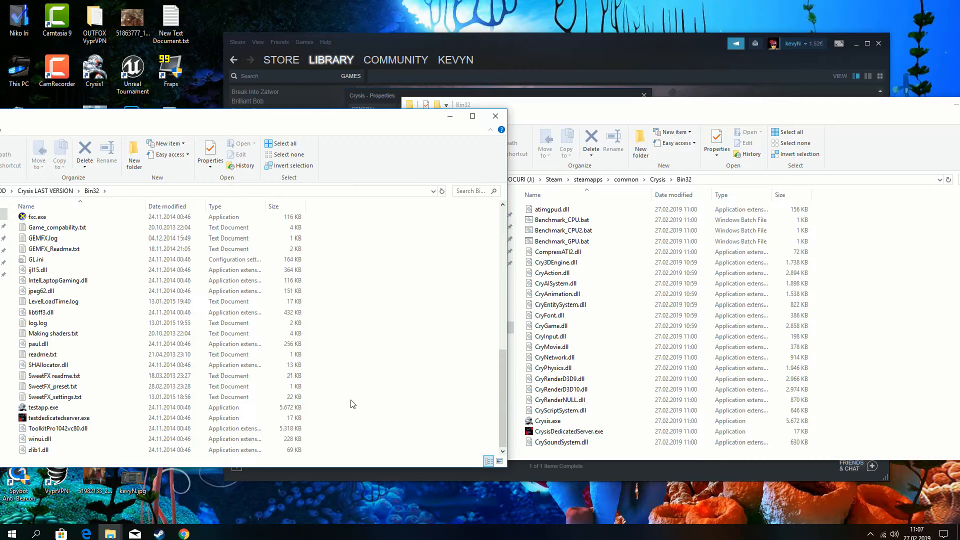
pyautogui.scroll(3)
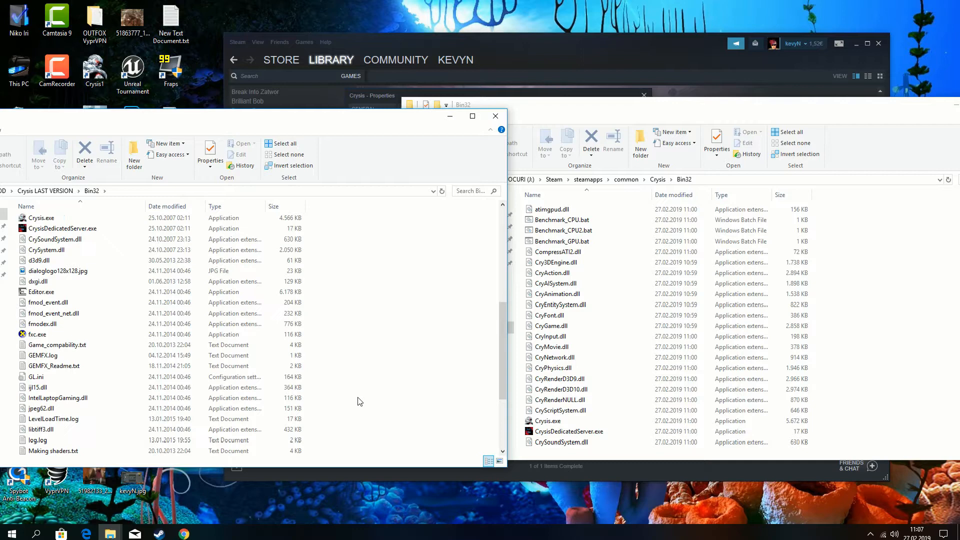
pyautogui.scroll(-3)
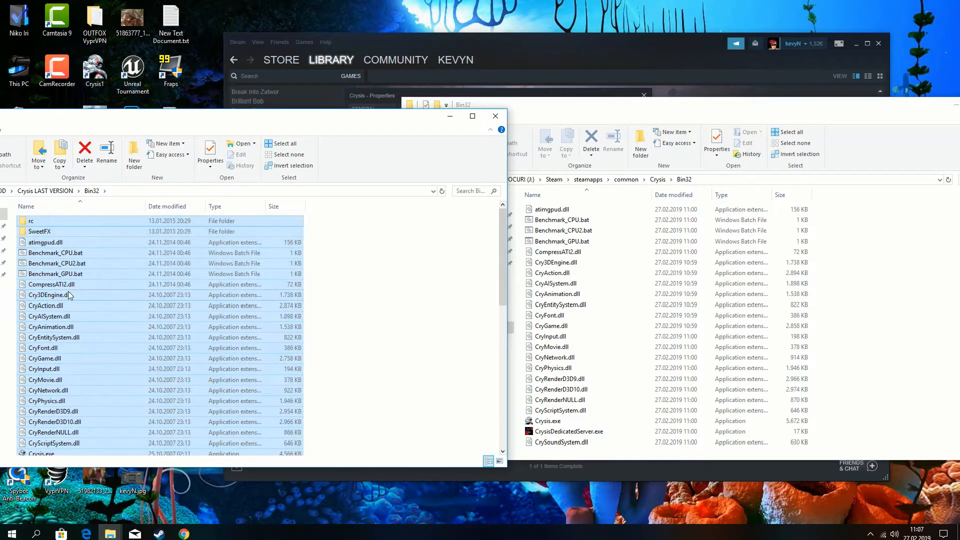
pyautogui.moveTo(76, 282)
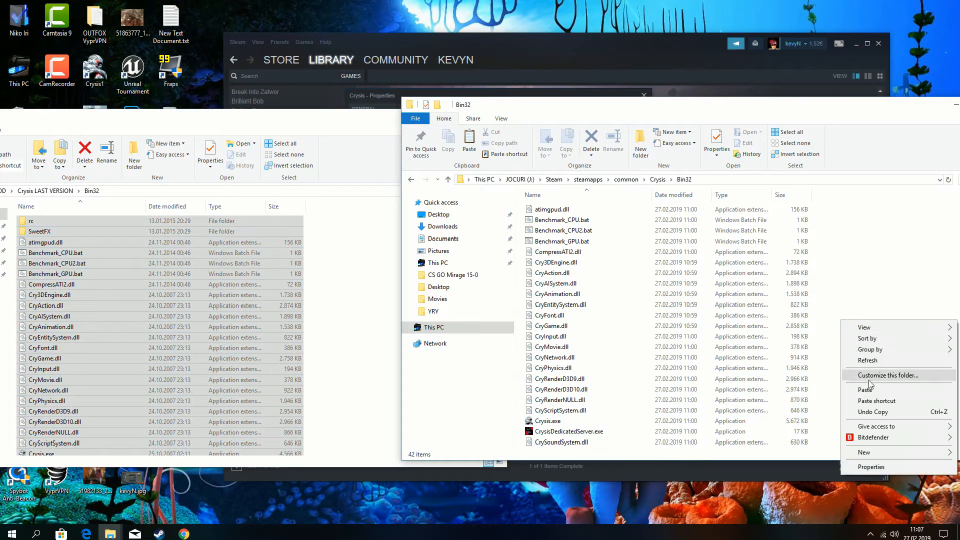
pyautogui.click(867, 390)
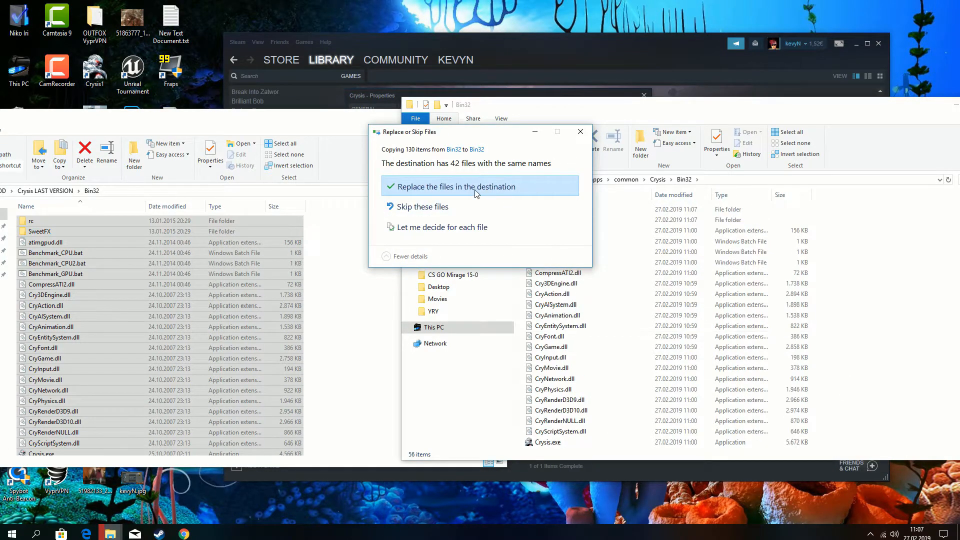
pyautogui.click(481, 186)
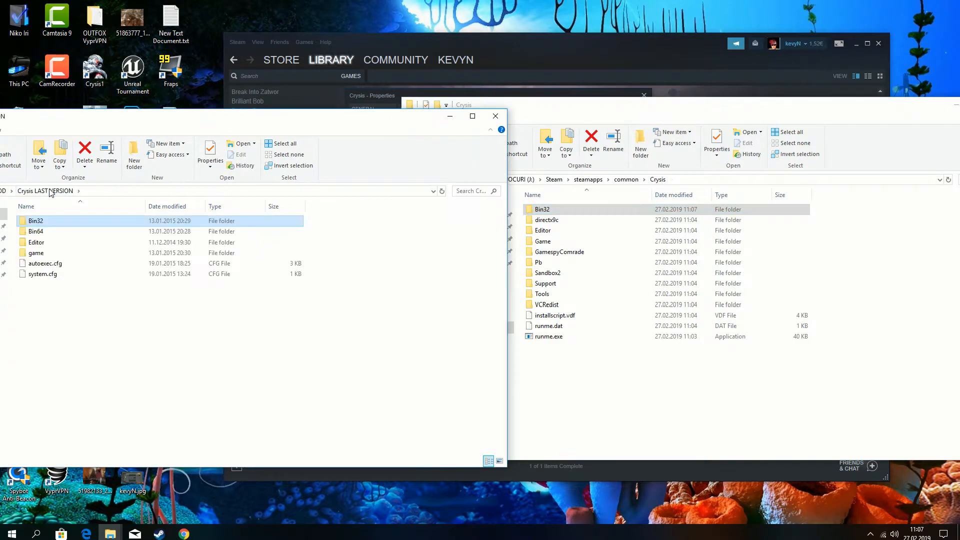
# - Copy the mod's Bin64 folder into the Steam Crysis game folder
pyautogui.click(35, 231)
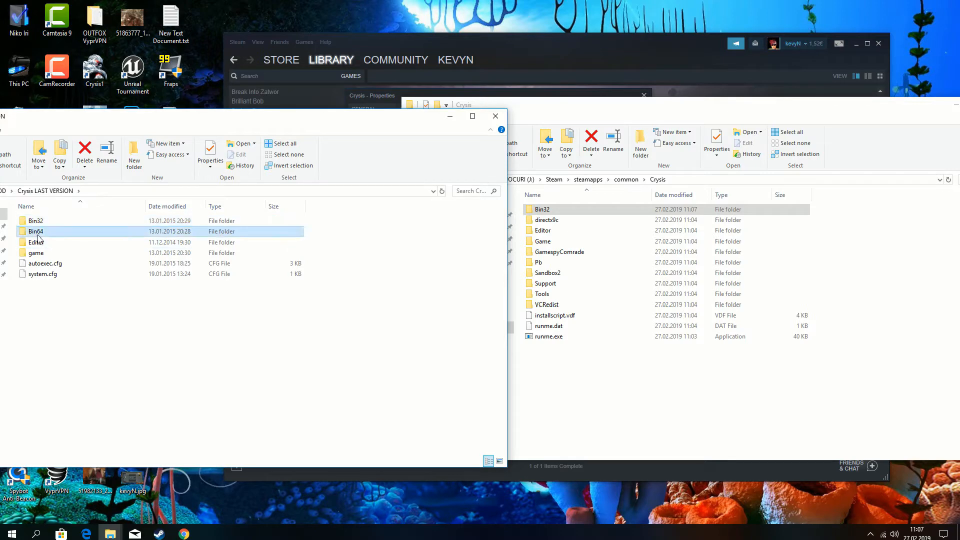
pyautogui.rightClick(35, 231)
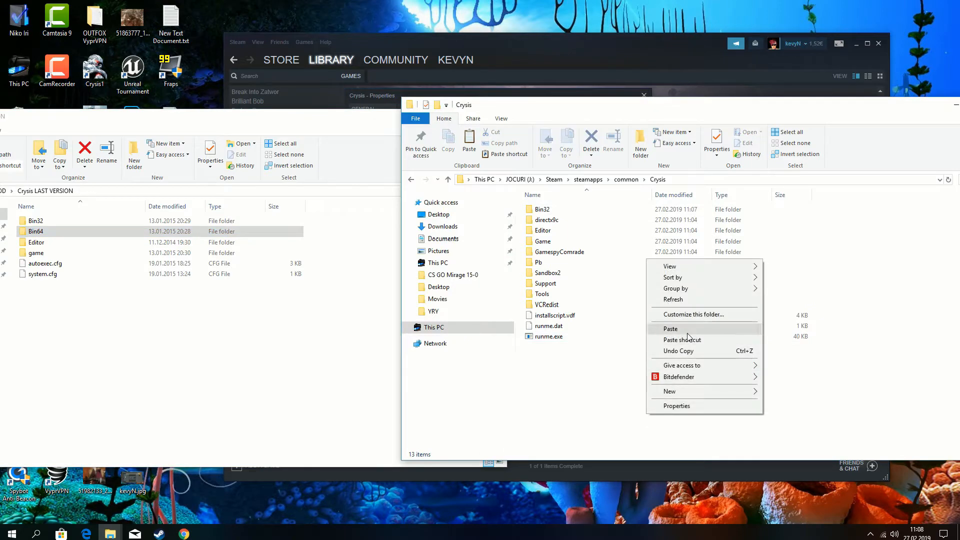
pyautogui.click(671, 329)
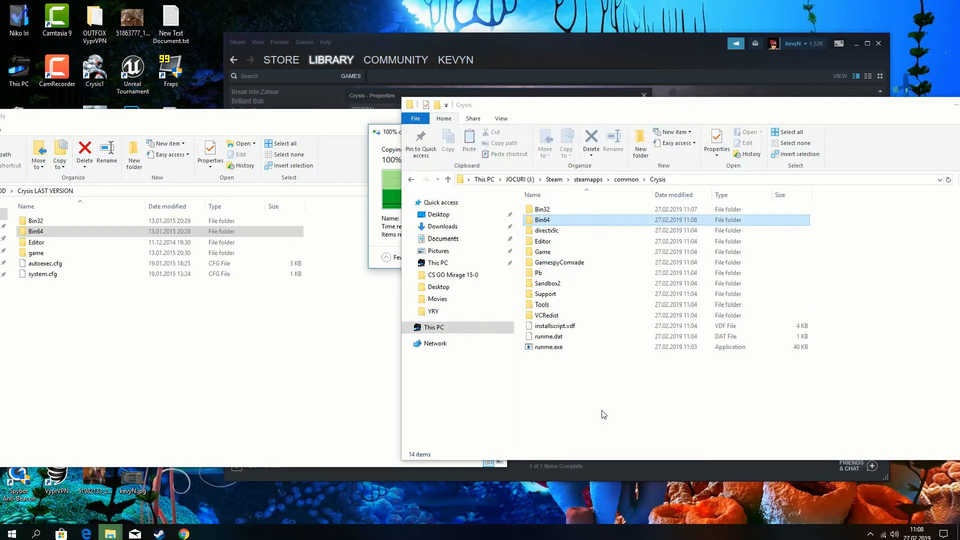
pyautogui.click(541, 219)
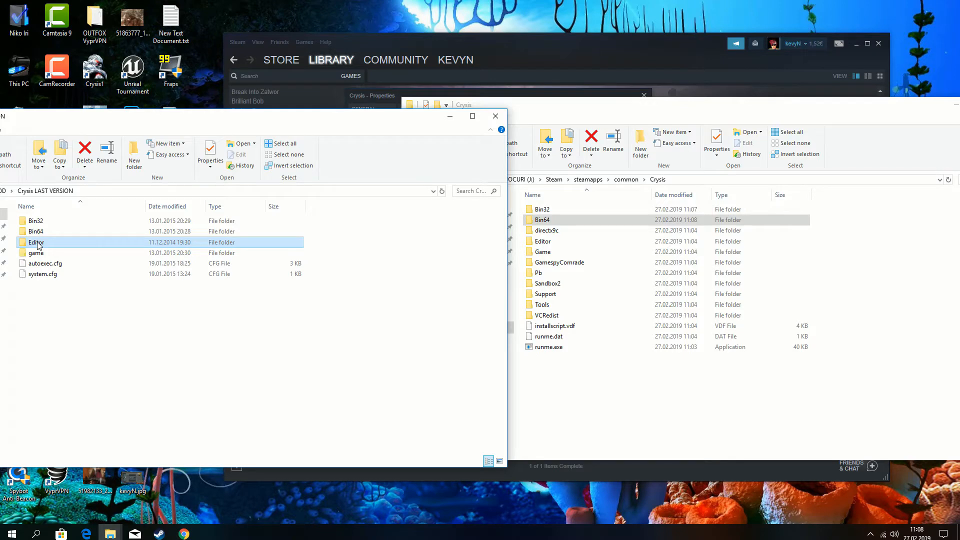
# - Replace the game's Editor\Help text file with the mod's version
pyautogui.doubleClick(36, 243)
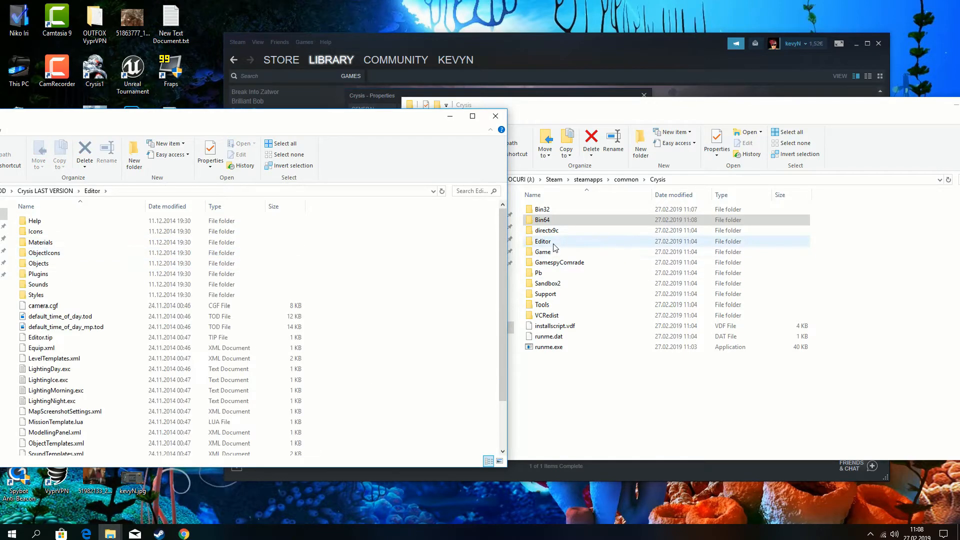
pyautogui.doubleClick(543, 240)
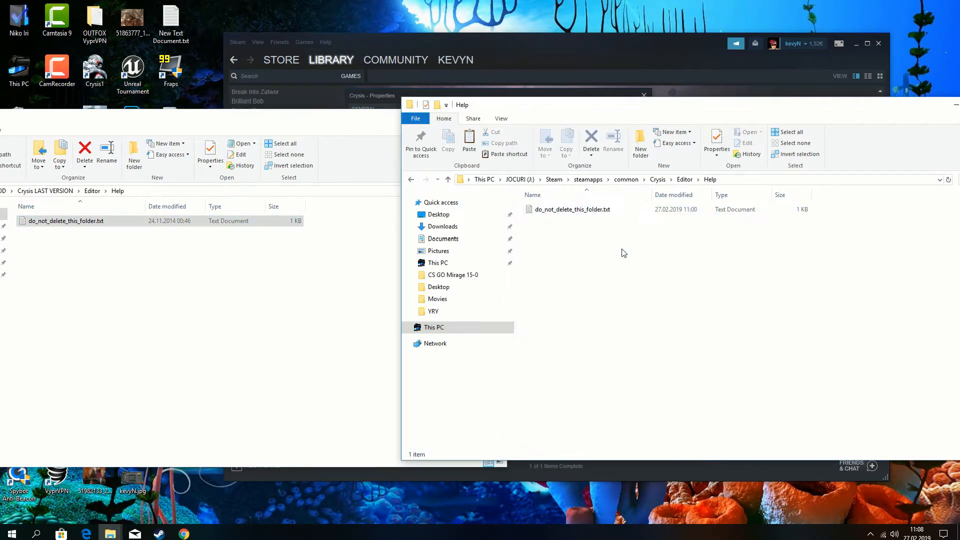
pyautogui.click(469, 143)
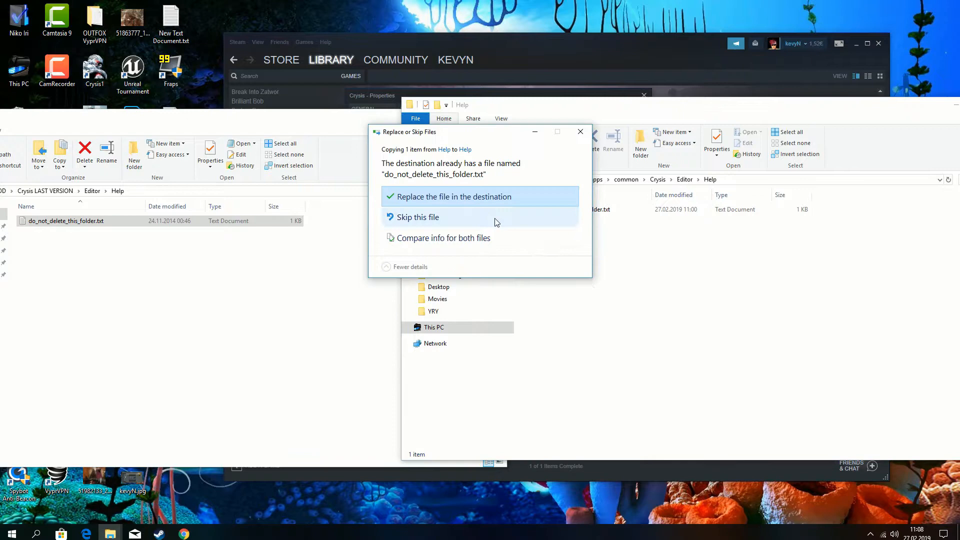
pyautogui.click(453, 197)
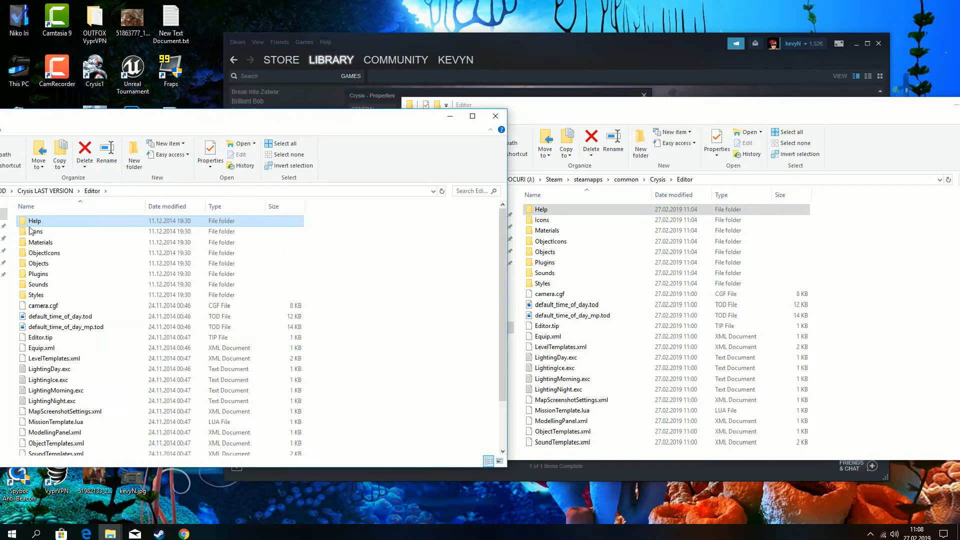
# - Paste Select.bmp and TerrainModify.bmp from the mod's Editor\Icons into the game's Icons folder
pyautogui.doubleClick(35, 232)
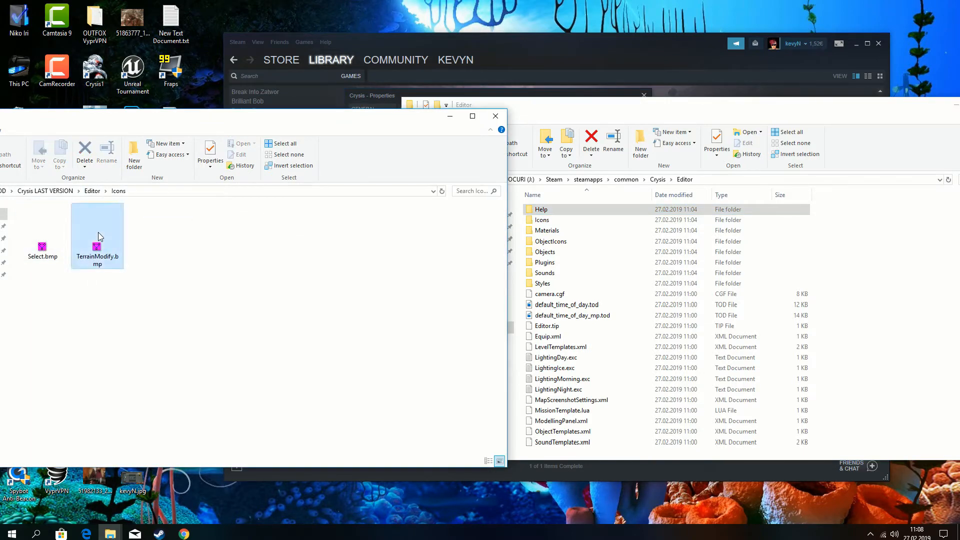
pyautogui.click(41, 230)
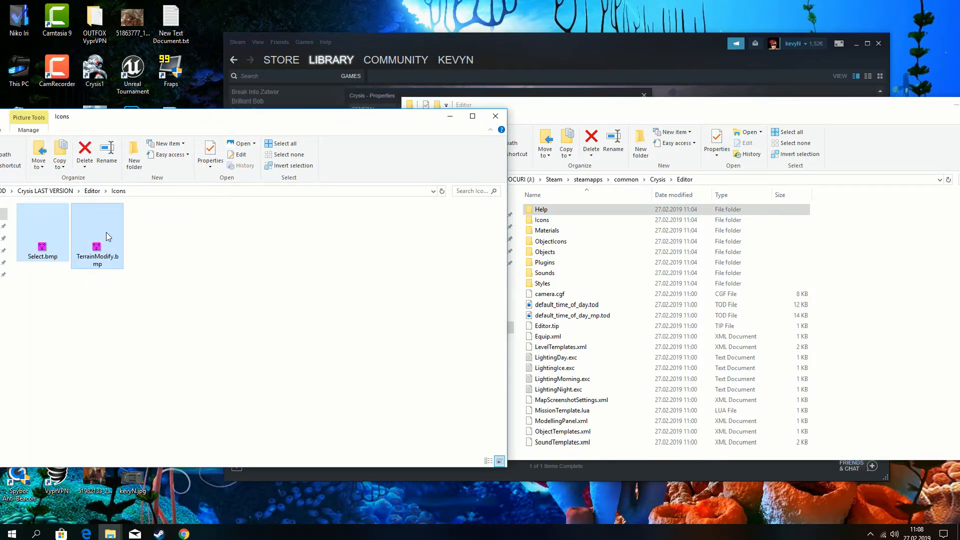
pyautogui.click(542, 220)
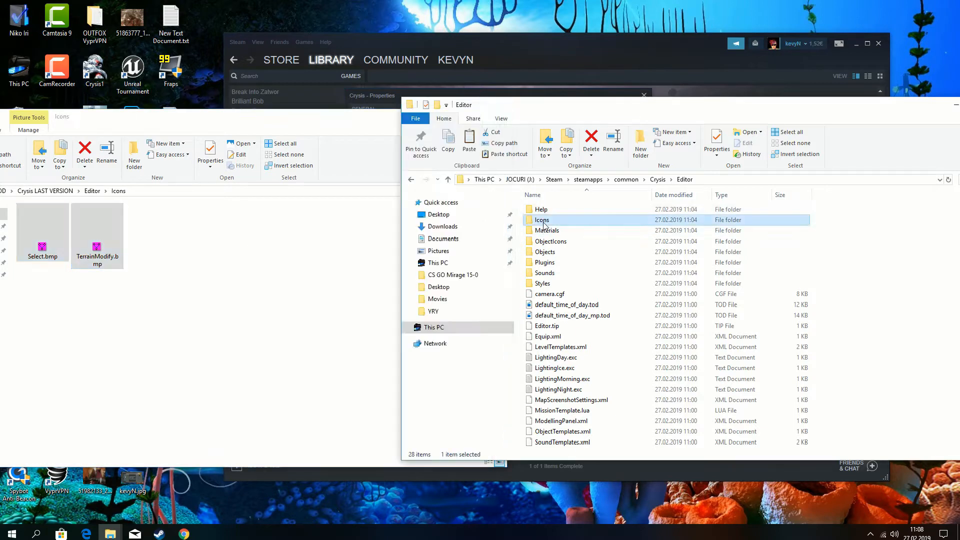
pyautogui.doubleClick(541, 220)
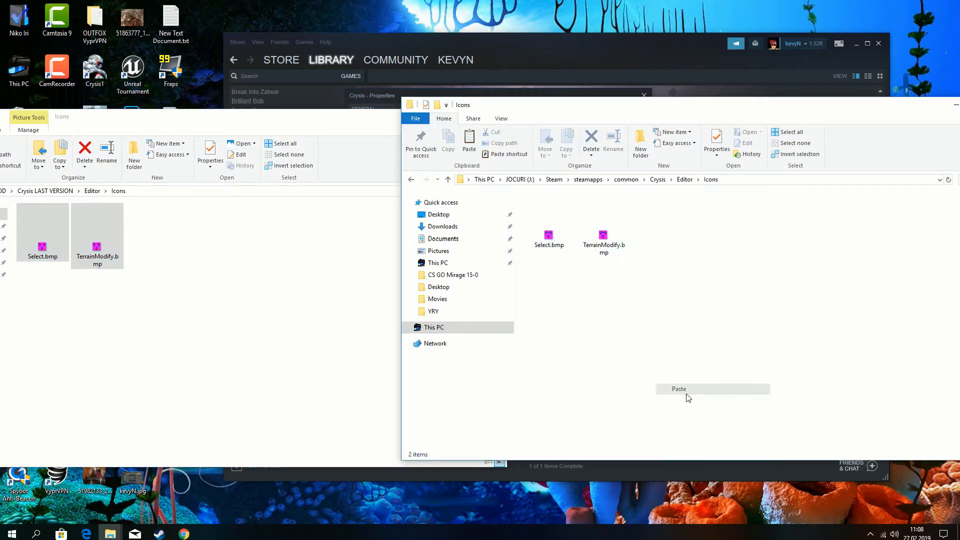
pyautogui.click(678, 389)
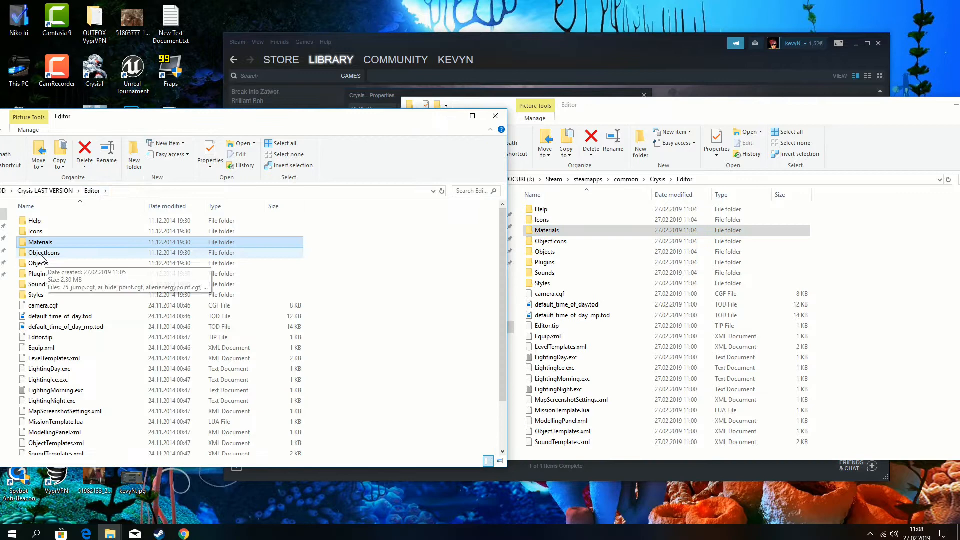
# - Paste all the mod's ObjectIcons images into the game's Editor\ObjectIcons folder
pyautogui.doubleClick(44, 252)
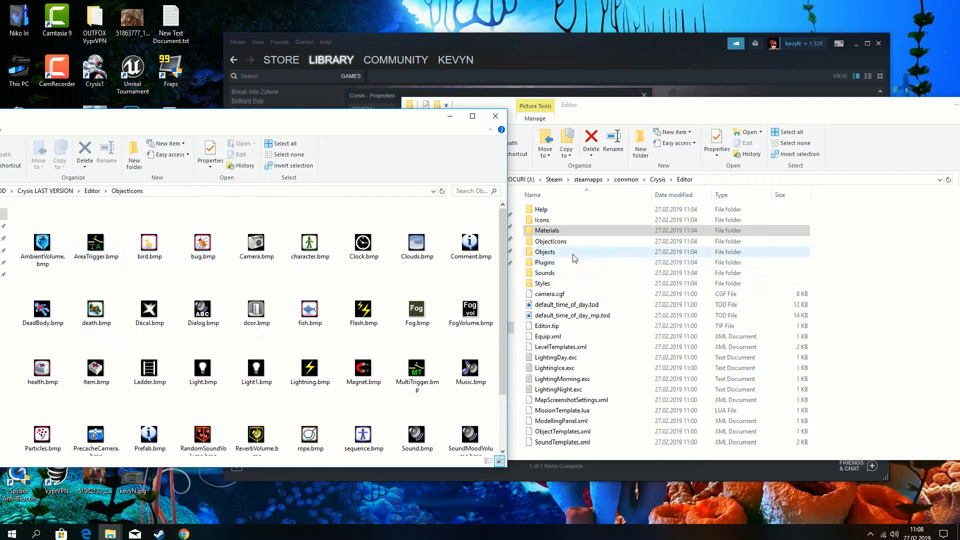
pyautogui.doubleClick(551, 241)
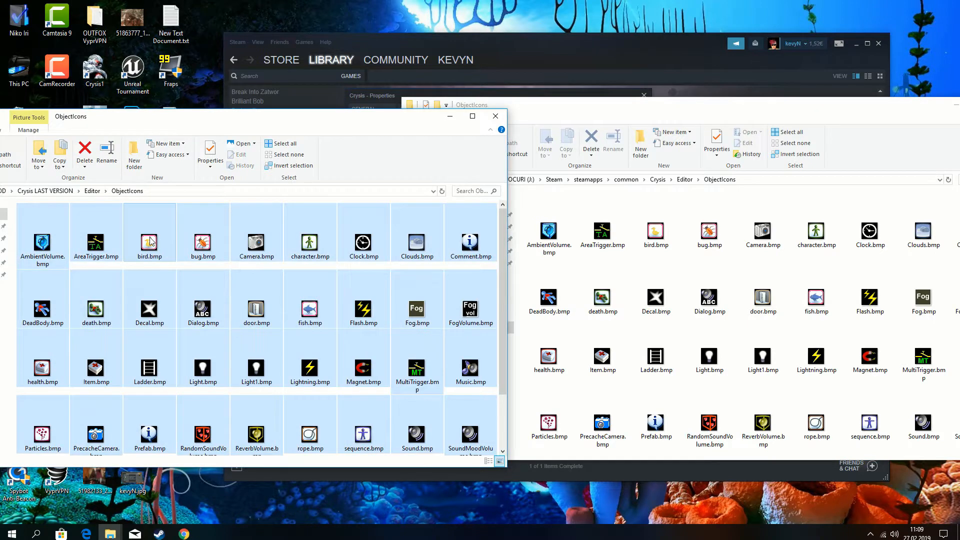
pyautogui.click(656, 300)
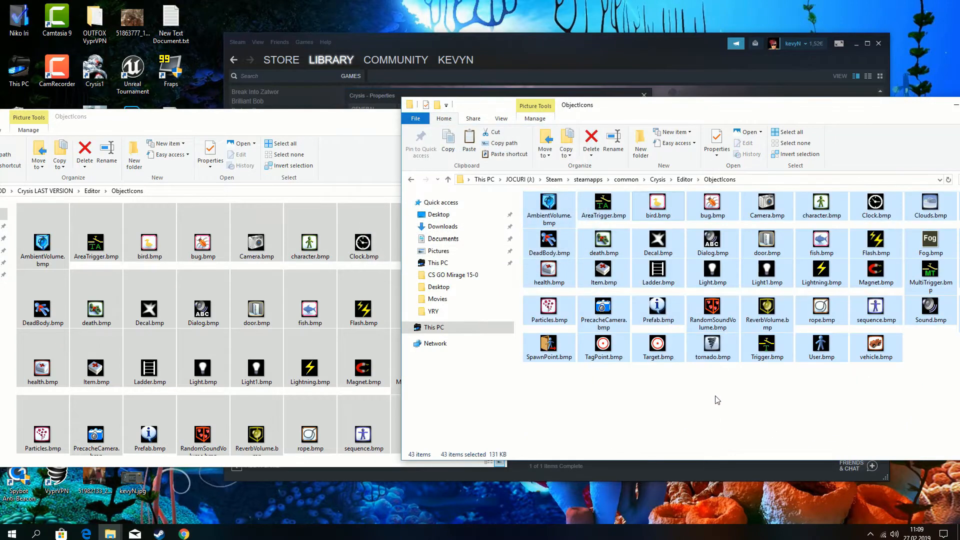
pyautogui.click(717, 401)
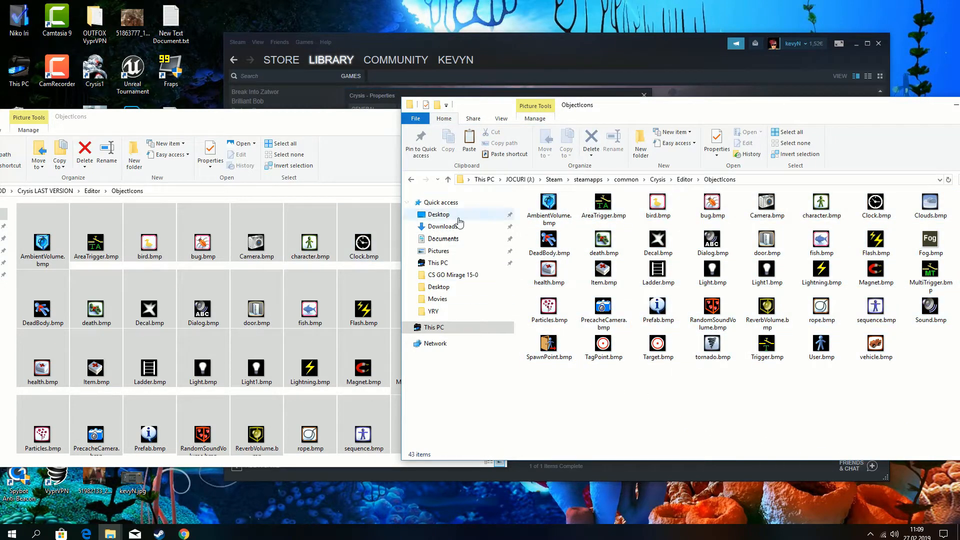
pyautogui.click(684, 180)
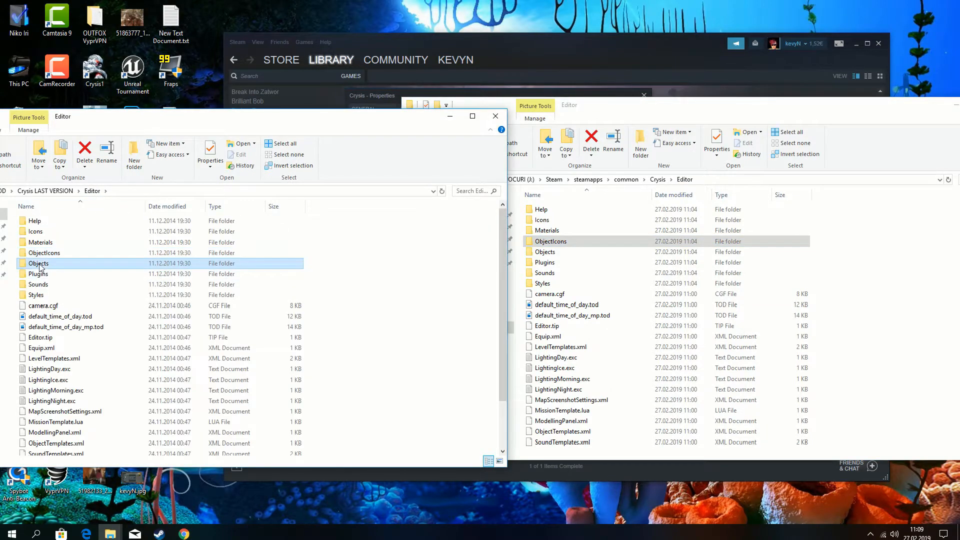
# - Copy the mod's Editor\Objects files into the game's Objects, replacing 91 same-named files
pyautogui.doubleClick(38, 263)
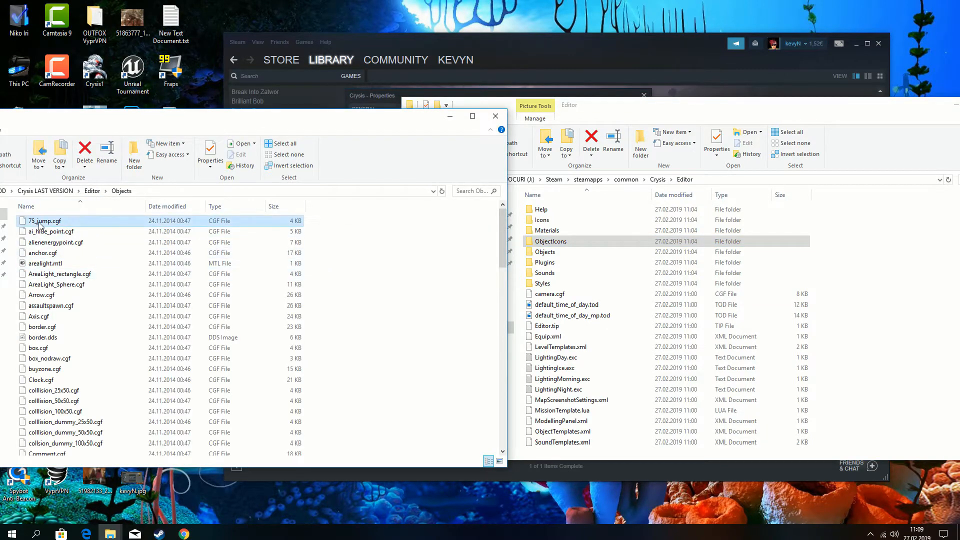
pyautogui.rightClick(55, 243)
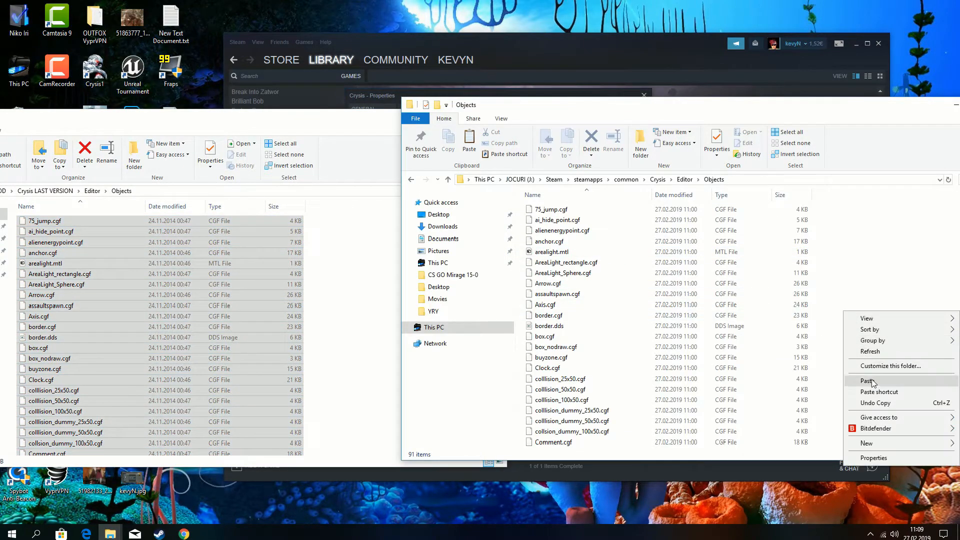
pyautogui.click(869, 381)
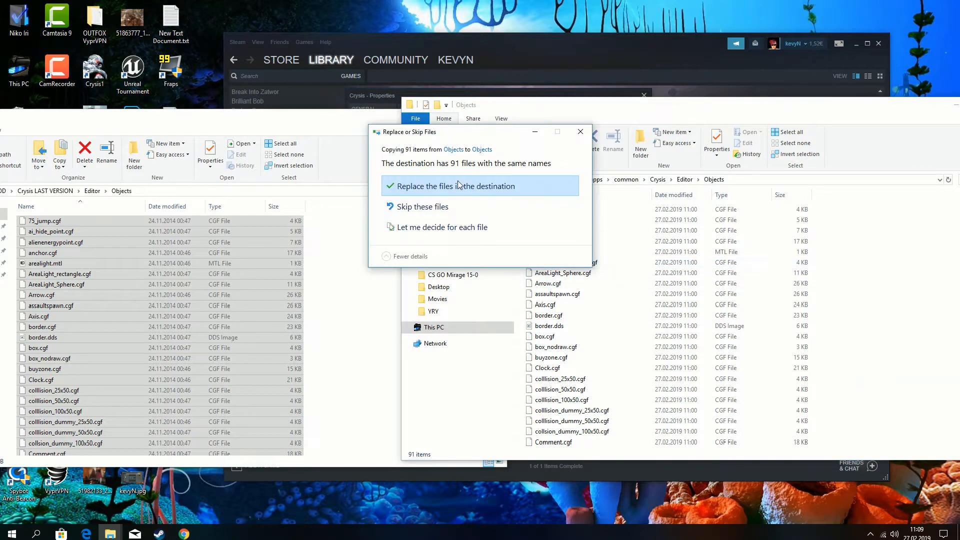
pyautogui.click(453, 186)
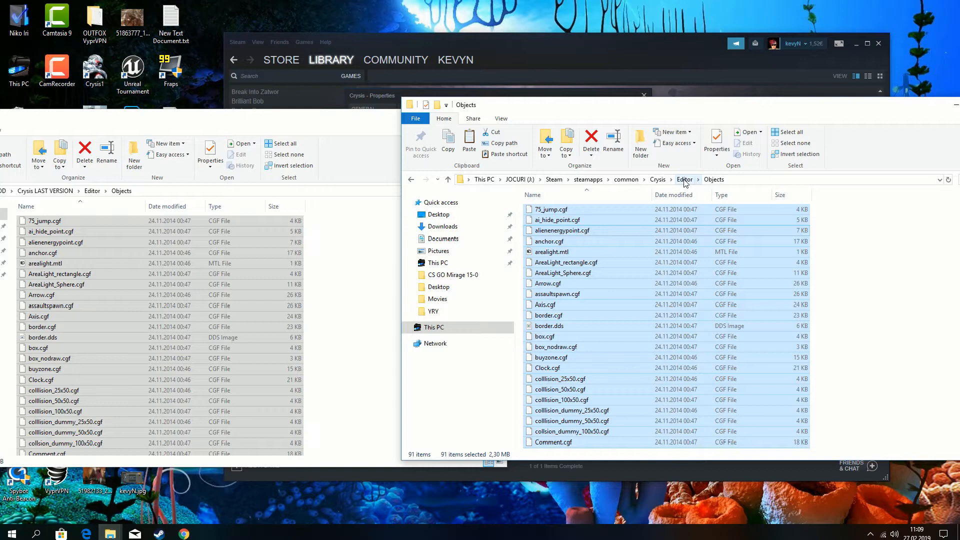
pyautogui.click(685, 180)
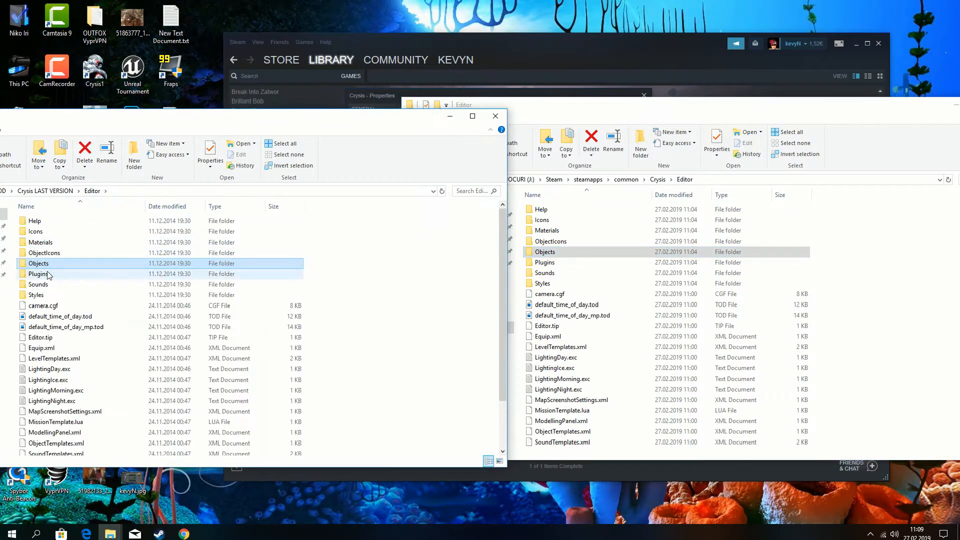
# - Visit Plugins and Sounds, then paste the mod's eight Styles files over the game's
pyautogui.doubleClick(40, 273)
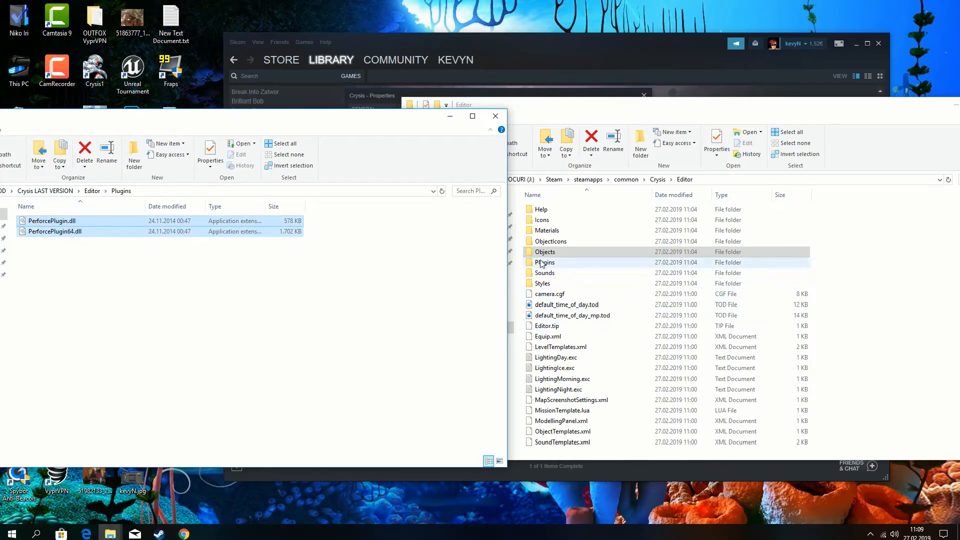
pyautogui.doubleClick(544, 263)
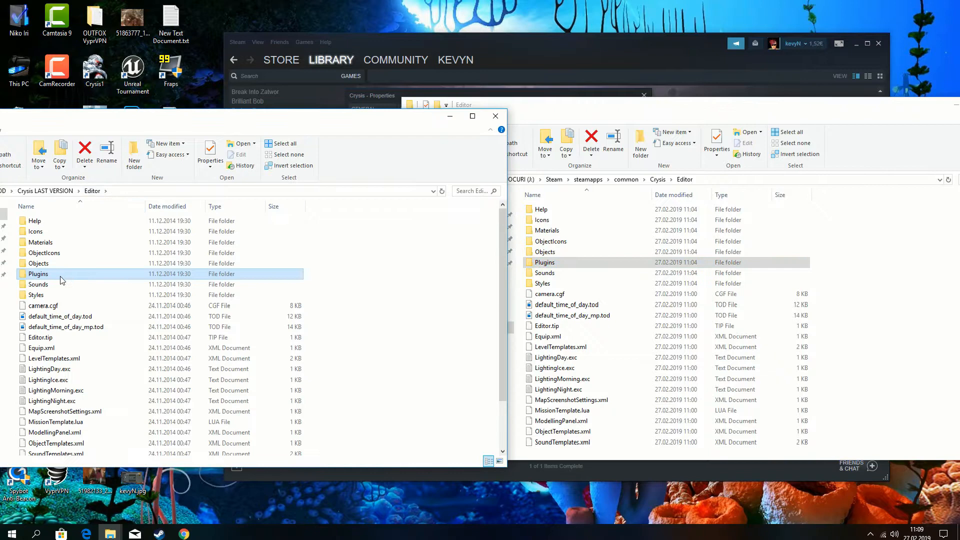
pyautogui.doubleClick(38, 284)
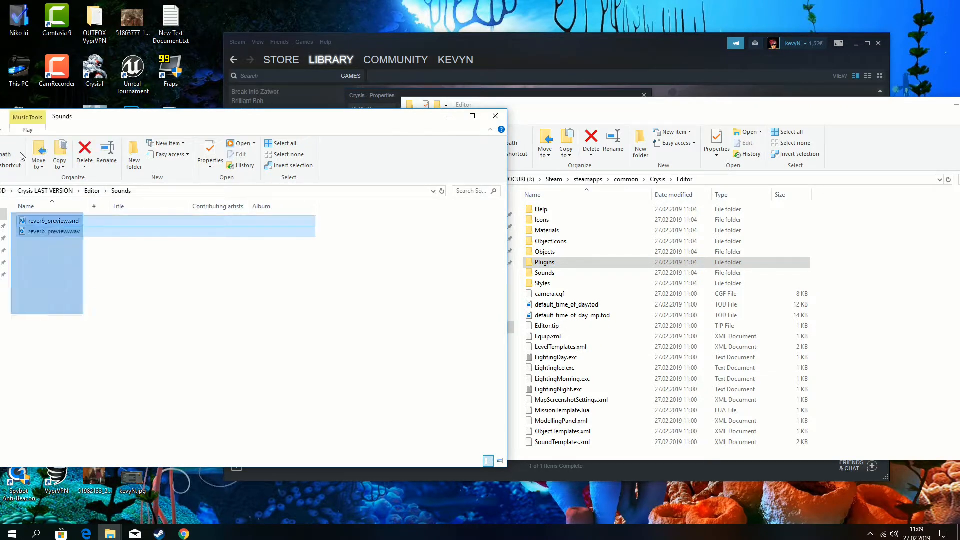
pyautogui.click(544, 273)
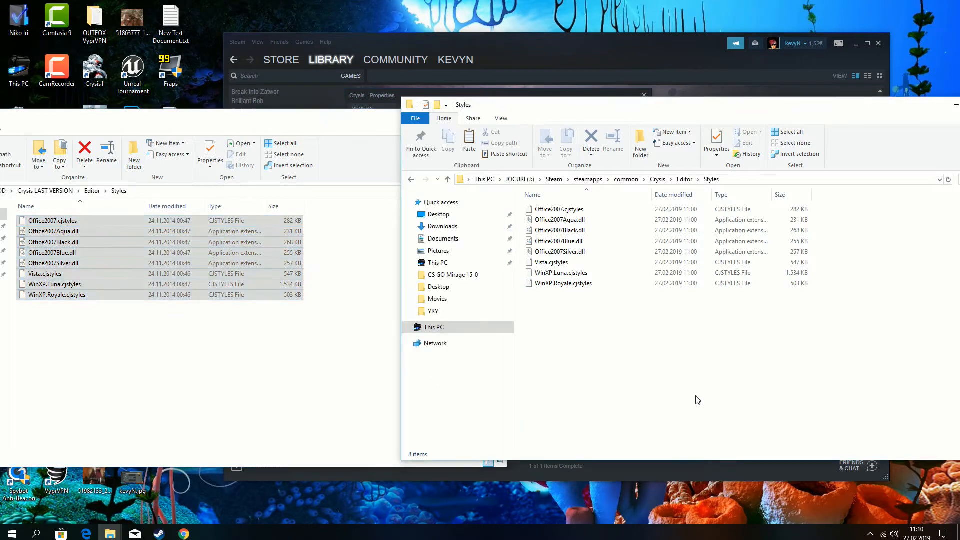
pyautogui.click(468, 138)
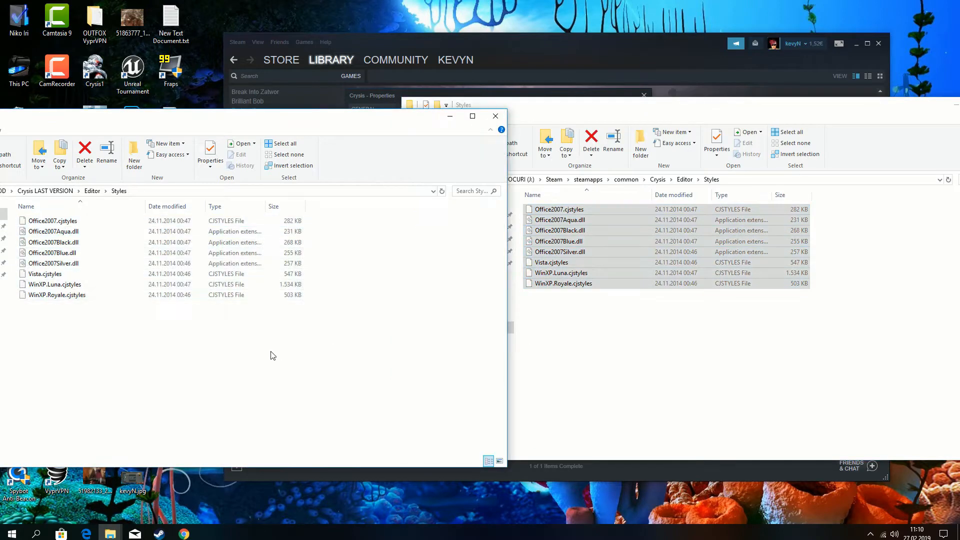
pyautogui.click(92, 191)
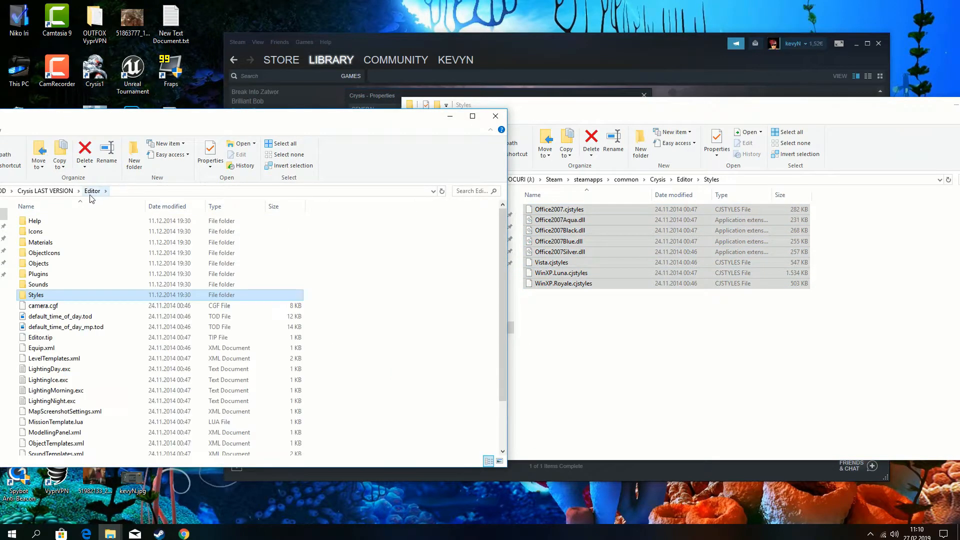
pyautogui.moveTo(341, 312)
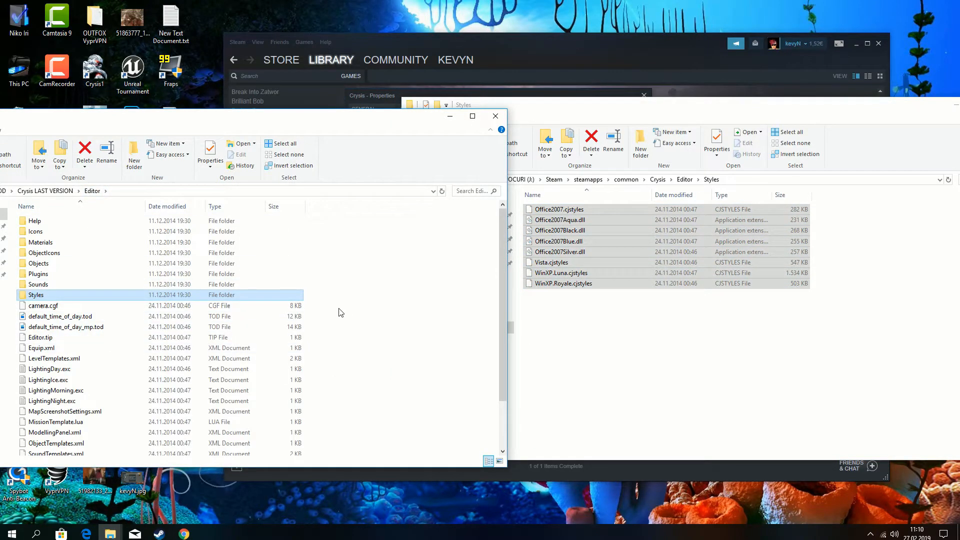
# - Paste the mod's 20 loose Editor files into Crysis\Editor, replacing the originals
pyautogui.scroll(-3)
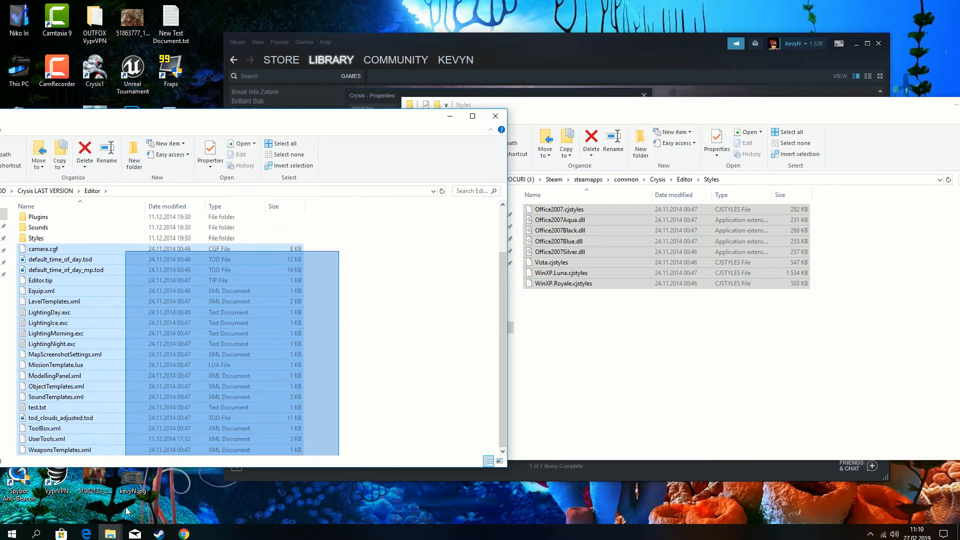
pyautogui.click(643, 302)
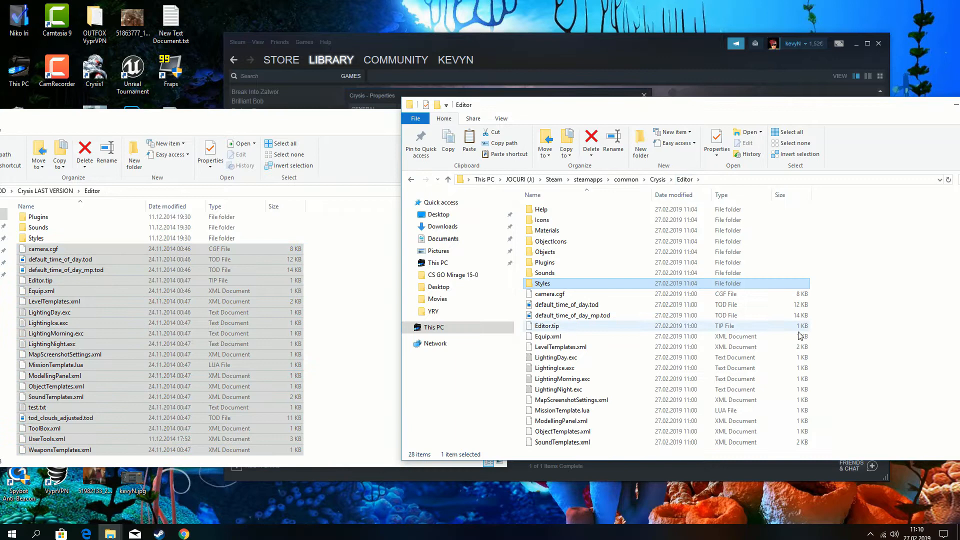
pyautogui.click(875, 341)
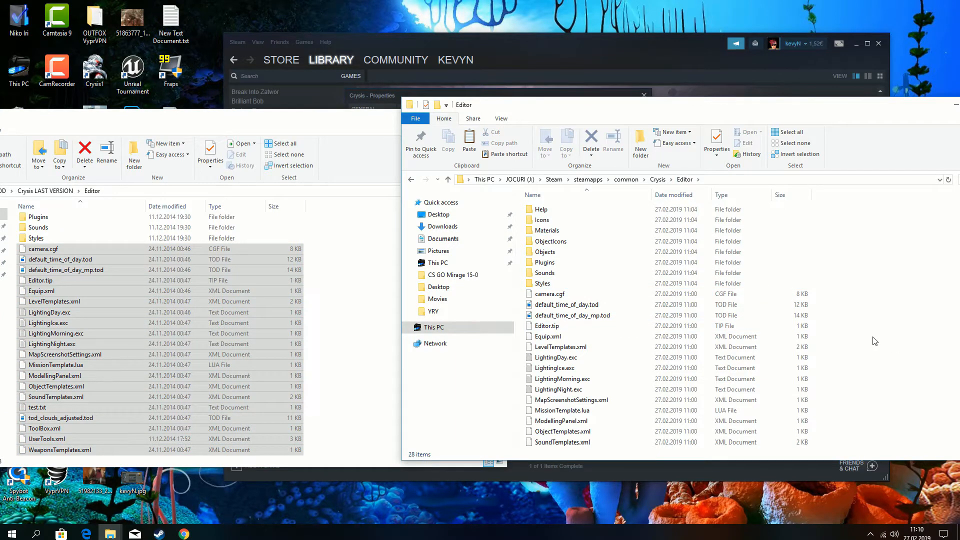
pyautogui.click(469, 136)
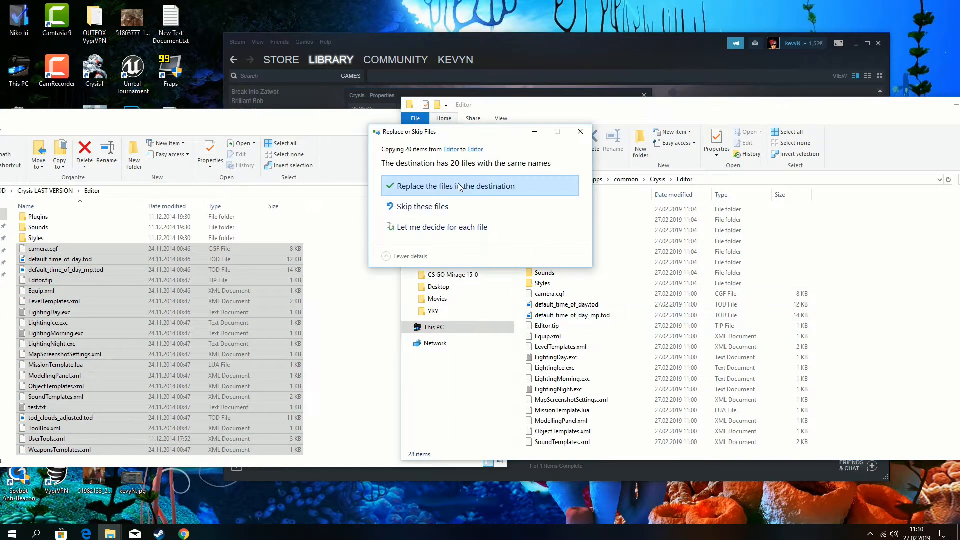
pyautogui.click(453, 186)
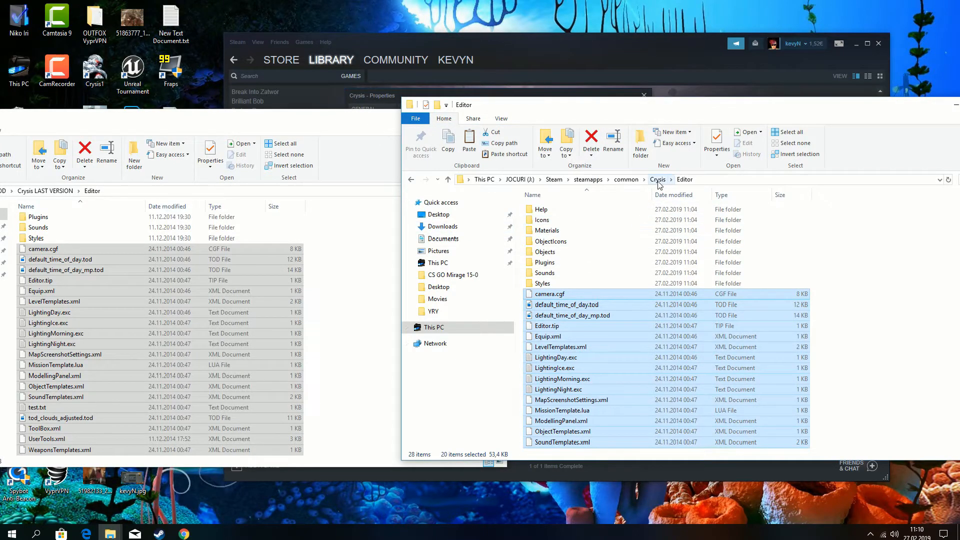
pyautogui.click(657, 180)
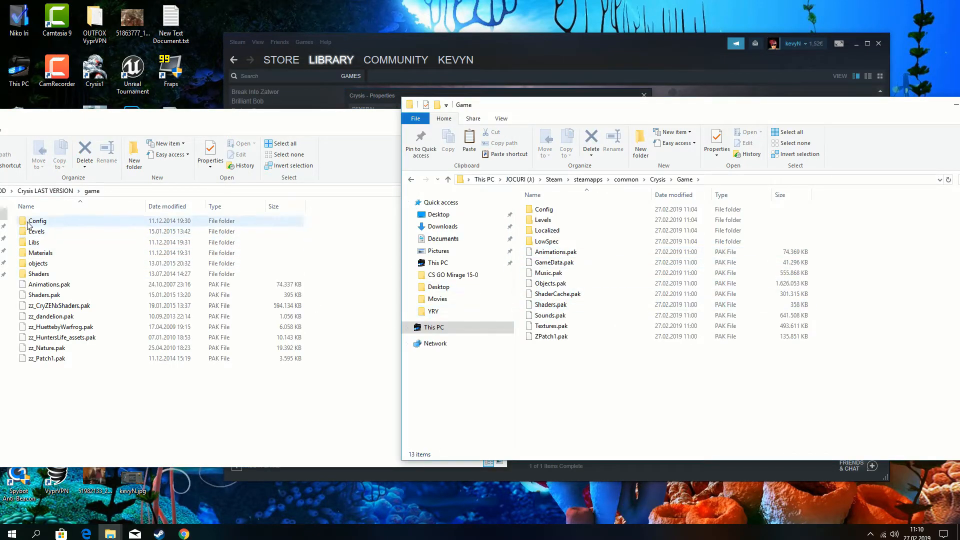
# - Replace Crysis\Game\Config's CVarGroups, gpu and loose config files with the mod's versions
pyautogui.doubleClick(37, 221)
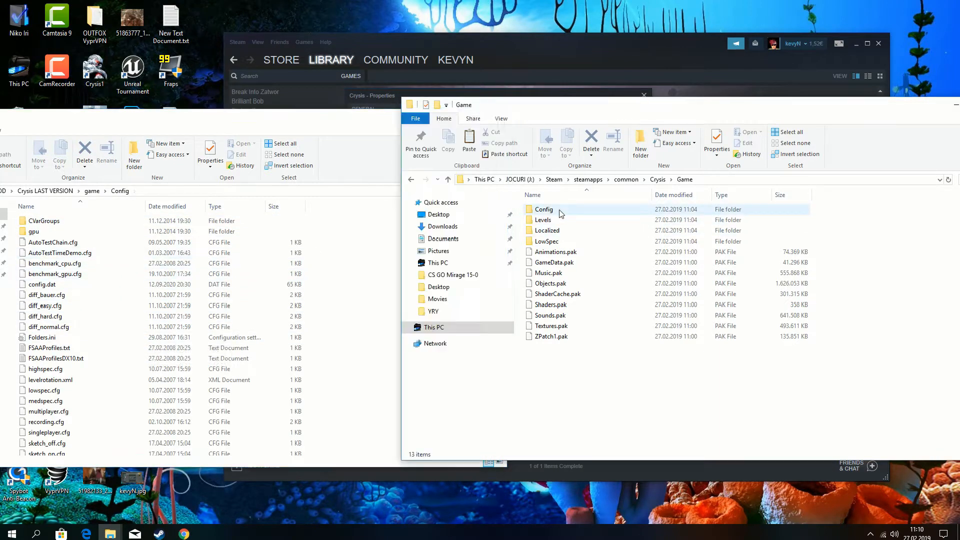
pyautogui.doubleClick(544, 209)
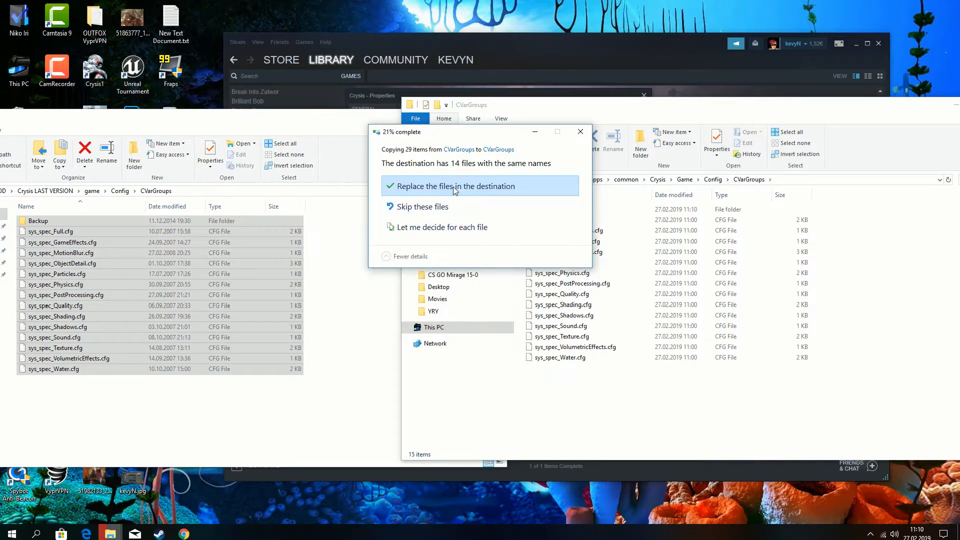
pyautogui.click(454, 186)
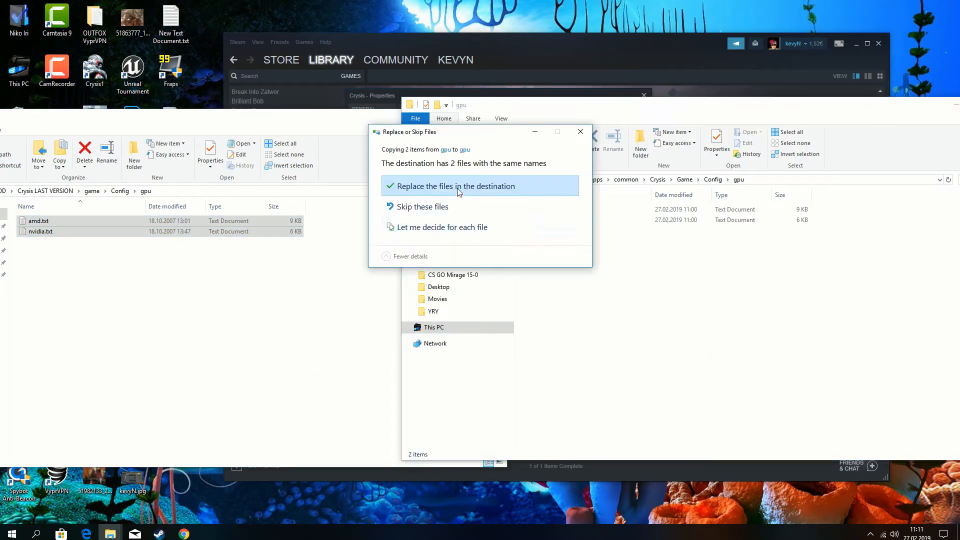
pyautogui.click(456, 186)
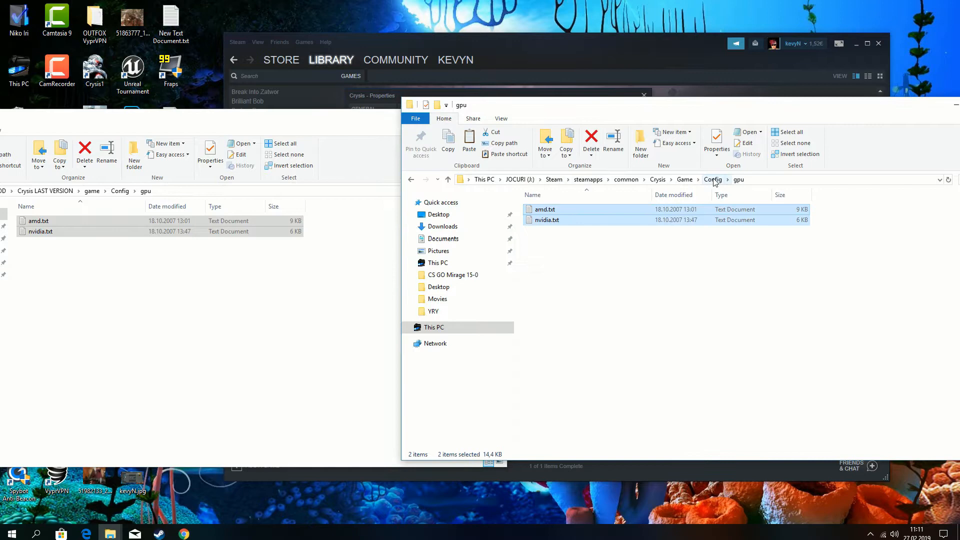
pyautogui.click(712, 179)
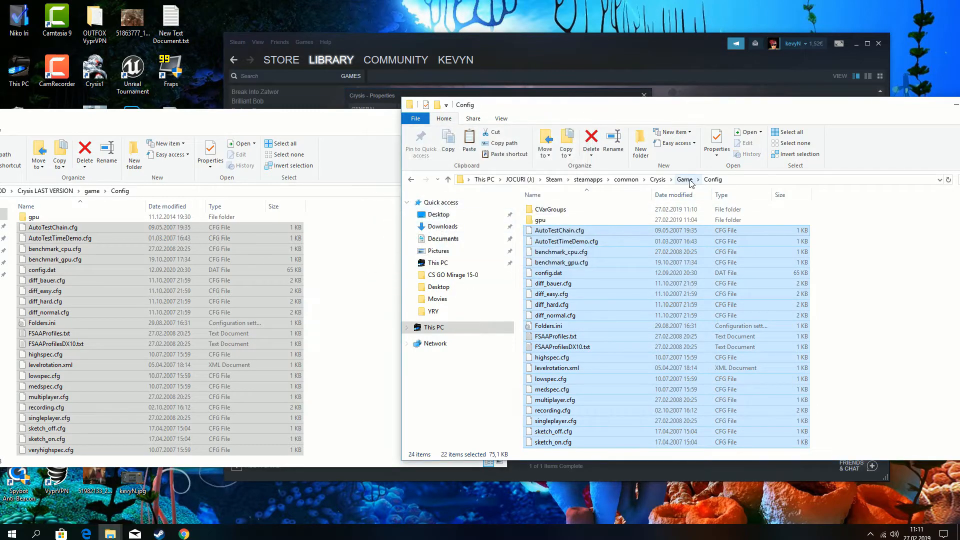
pyautogui.click(685, 179)
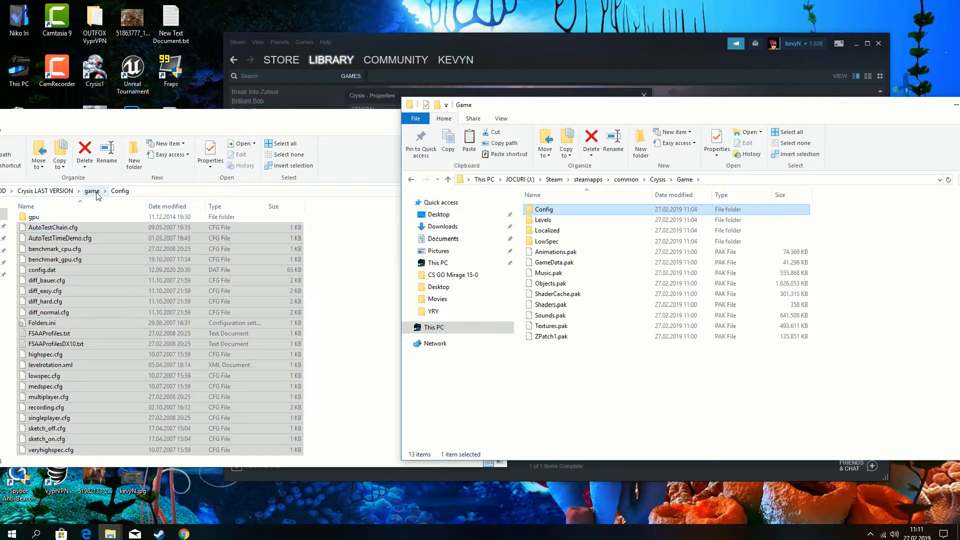
# - Navigate the mod's window back to its game folder
pyautogui.click(92, 191)
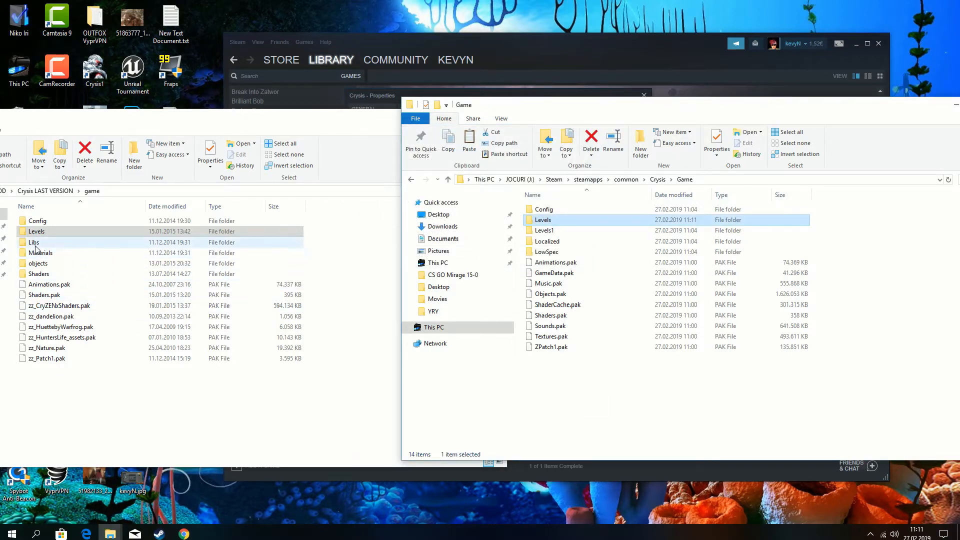
# - Browse the mod's Libs folder, then select the mod's Materials folder
pyautogui.doubleClick(34, 242)
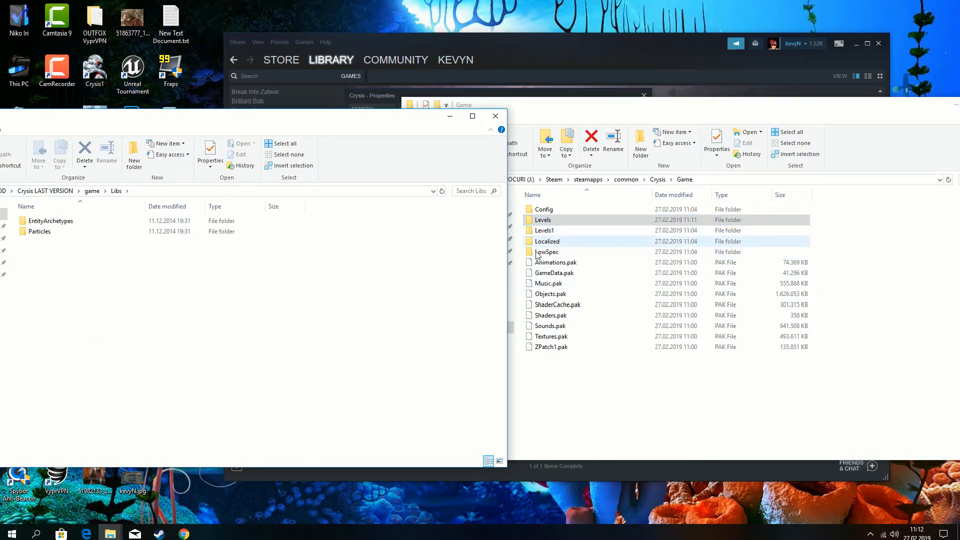
pyautogui.click(93, 191)
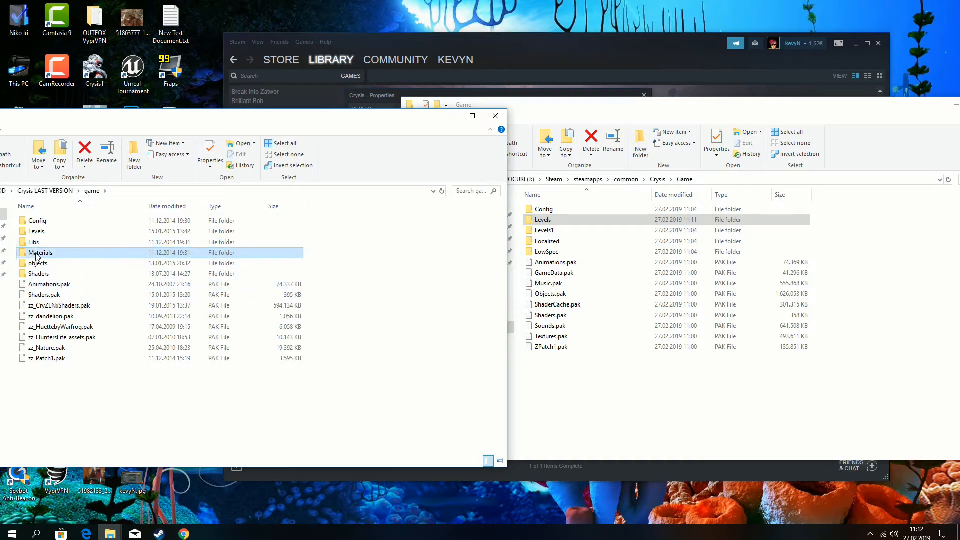
pyautogui.click(33, 242)
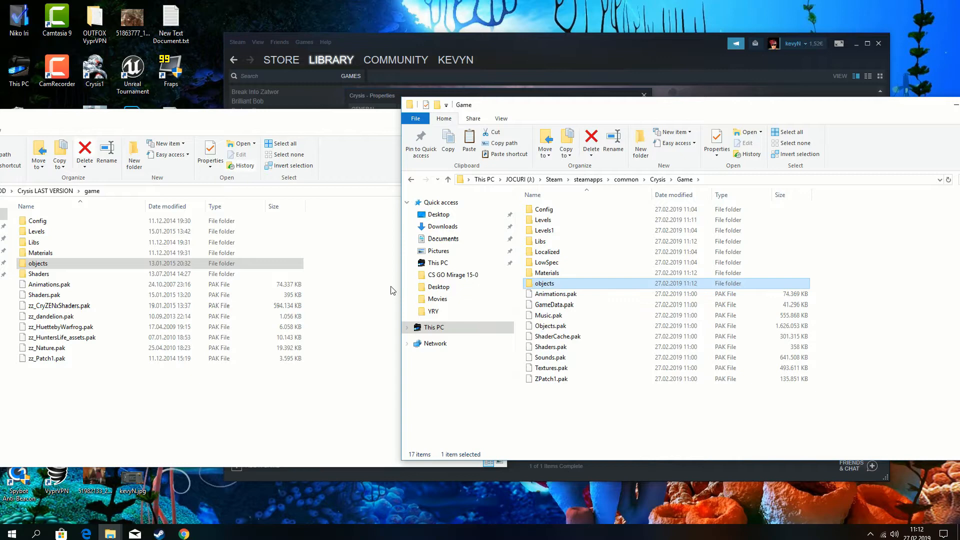
# - Paste the mod's eight pak files into Crysis\Game, replacing same-named files
pyautogui.click(39, 273)
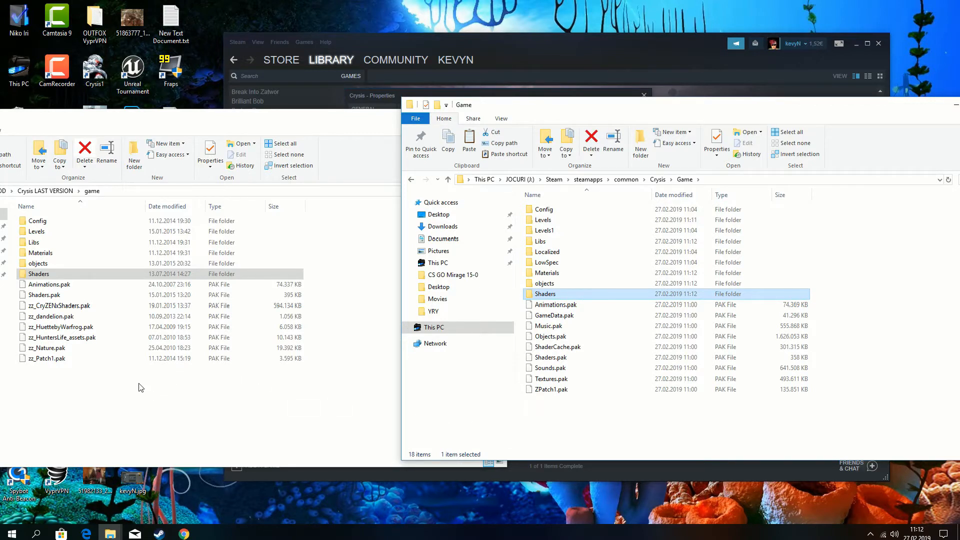
pyautogui.moveTo(109, 391)
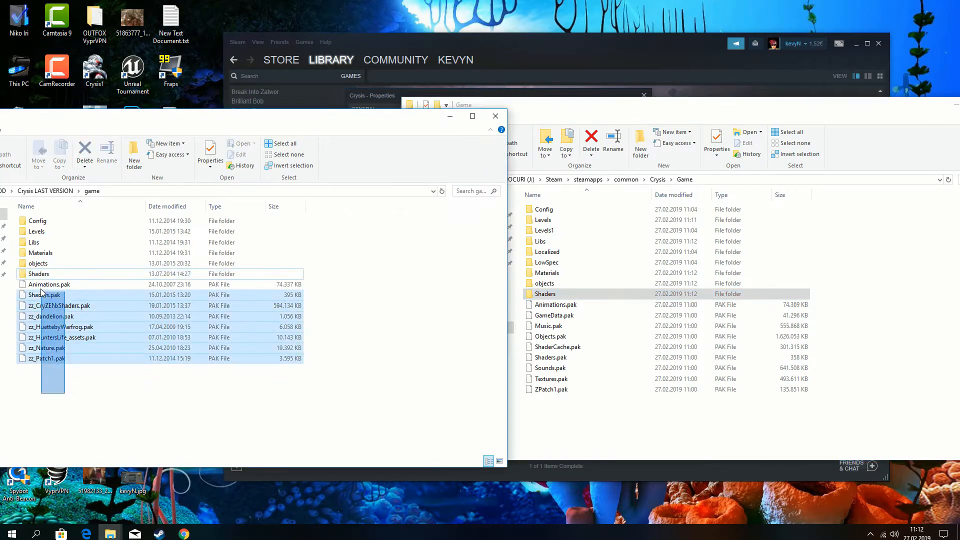
pyautogui.moveTo(218, 398)
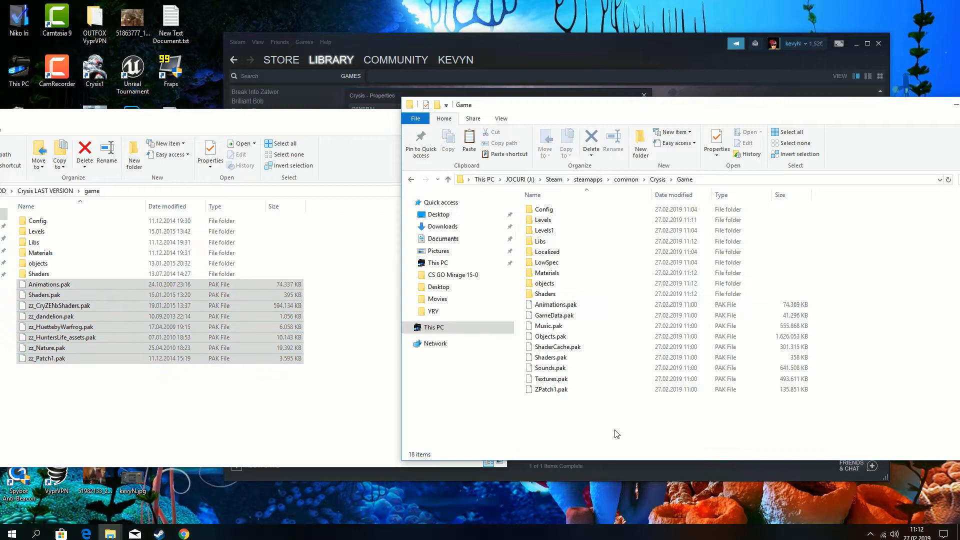
pyautogui.click(469, 140)
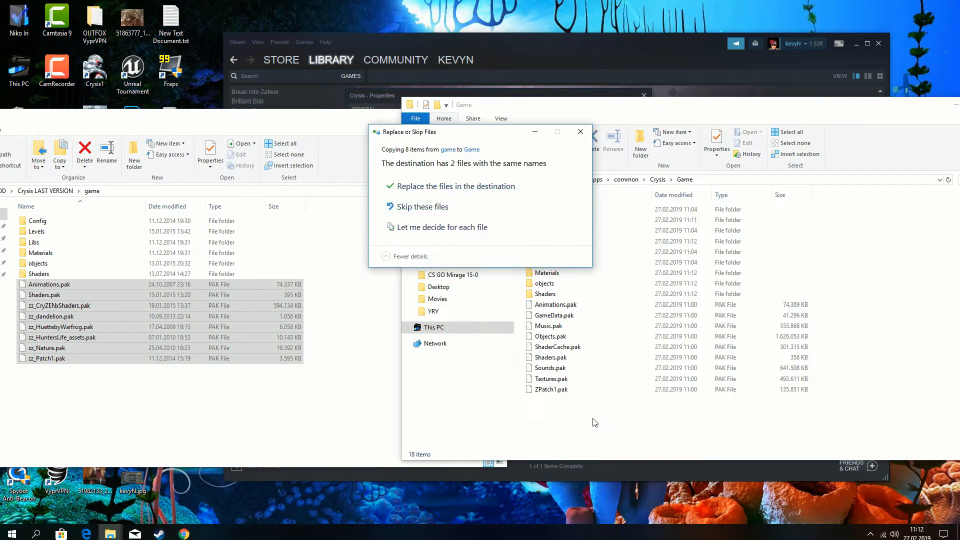
pyautogui.click(456, 186)
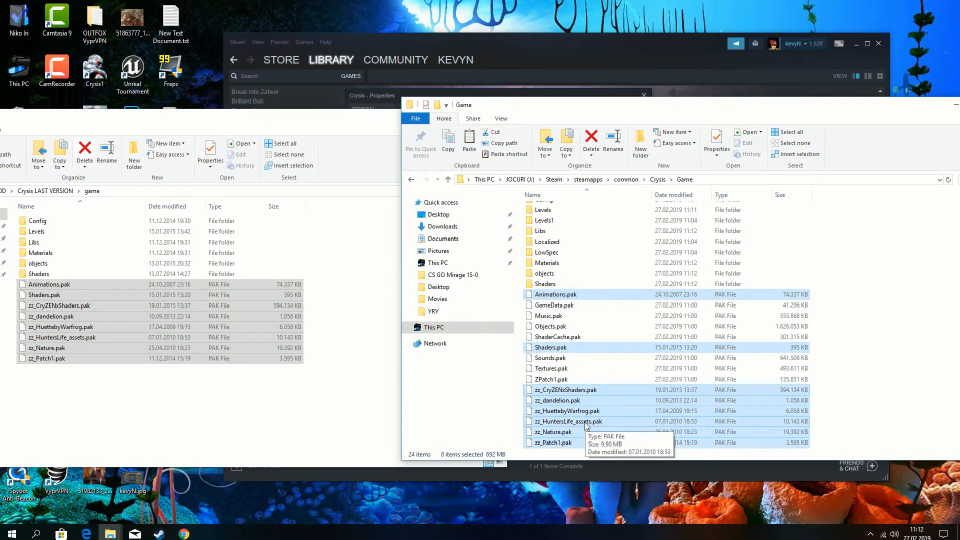
# - Go up to the mod's top folder and select autoexec.cfg and system.cfg
pyautogui.click(564, 390)
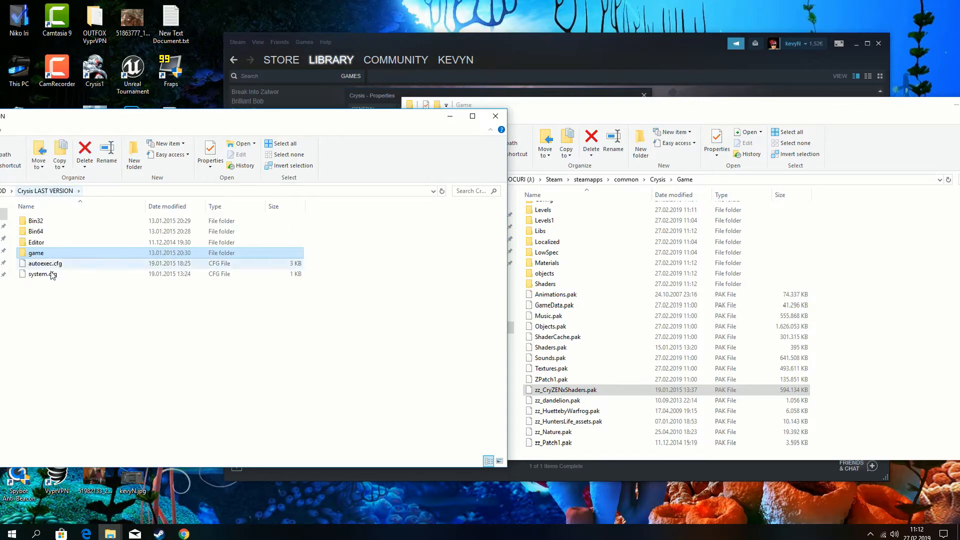
pyautogui.click(657, 180)
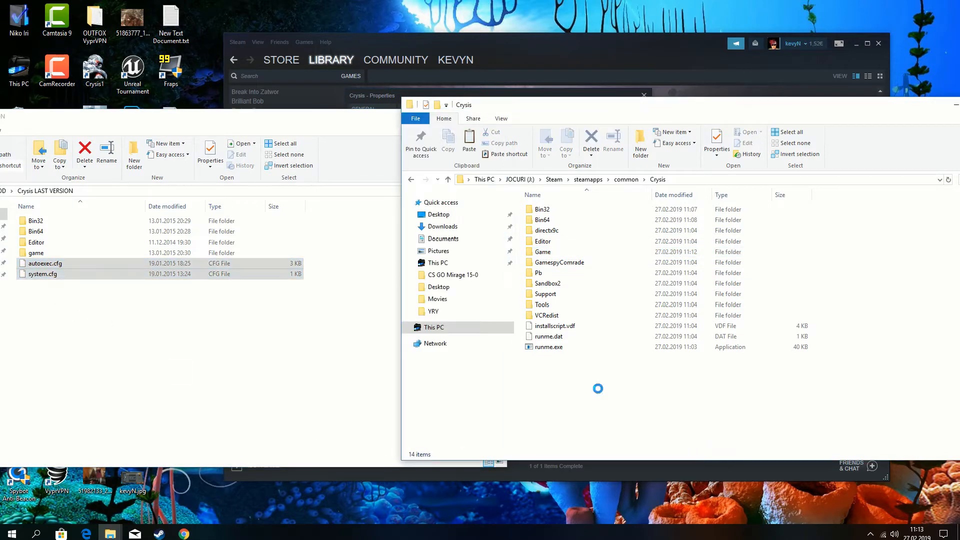
# - Paste autoexec.cfg and system.cfg into Crysis, then locate dxgi.dll in Bin32
pyautogui.click(469, 136)
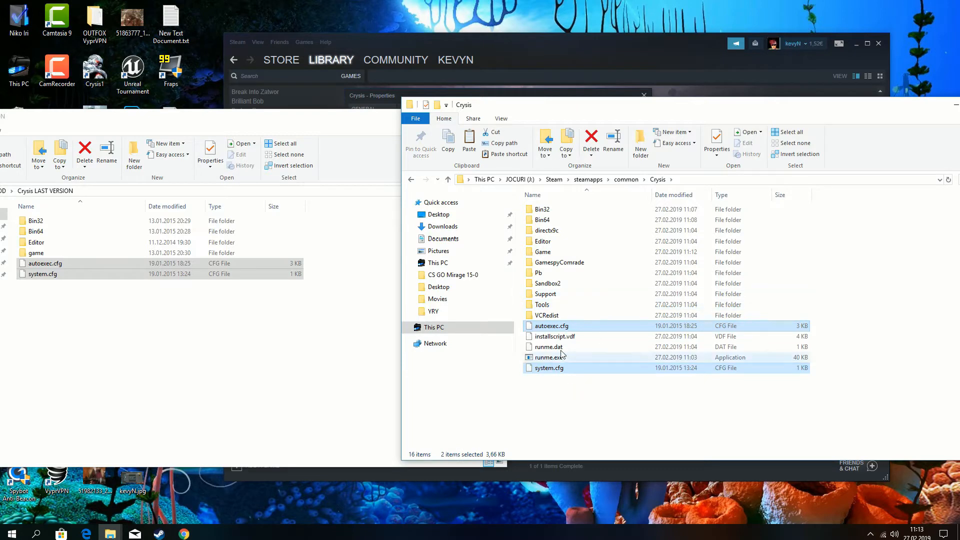
pyautogui.moveTo(554, 230)
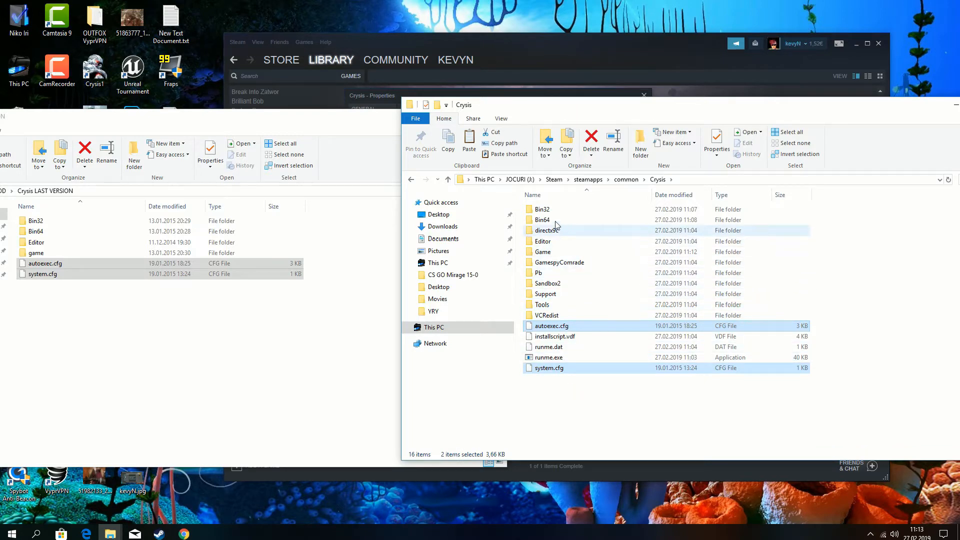
pyautogui.doubleClick(543, 210)
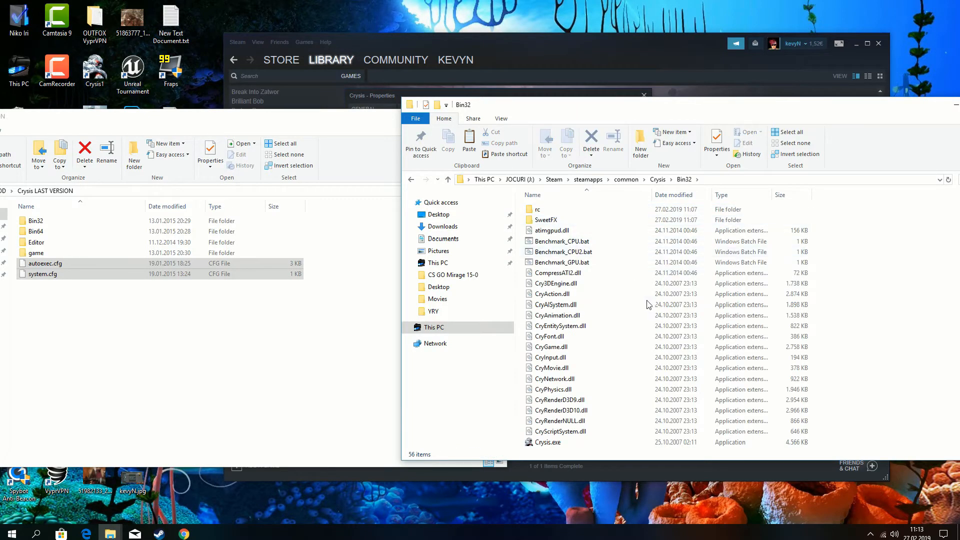
pyautogui.scroll(-3)
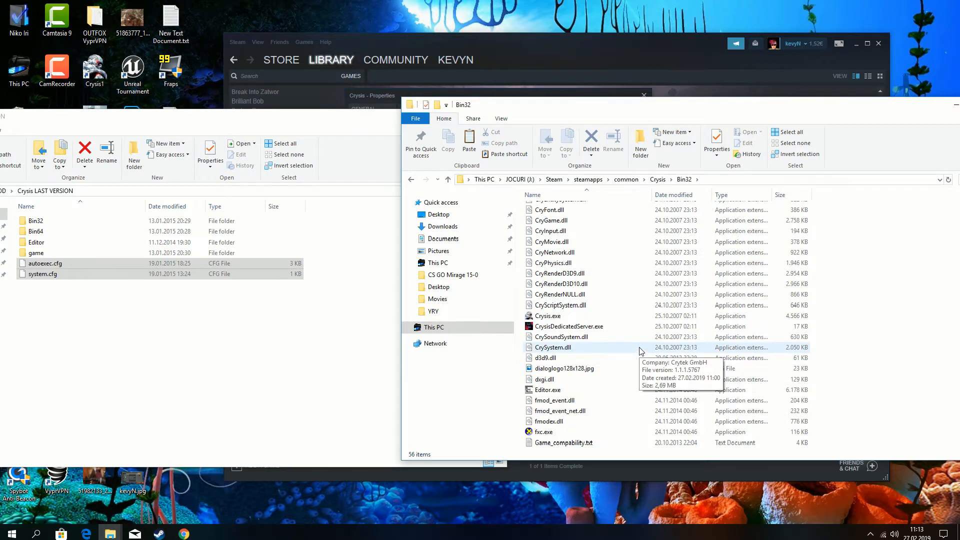
pyautogui.scroll(-3)
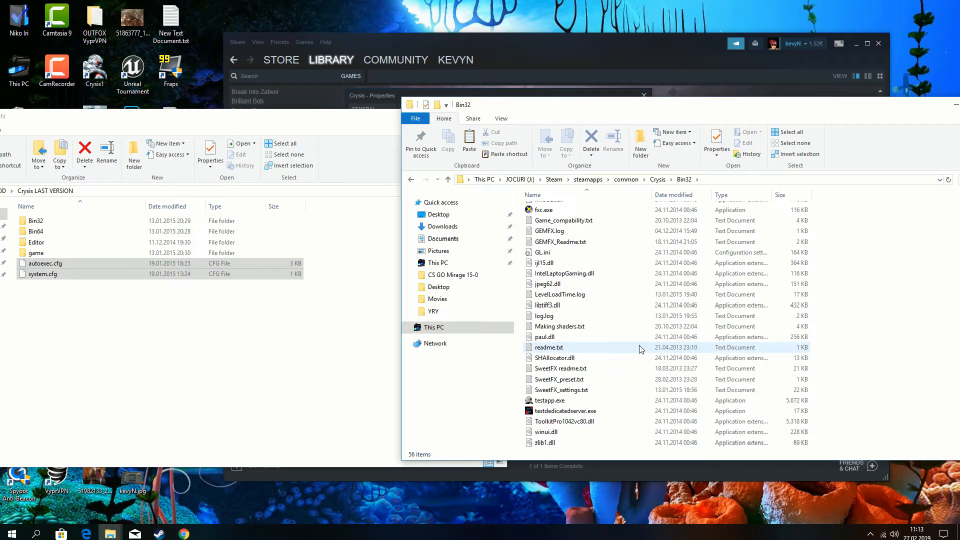
pyautogui.scroll(3)
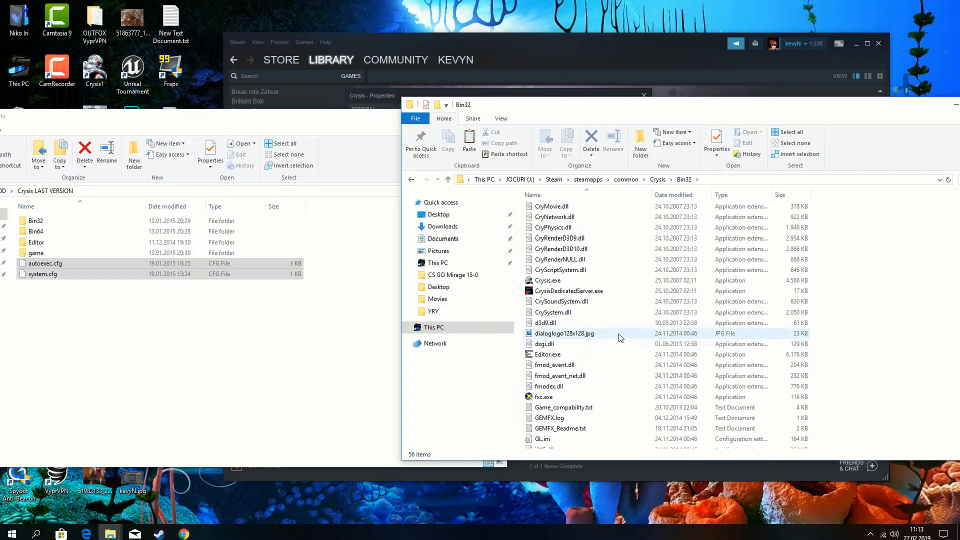
pyautogui.scroll(3)
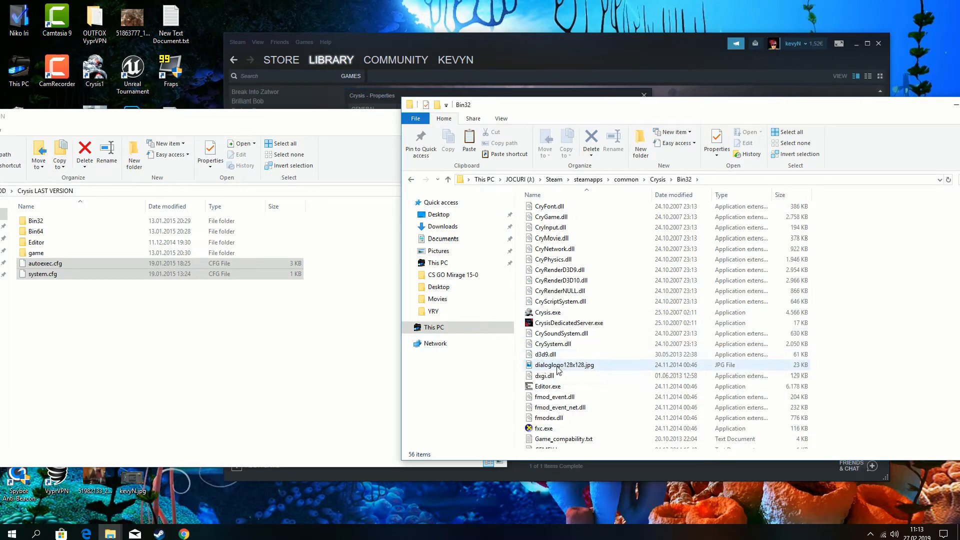
pyautogui.click(545, 376)
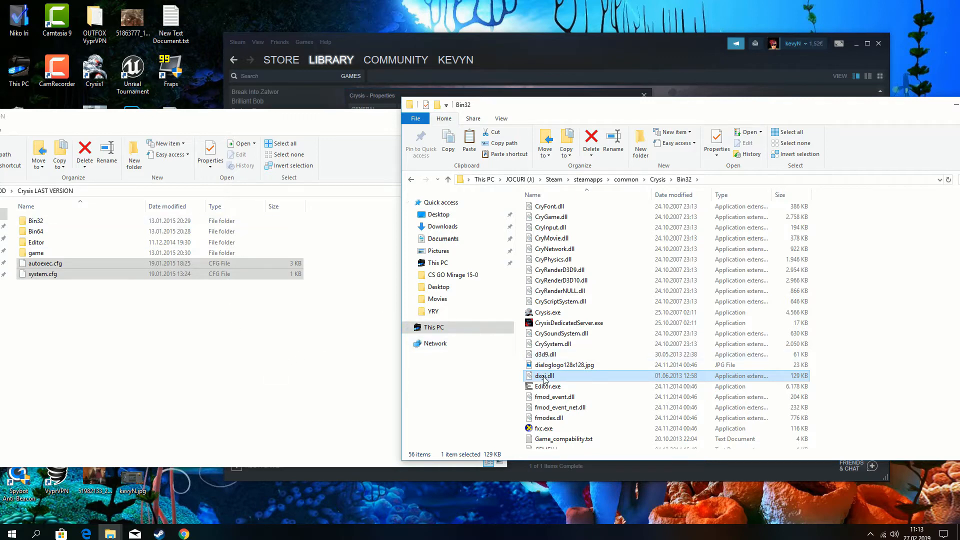
pyautogui.rightClick(543, 376)
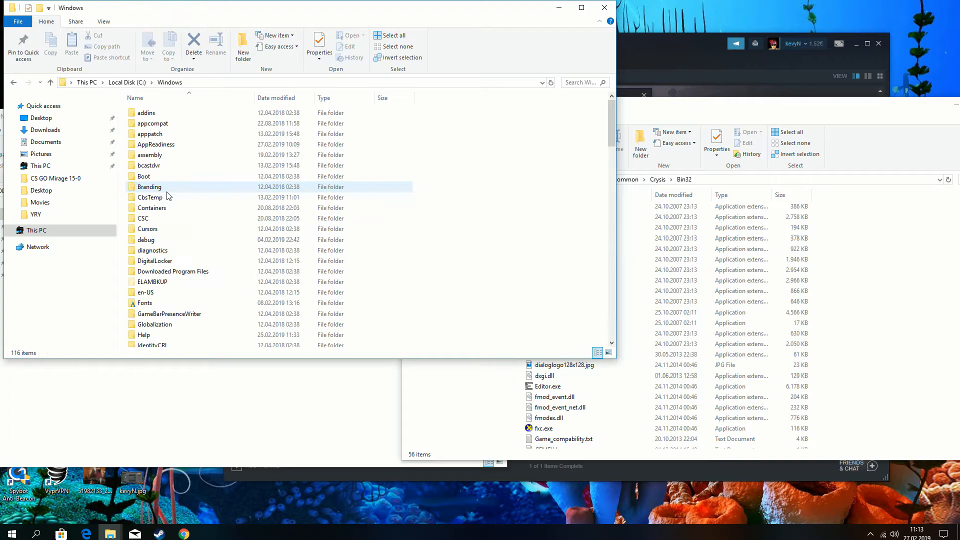
# - Copy dxgi.dll from Windows System32 over the Bin32 copy, then return to Crysis
pyautogui.click(145, 240)
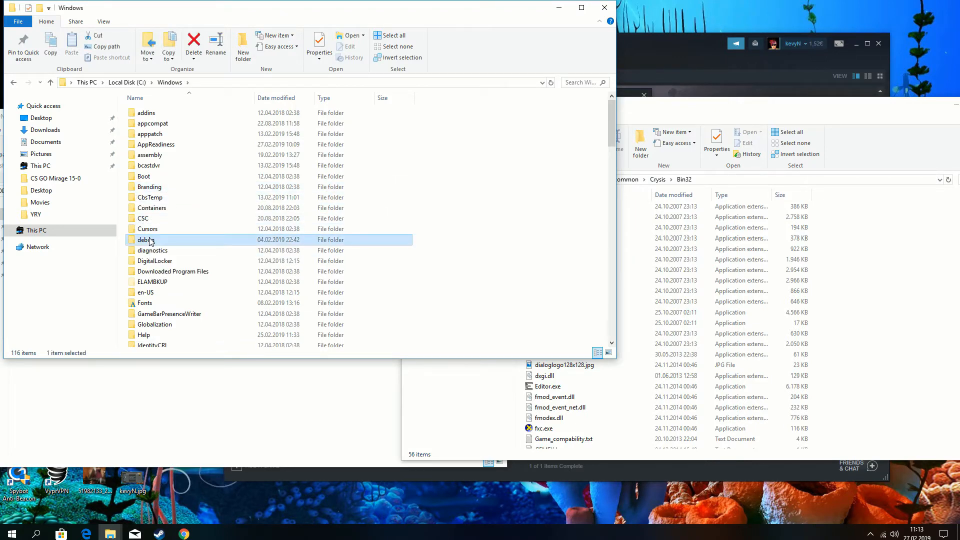
pyautogui.scroll(-3)
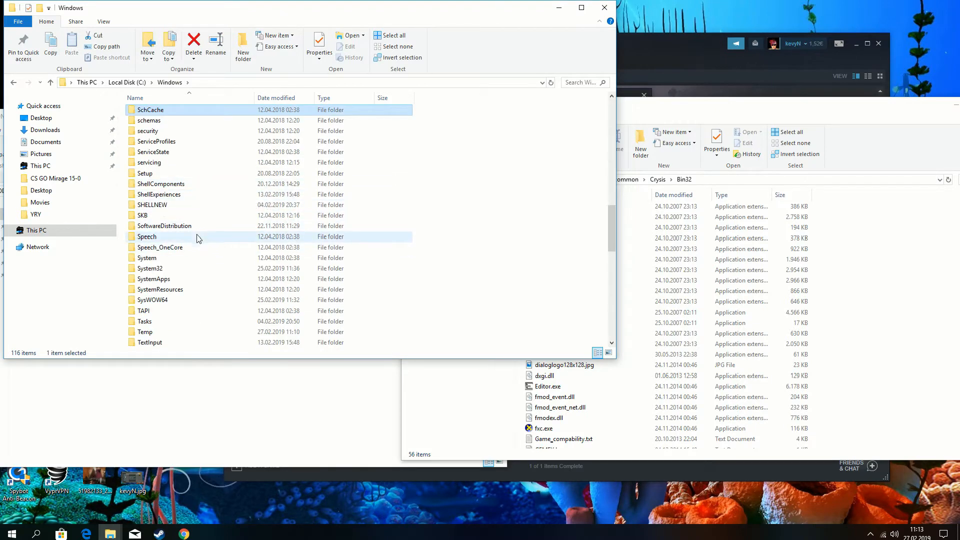
pyautogui.doubleClick(150, 268)
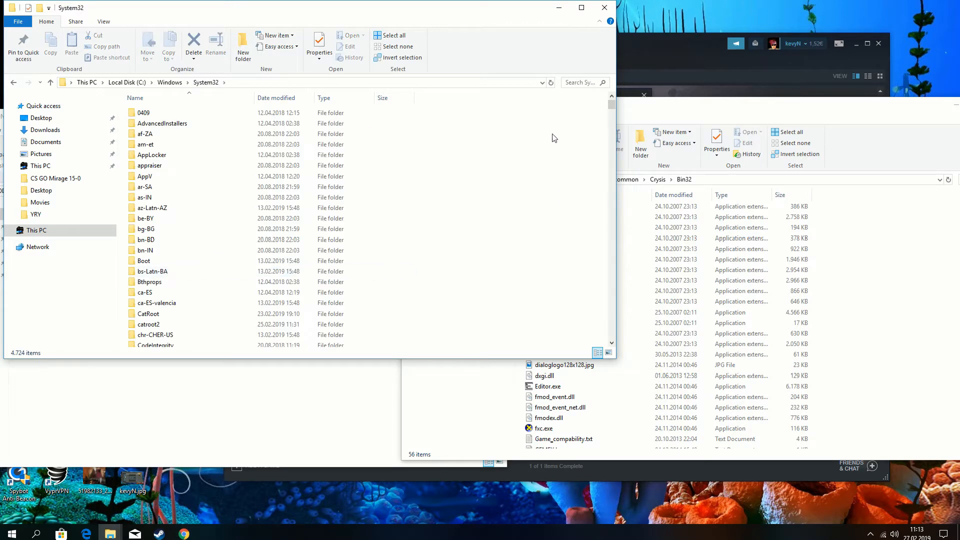
pyautogui.click(578, 83)
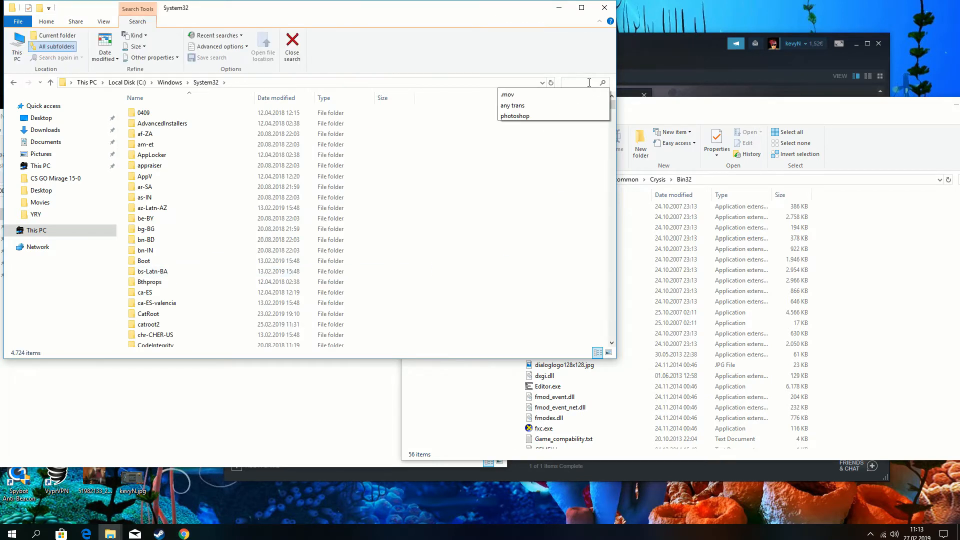
pyautogui.write('dxgi')
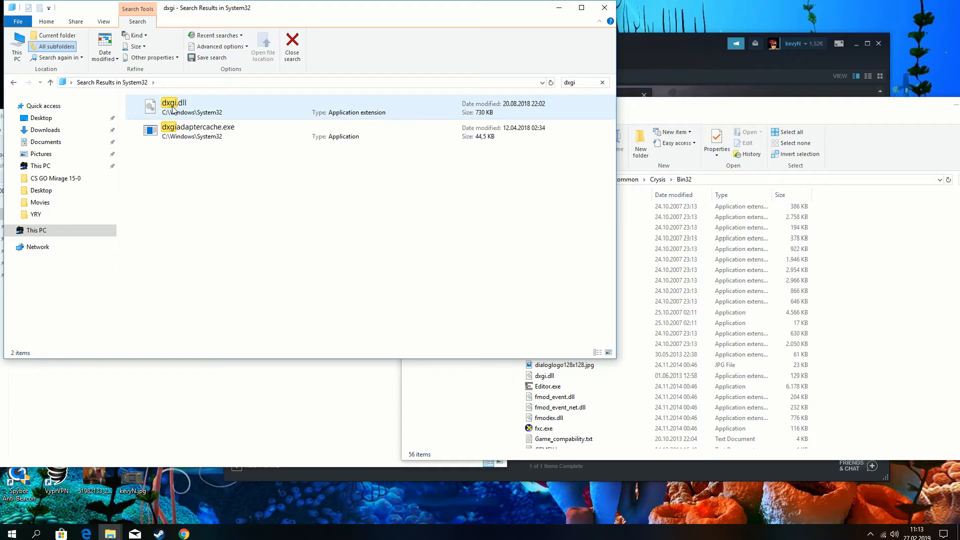
pyautogui.rightClick(174, 107)
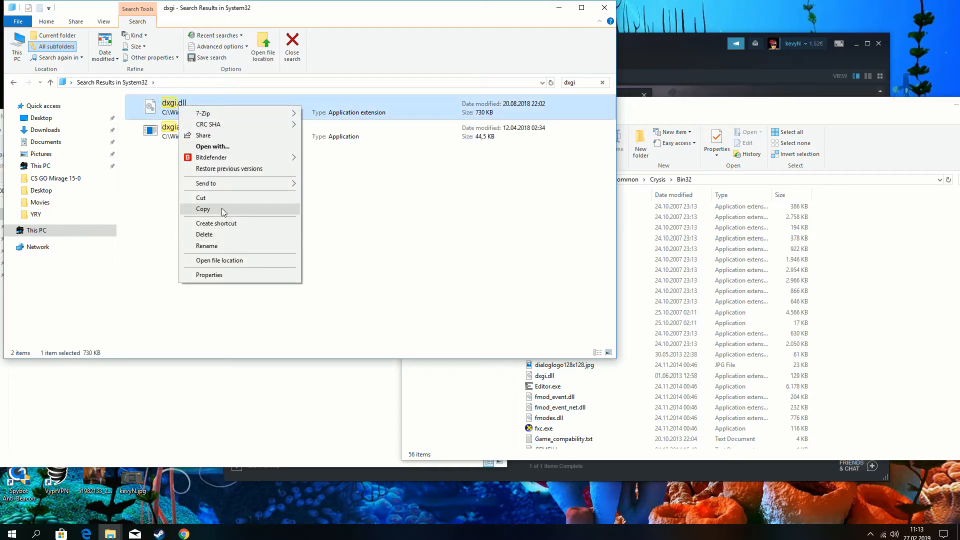
pyautogui.click(203, 209)
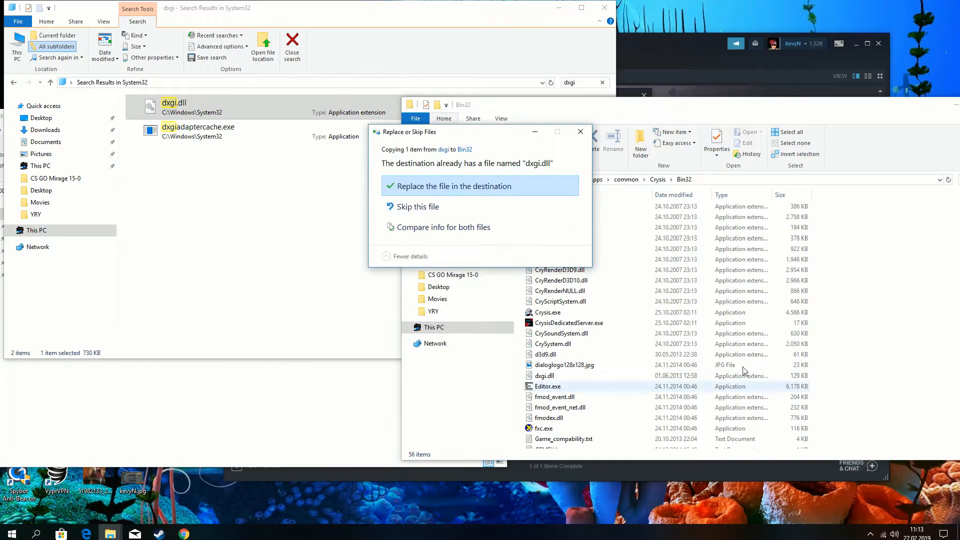
pyautogui.click(452, 186)
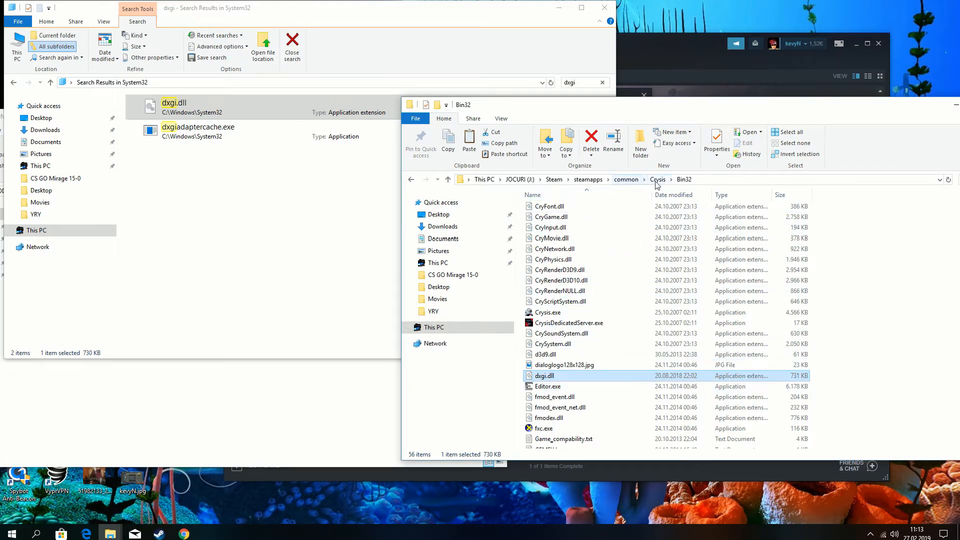
pyautogui.click(658, 179)
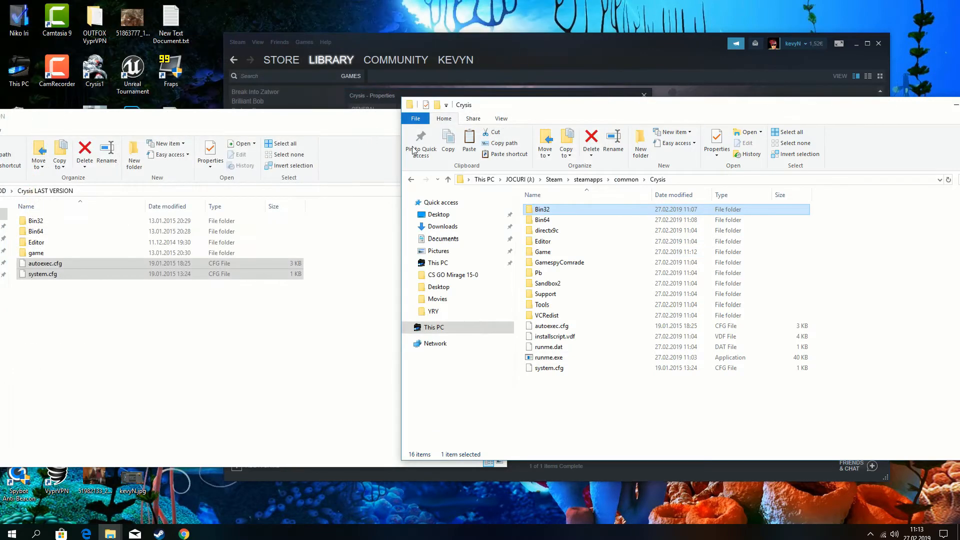
# - Delete ZPatch1.pak from Crysis\Game and go back to the Crysis folder
pyautogui.click(543, 252)
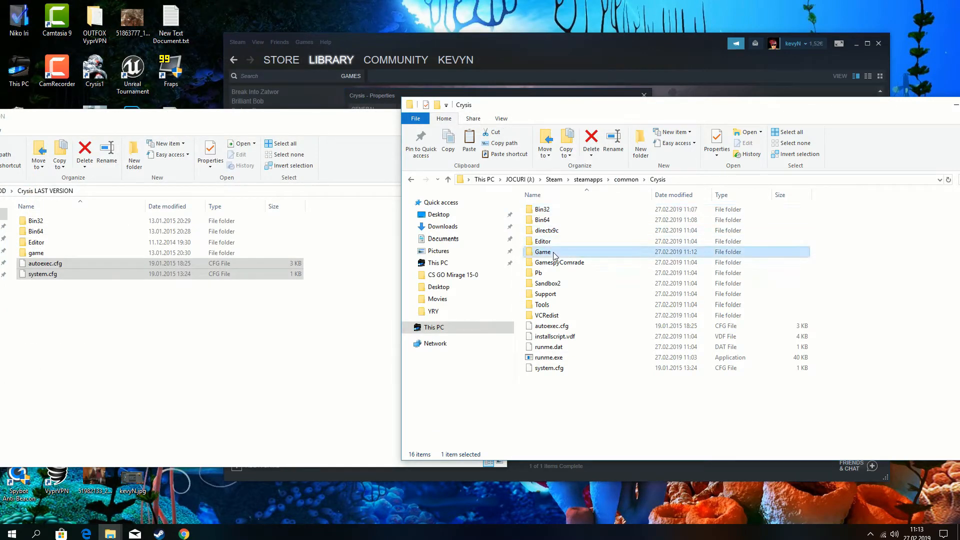
pyautogui.doubleClick(544, 251)
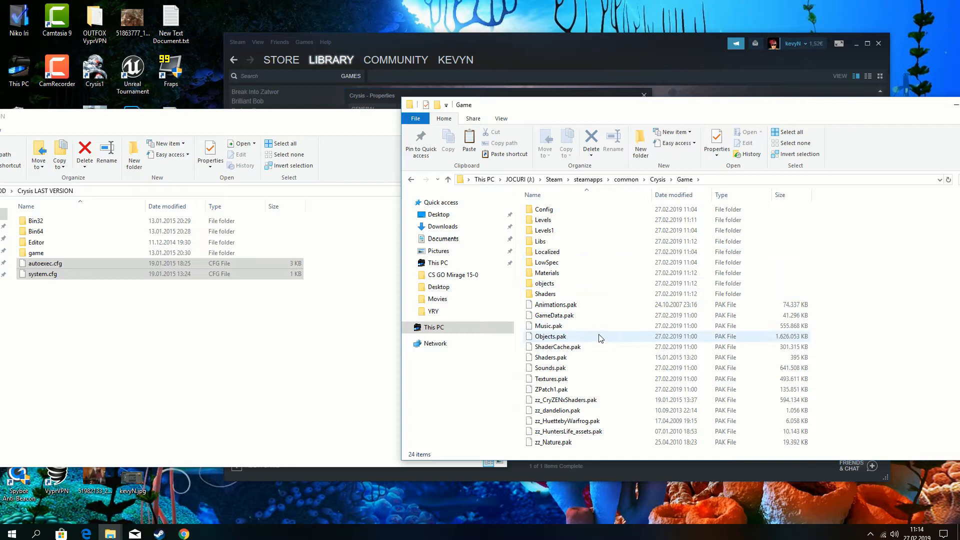
pyautogui.click(551, 379)
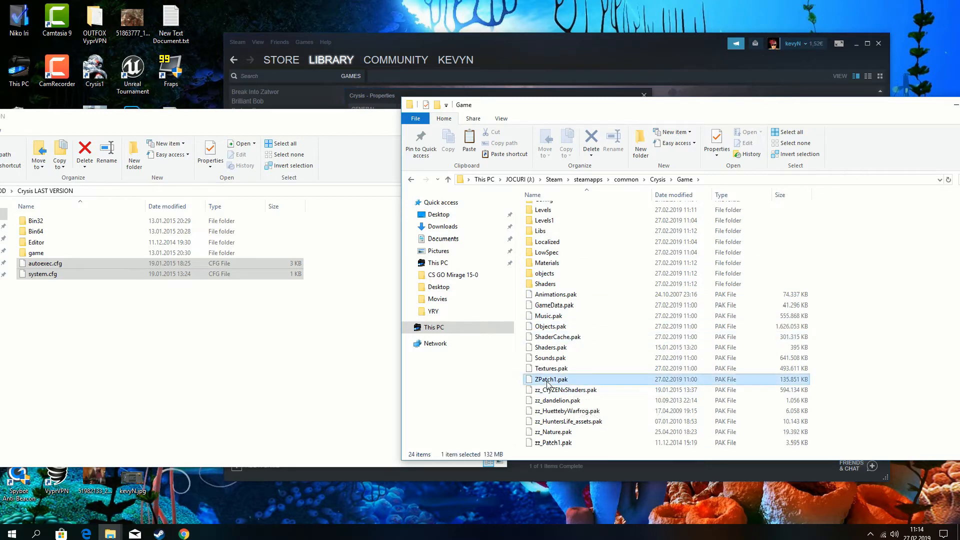
pyautogui.moveTo(552, 436)
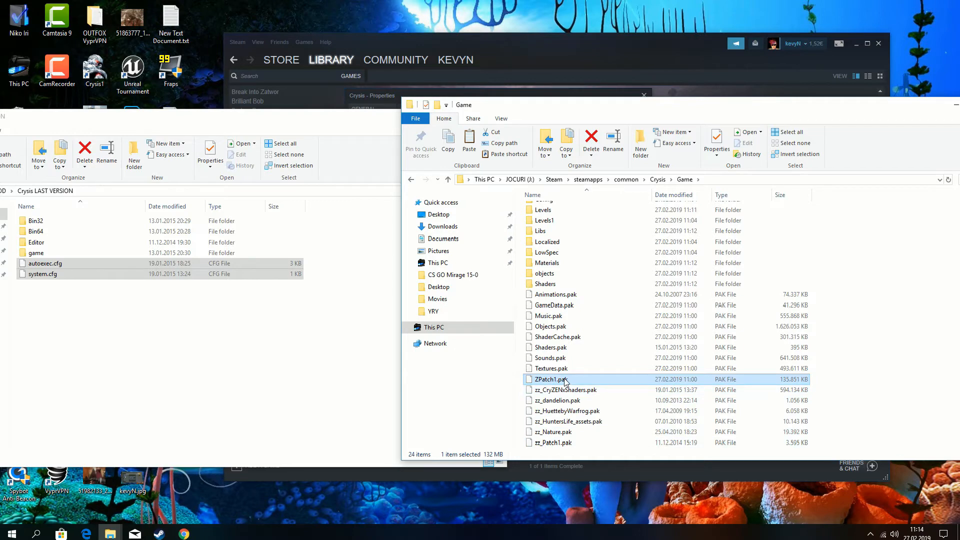
pyautogui.rightClick(551, 380)
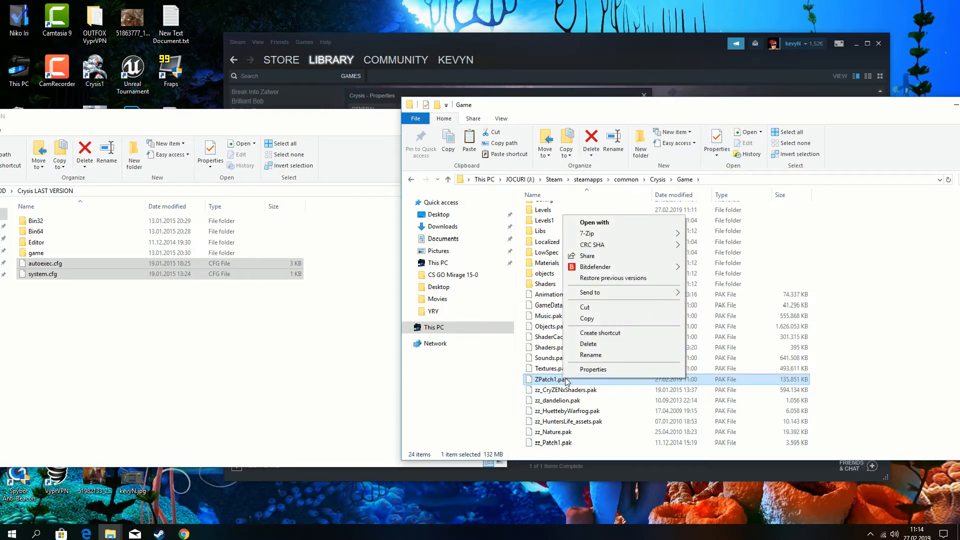
pyautogui.click(588, 344)
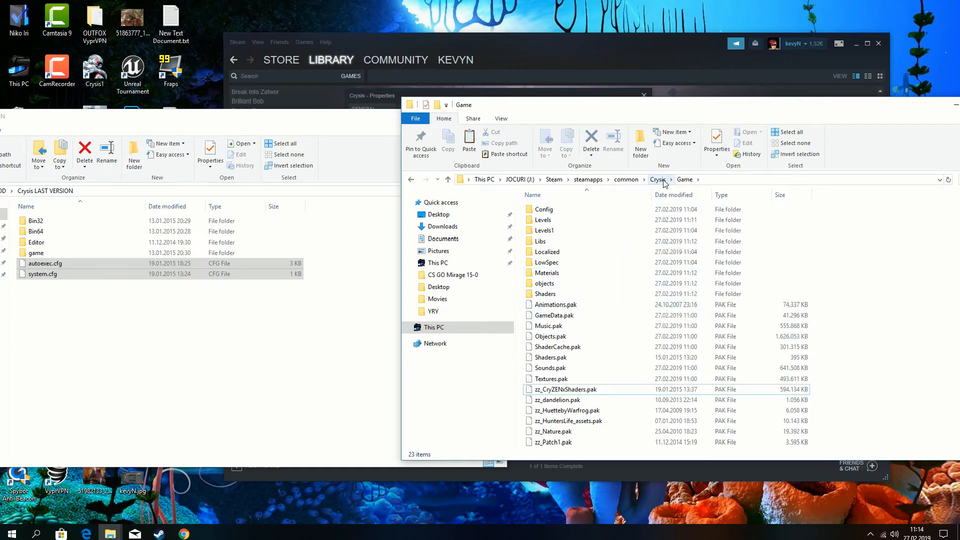
pyautogui.click(657, 179)
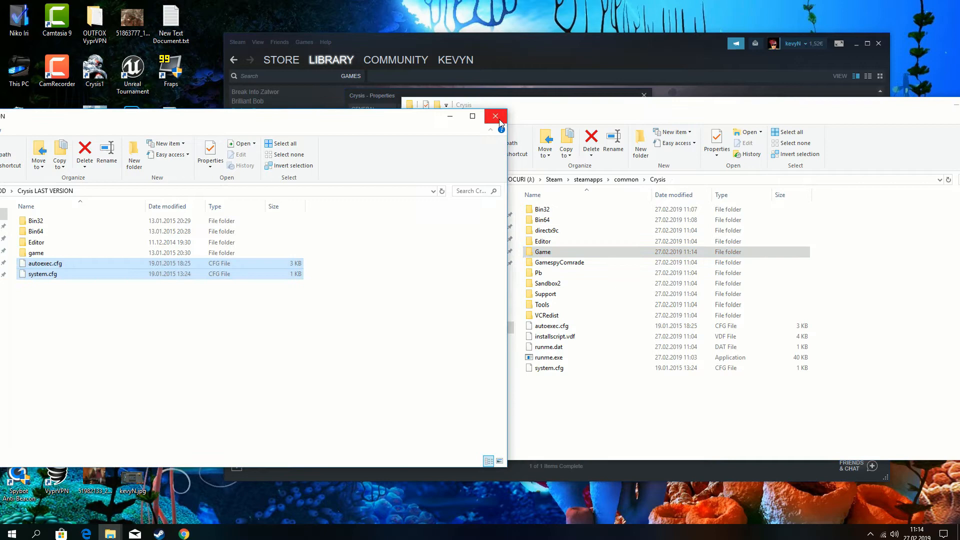
# - Close the mod window and move PhotorealIV from CUSTOM MAP into Game\Levels
pyautogui.click(495, 117)
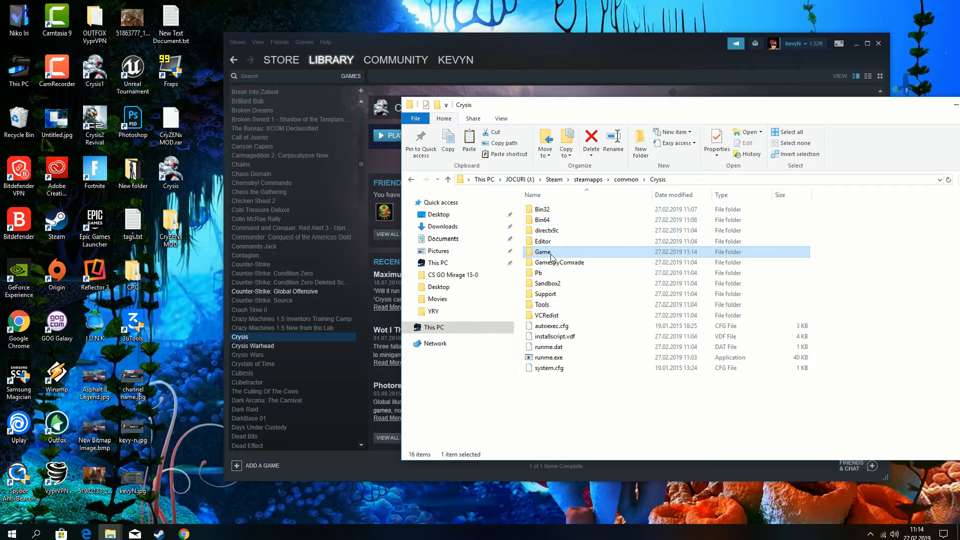
pyautogui.doubleClick(543, 252)
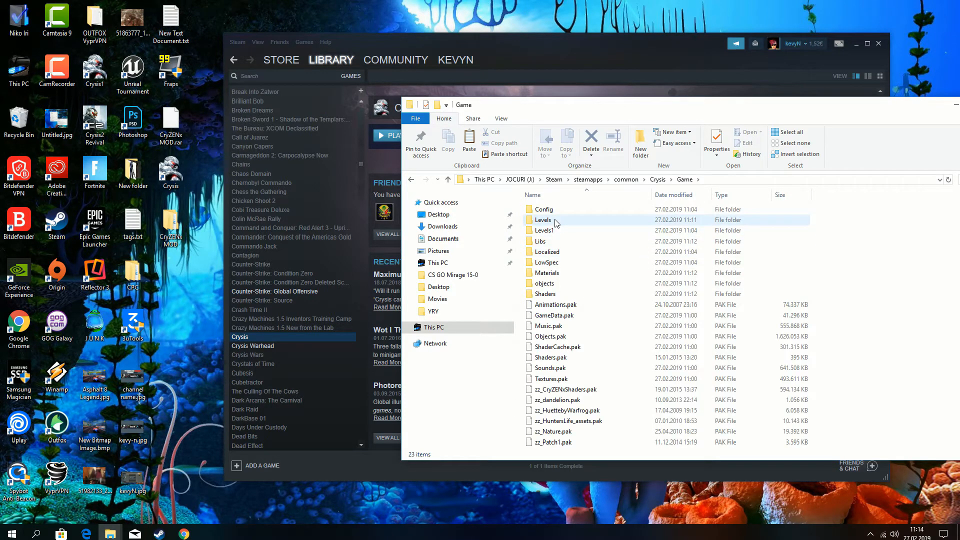
pyautogui.doubleClick(543, 221)
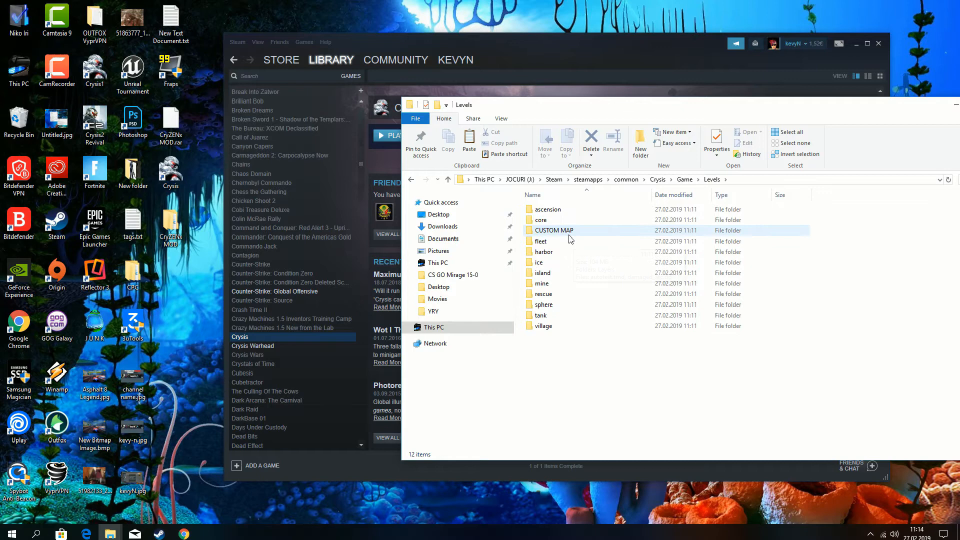
pyautogui.rightClick(547, 209)
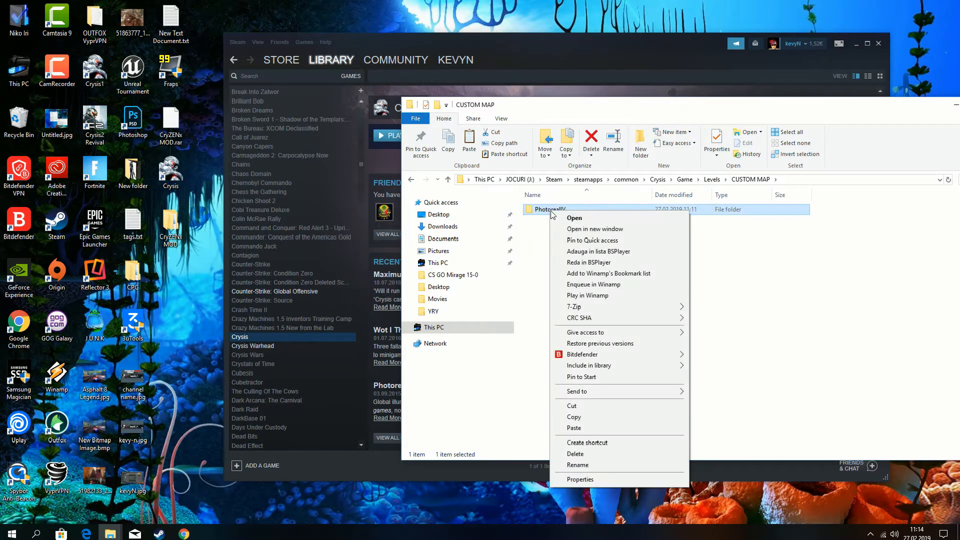
pyautogui.moveTo(589, 423)
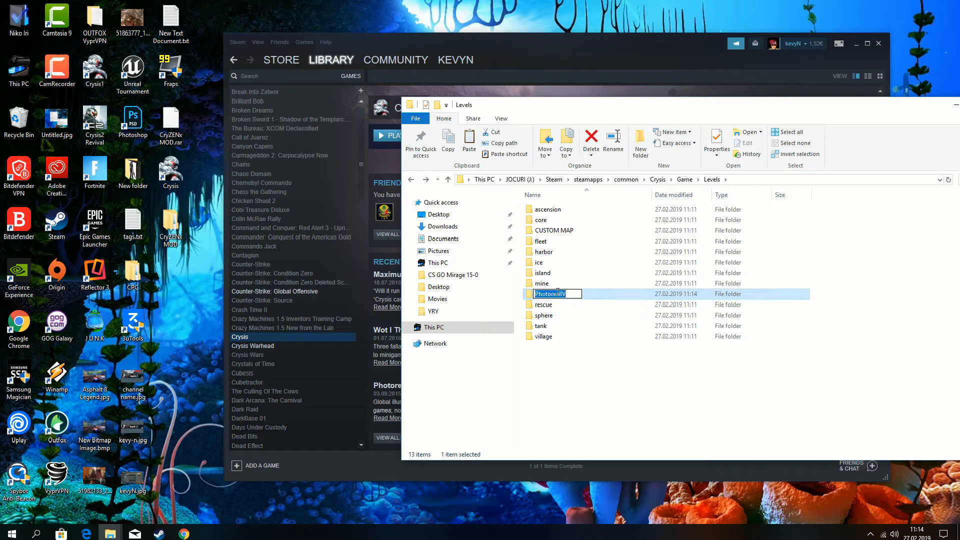
pyautogui.click(602, 406)
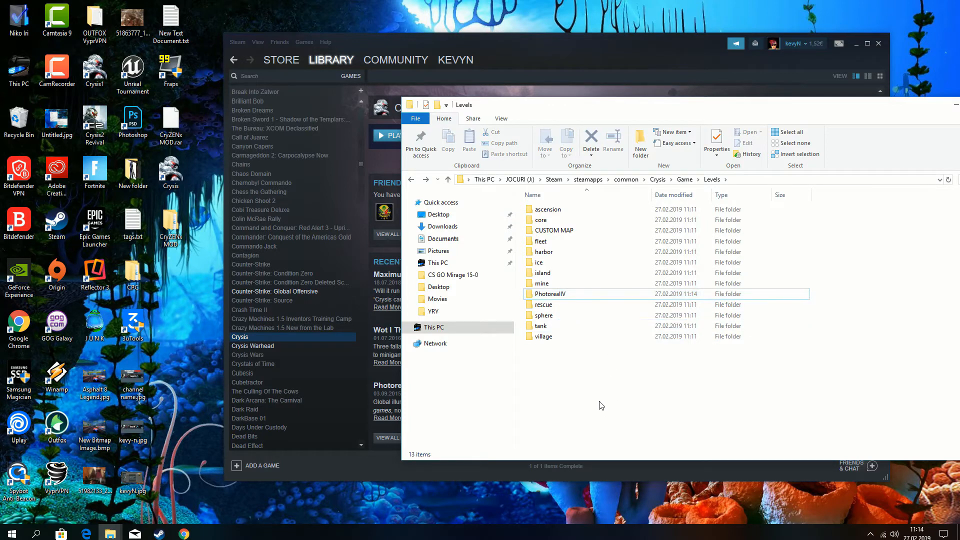
pyautogui.moveTo(252, 346)
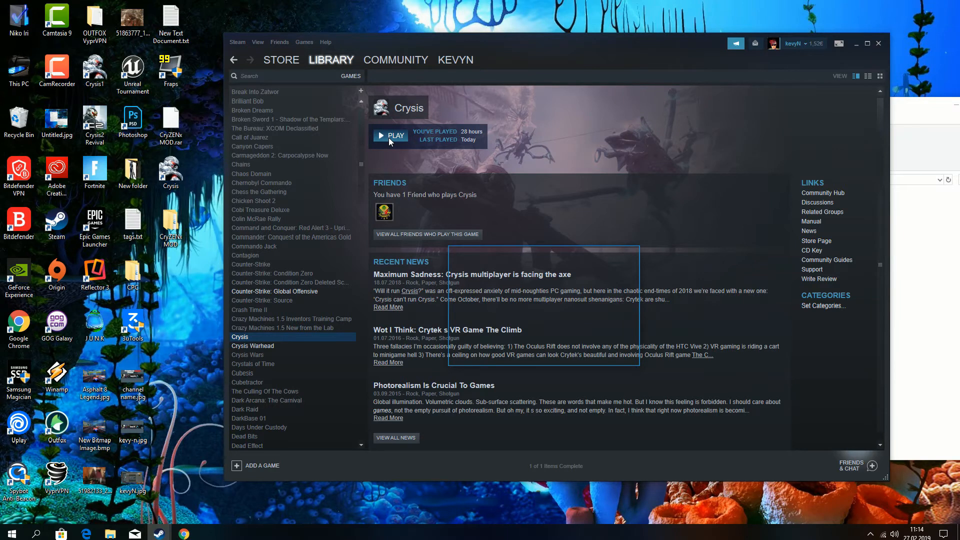
# - Hit PLAY on the selected Crysis entry in the Steam Library
pyautogui.click(390, 136)
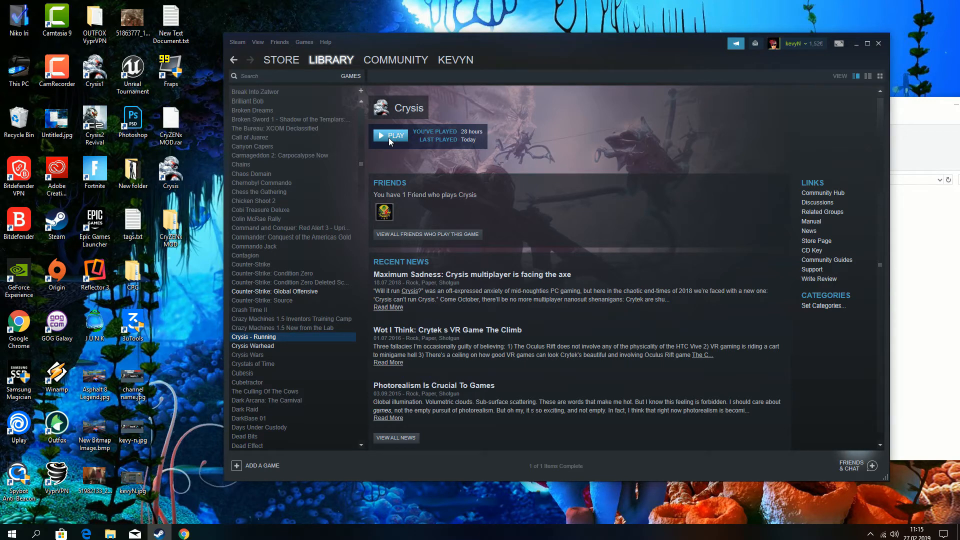
pyautogui.click(390, 136)
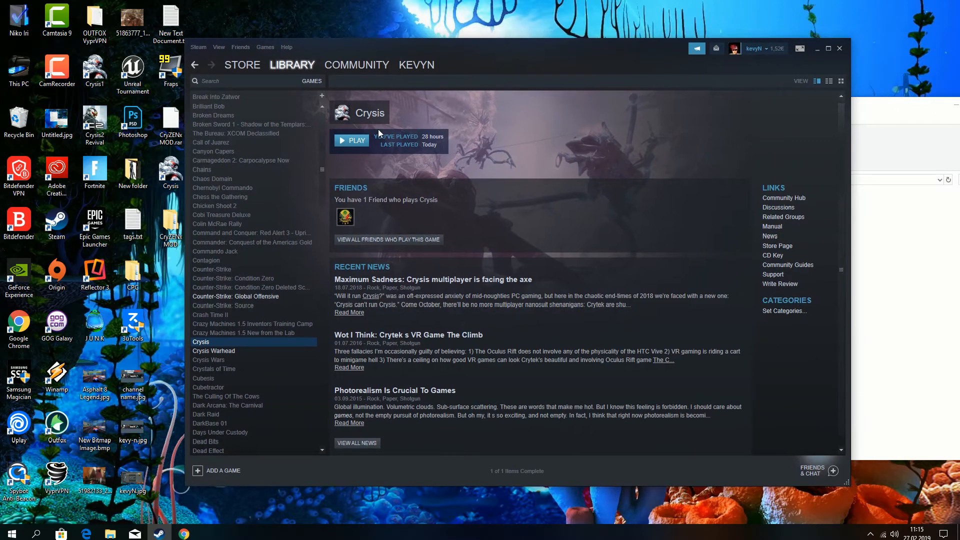
pyautogui.moveTo(352, 183)
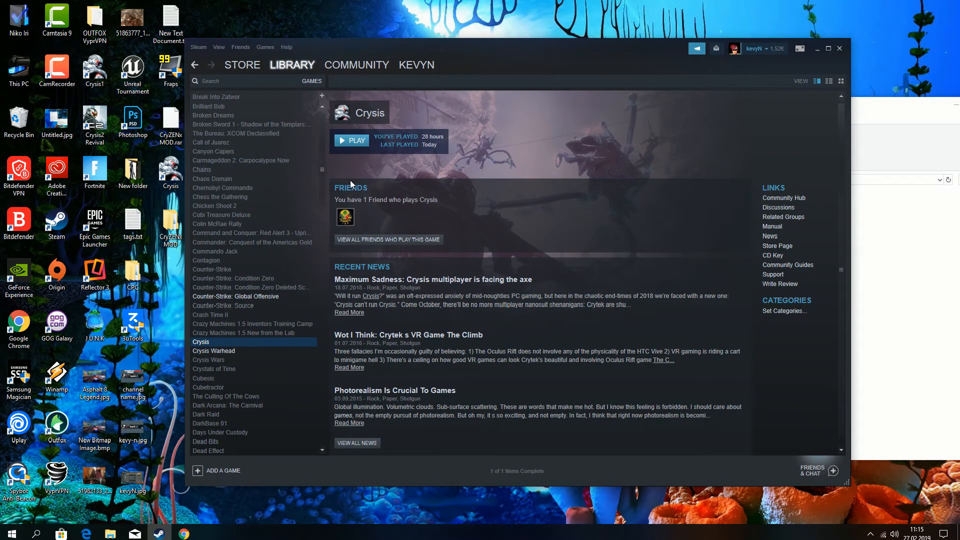
pyautogui.moveTo(666, 118)
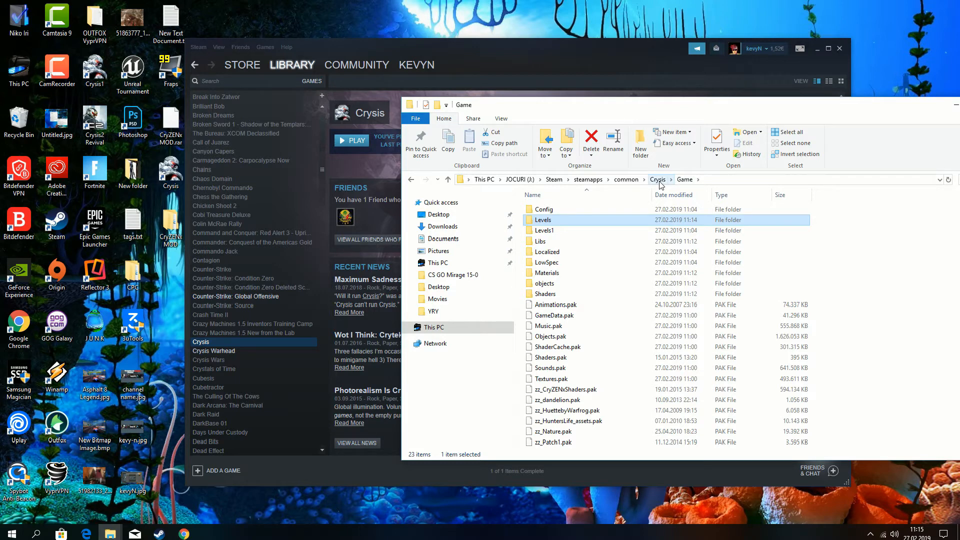
# - Return to the main Crysis folder via the address bar and open the Pb folder
pyautogui.click(657, 179)
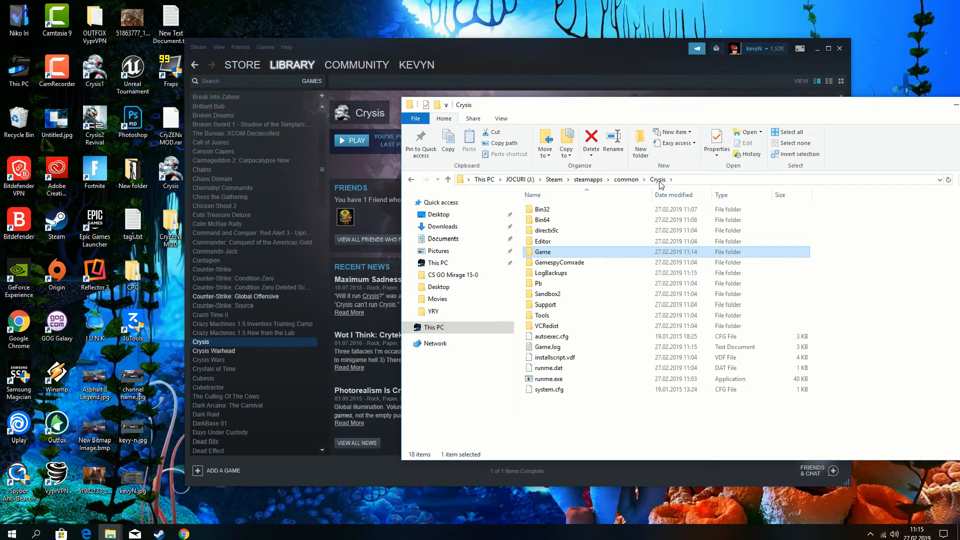
pyautogui.moveTo(559, 262)
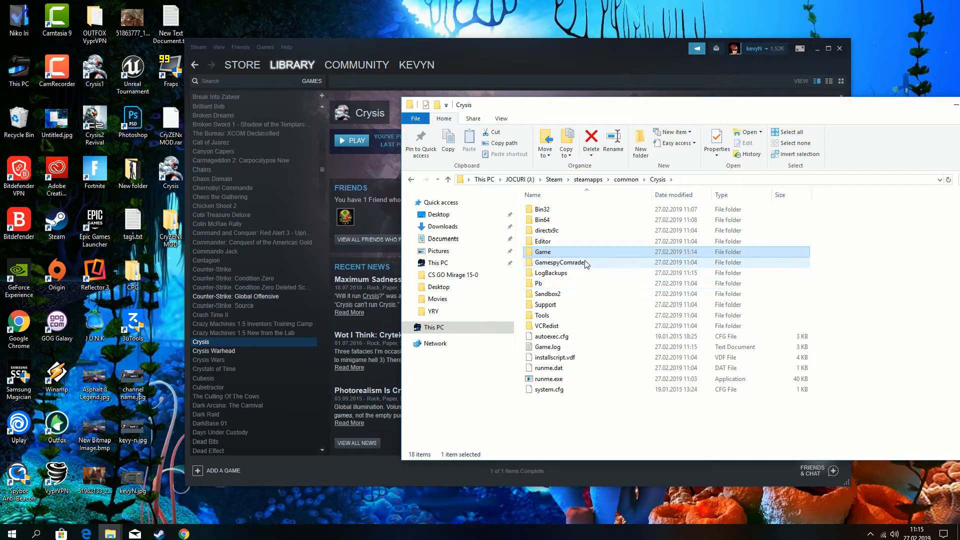
pyautogui.moveTo(541, 286)
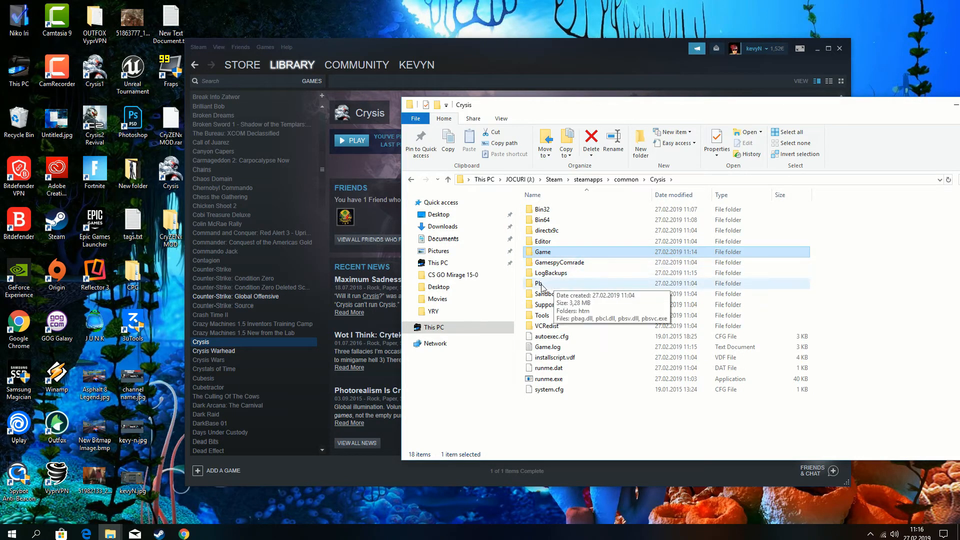
pyautogui.doubleClick(538, 283)
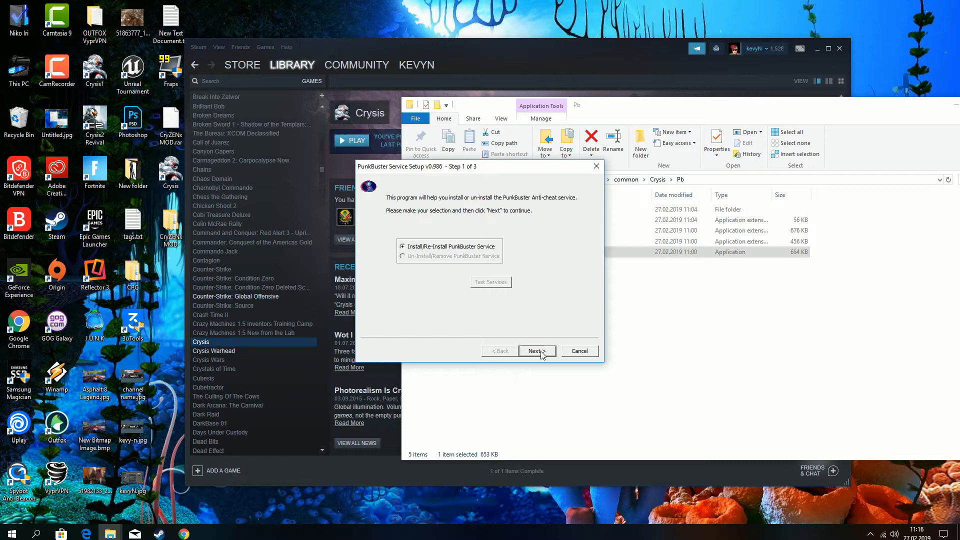
# - Install/re-install PunkBuster, accept the licence, pass the service tests, and finish the wizard
pyautogui.click(536, 351)
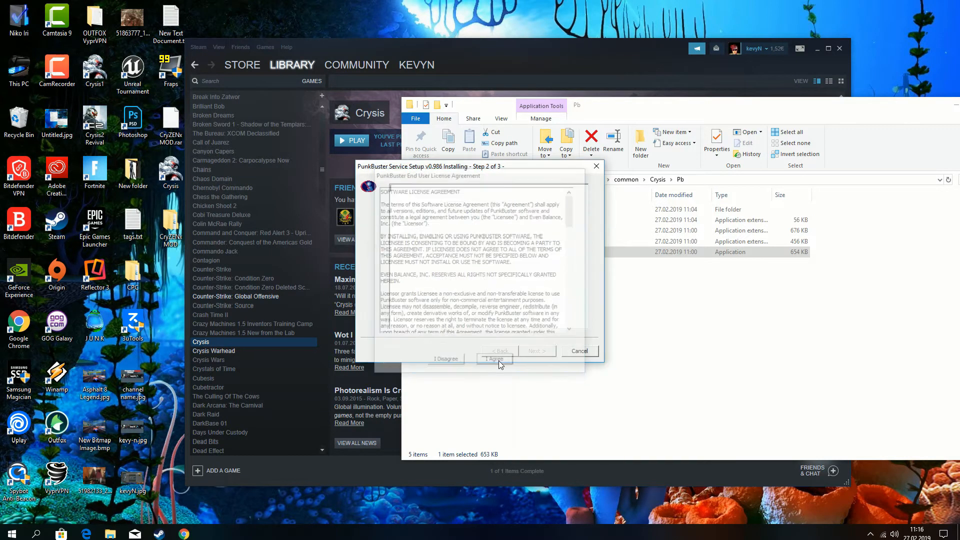
pyautogui.click(494, 358)
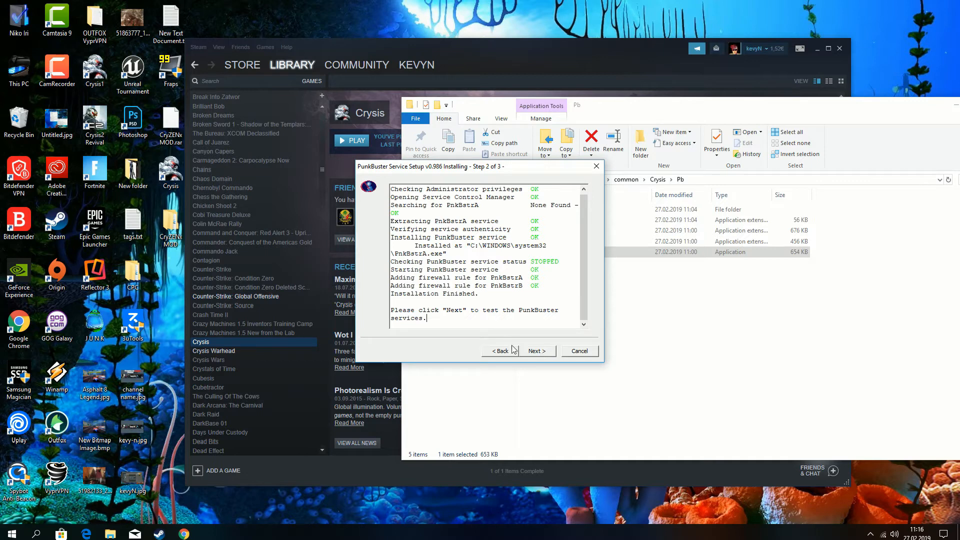
pyautogui.click(536, 352)
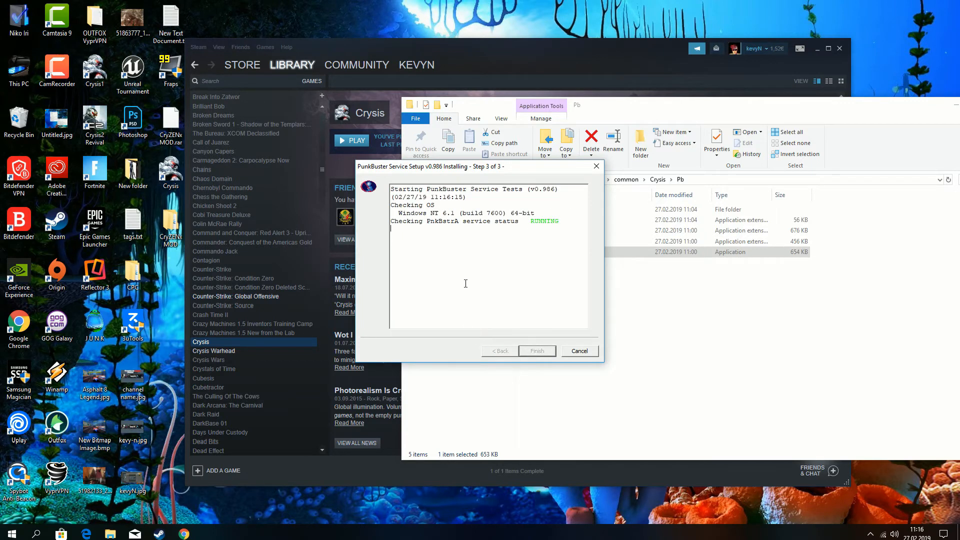
pyautogui.moveTo(550, 318)
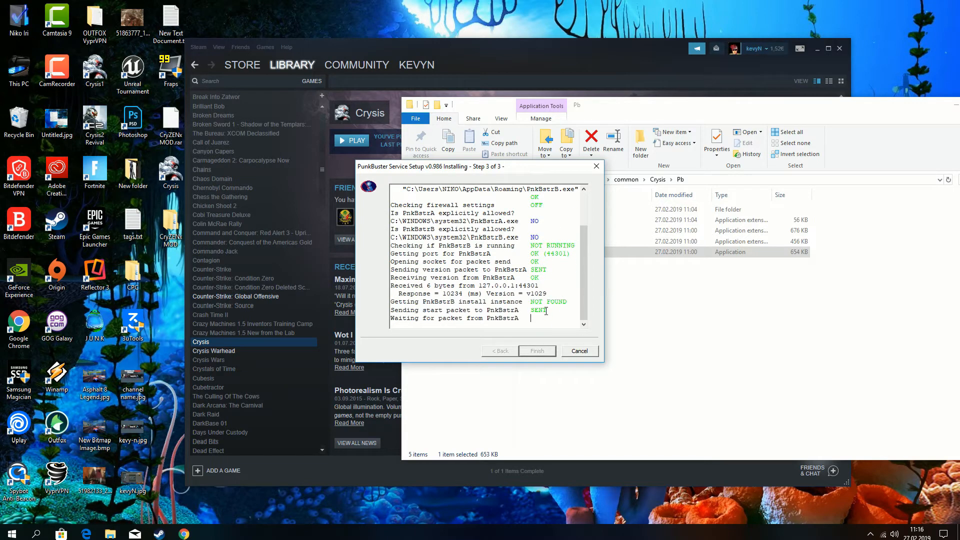
pyautogui.moveTo(539, 333)
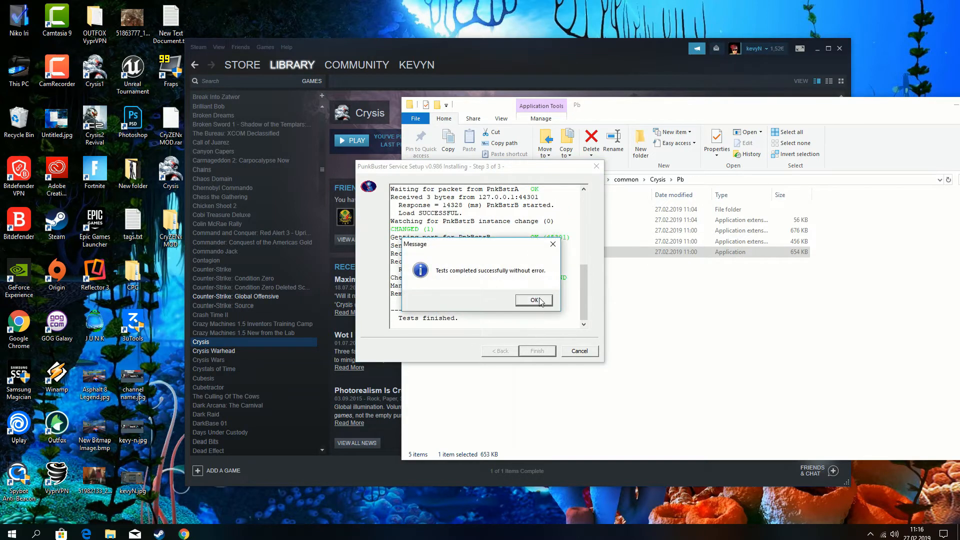
pyautogui.click(532, 300)
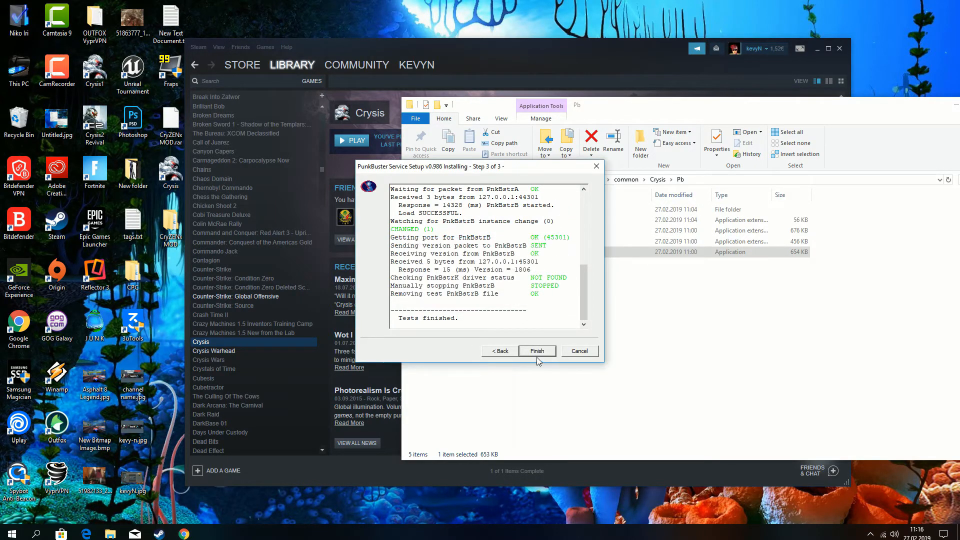
pyautogui.click(537, 351)
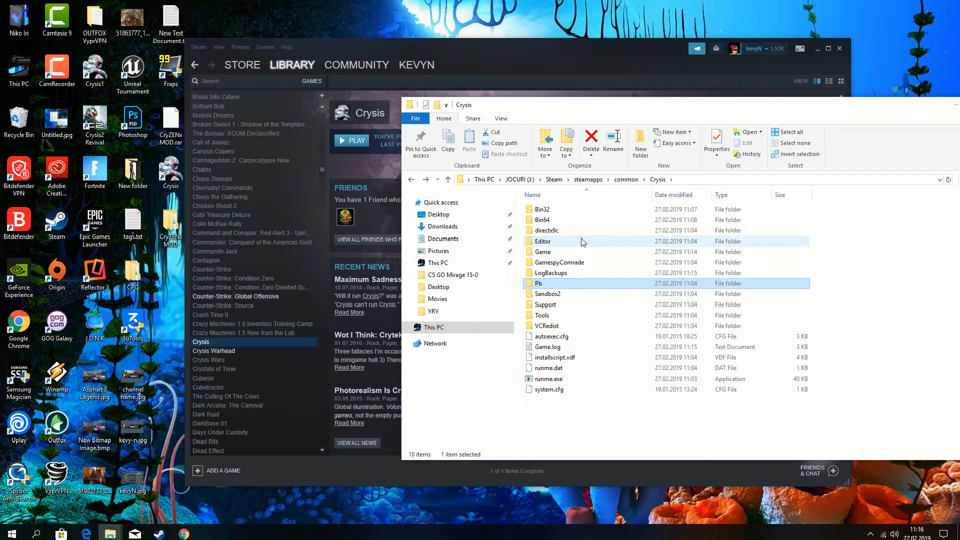
# - Run DXSETUP.exe from the directx9c folder, accept the licence, and install the DirectX runtime
pyautogui.doubleClick(546, 230)
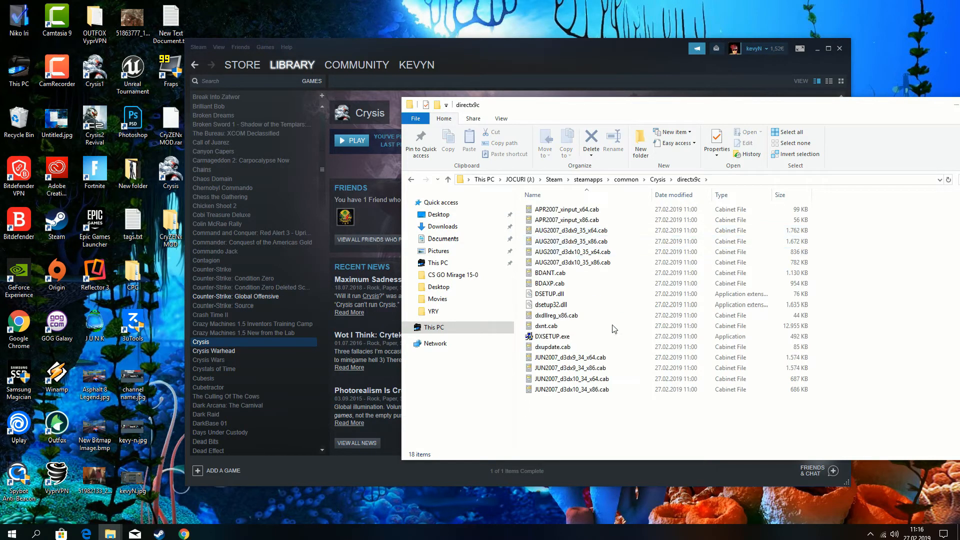
pyautogui.doubleClick(552, 336)
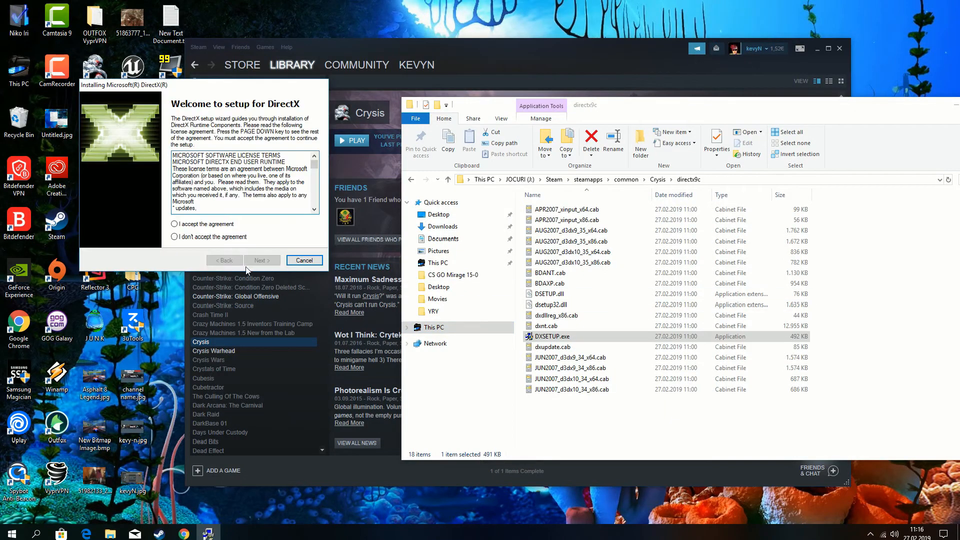
pyautogui.click(260, 260)
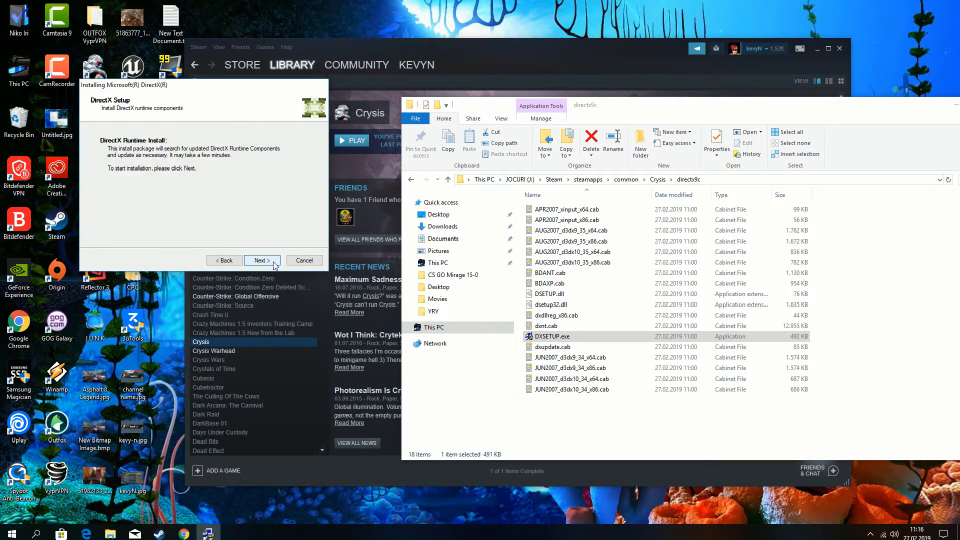
pyautogui.click(261, 259)
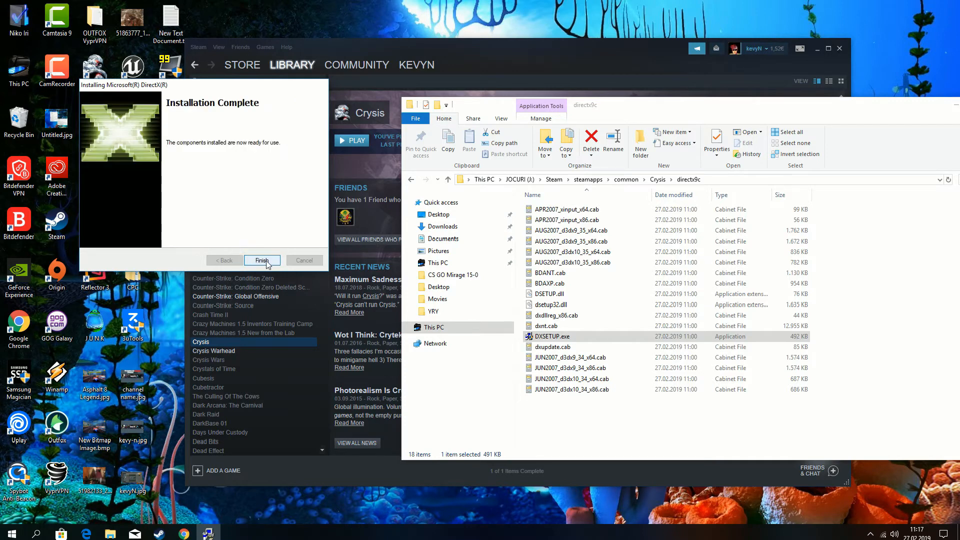
pyautogui.click(261, 259)
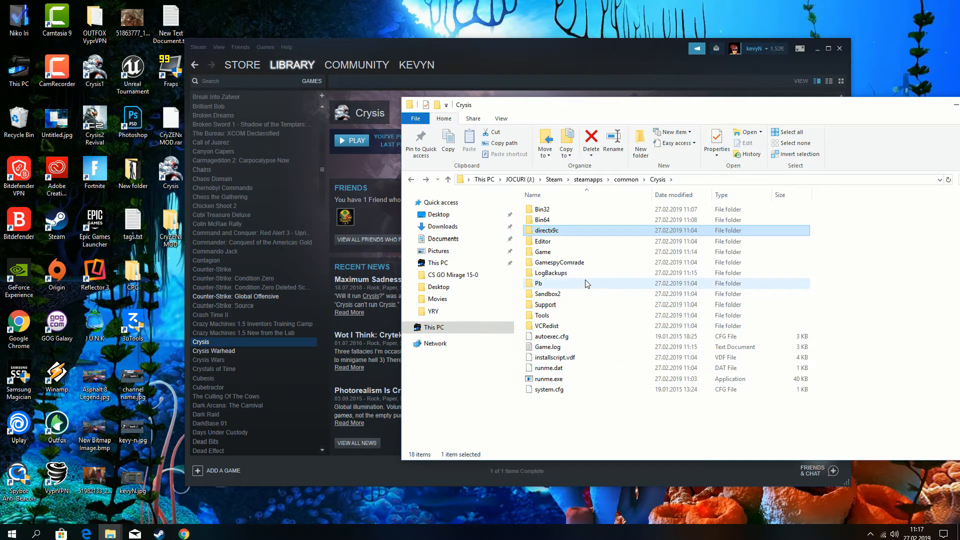
# - Open the VCRedist folder and run vcredist_x86.exe to install Visual C++ 2005
pyautogui.click(546, 326)
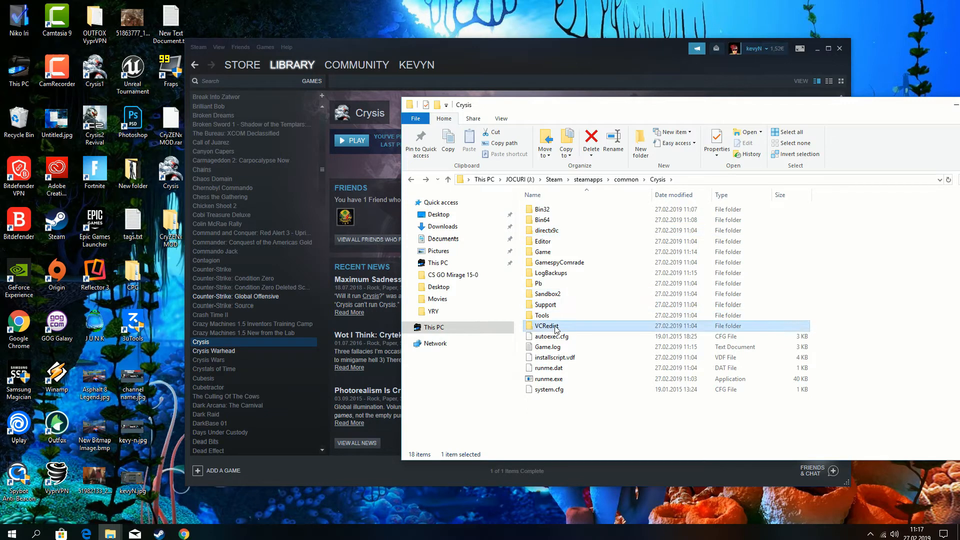
pyautogui.doubleClick(547, 325)
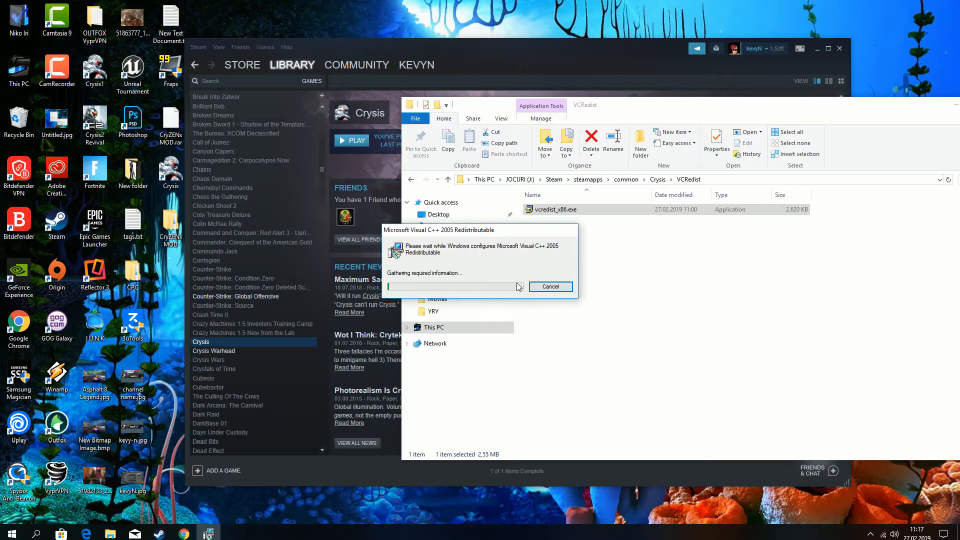
pyautogui.click(550, 287)
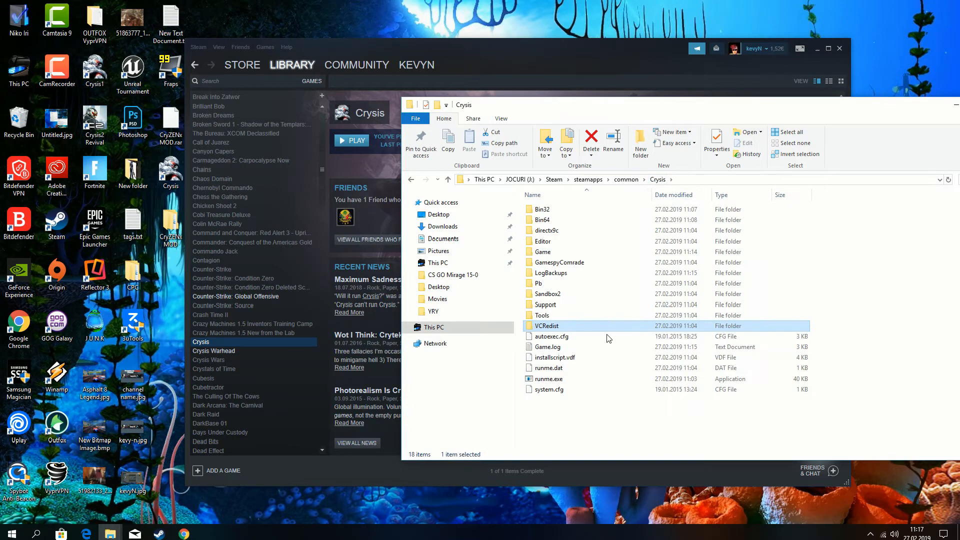
pyautogui.moveTo(577, 294)
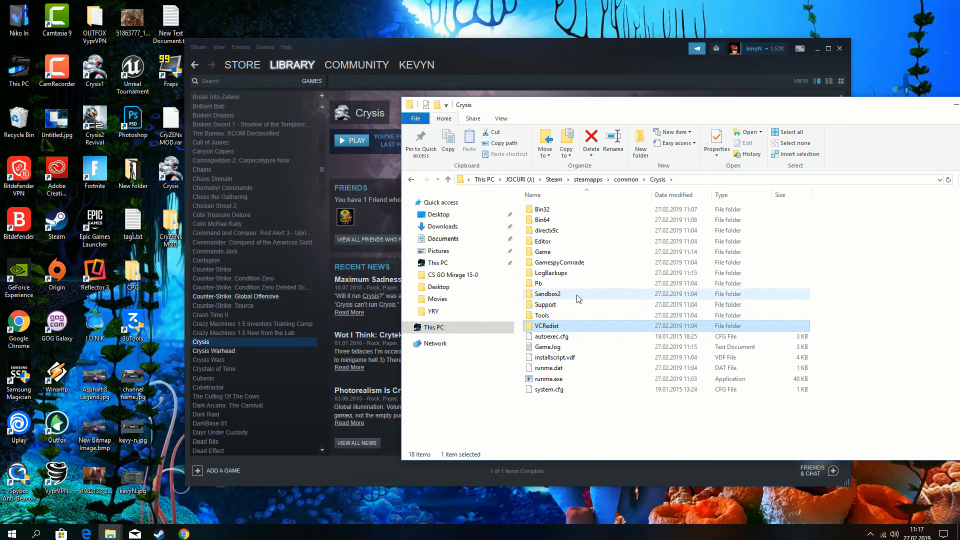
pyautogui.click(559, 262)
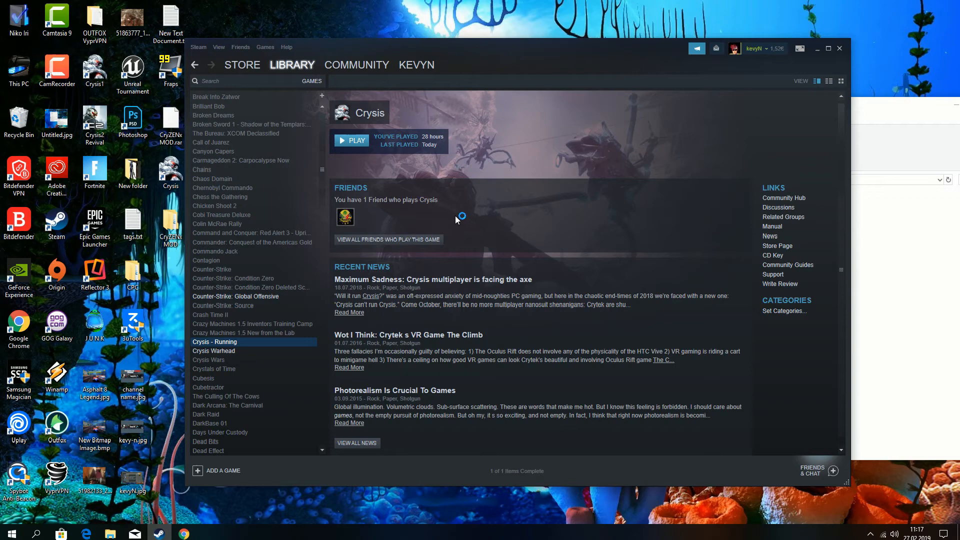
pyautogui.moveTo(456, 219)
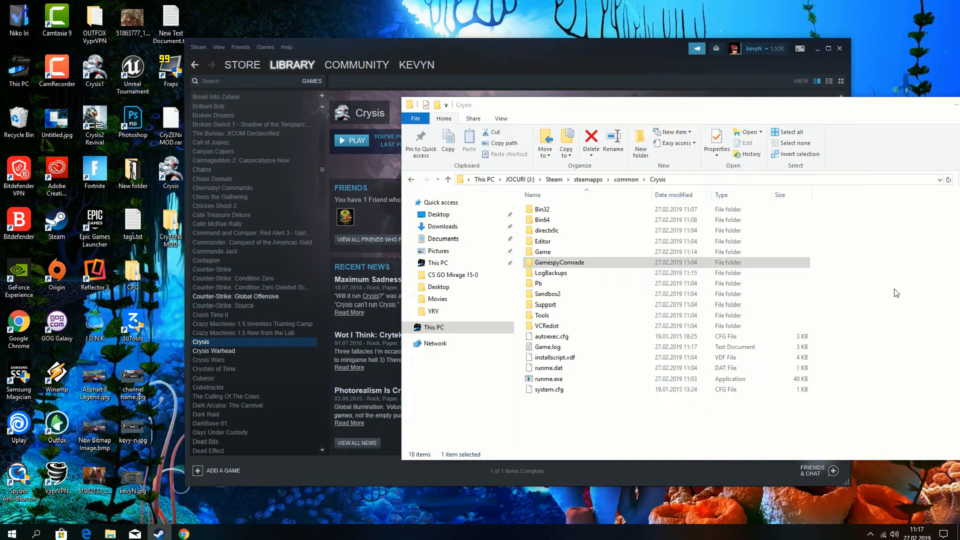
# - Open the Bin64 folder and try running Crysis64.exe, which Bitdefender blocks
pyautogui.click(542, 220)
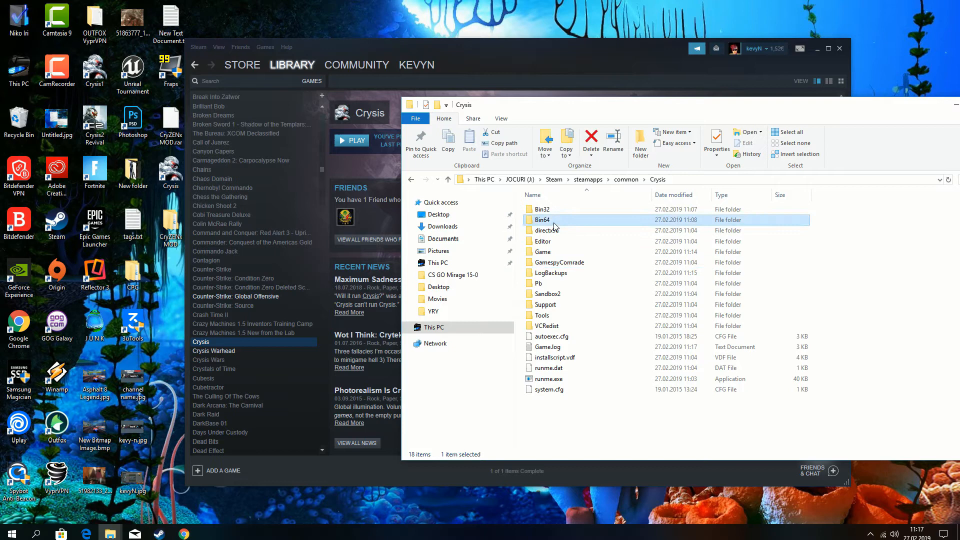
pyautogui.doubleClick(542, 219)
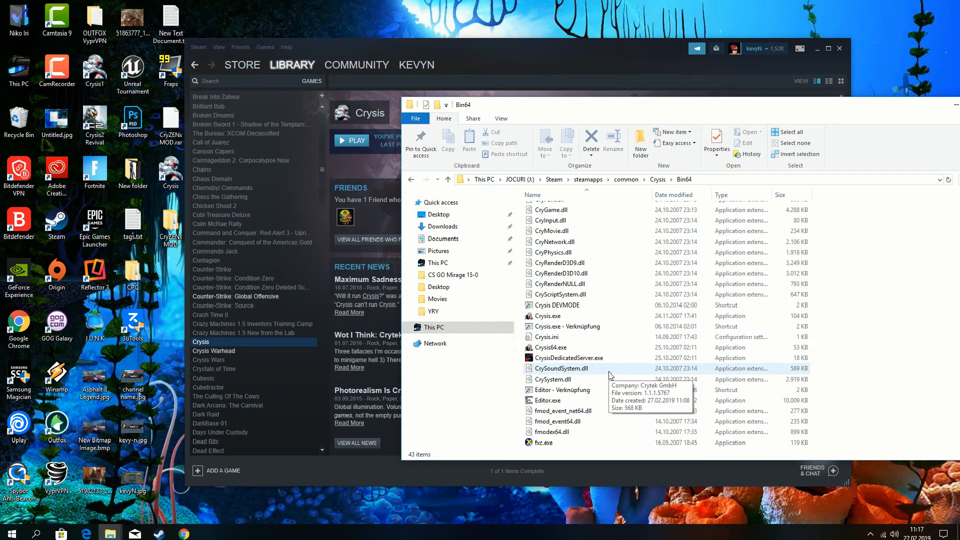
pyautogui.scroll(-3)
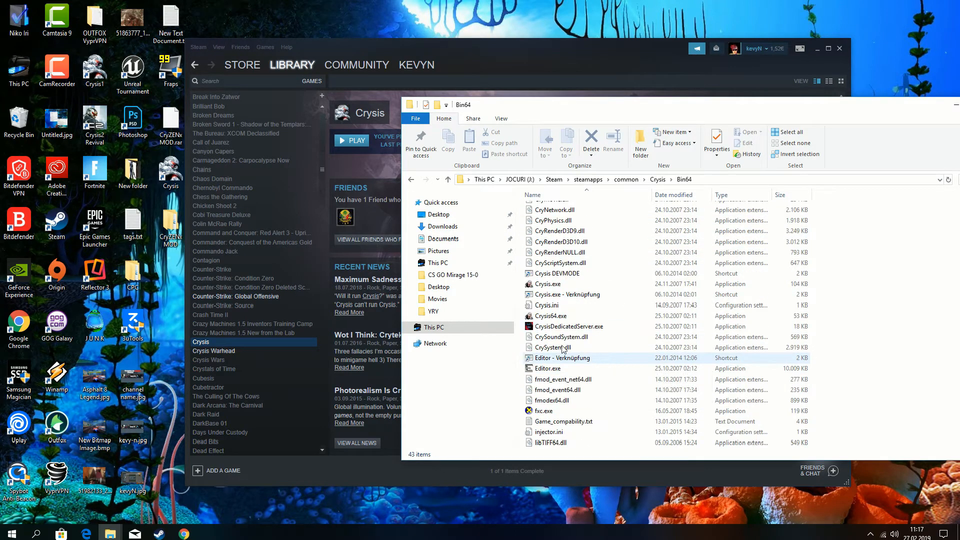
pyautogui.moveTo(549, 284)
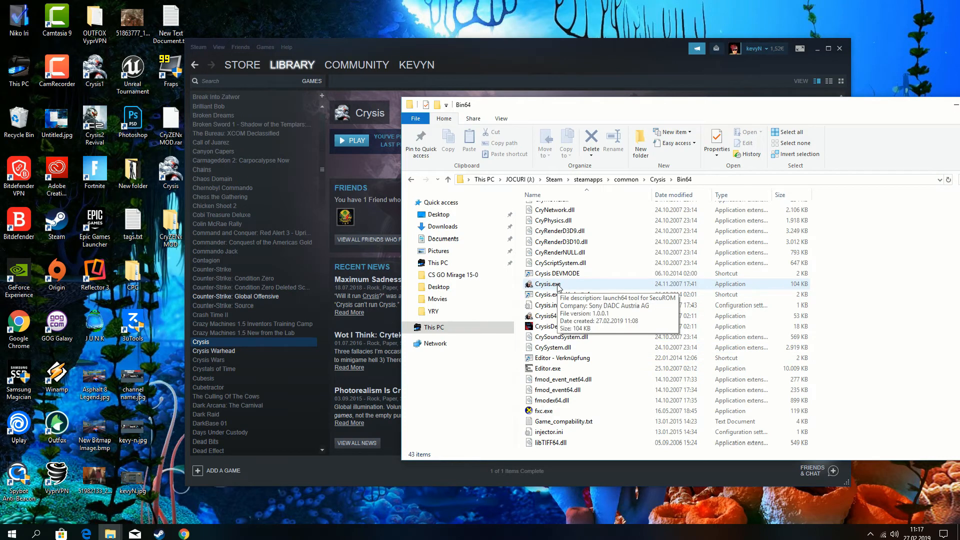
pyautogui.click(548, 284)
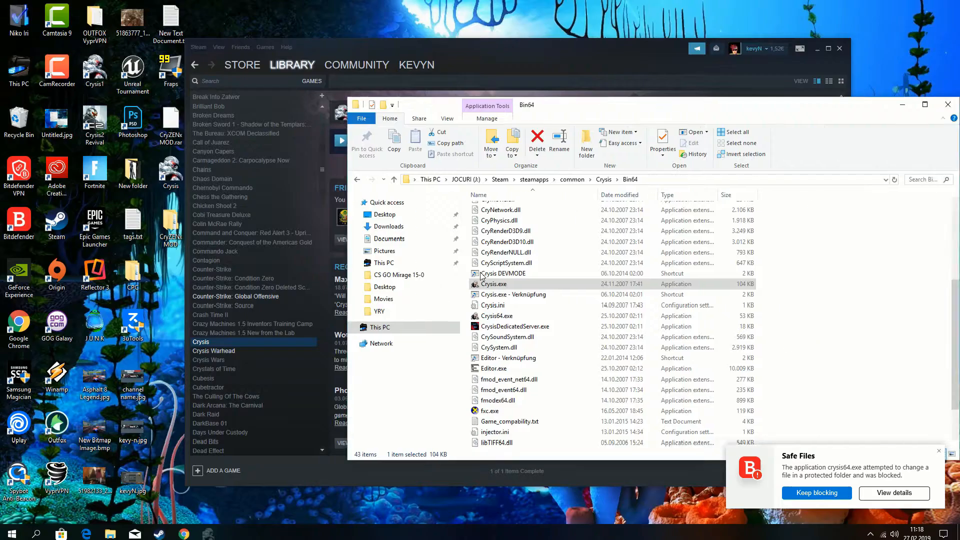
pyautogui.moveTo(502, 273)
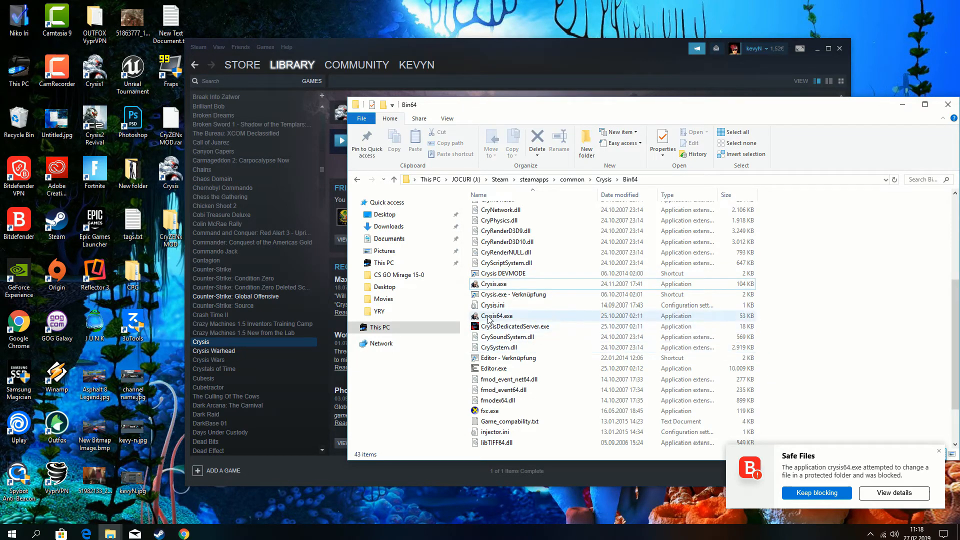
pyautogui.click(497, 315)
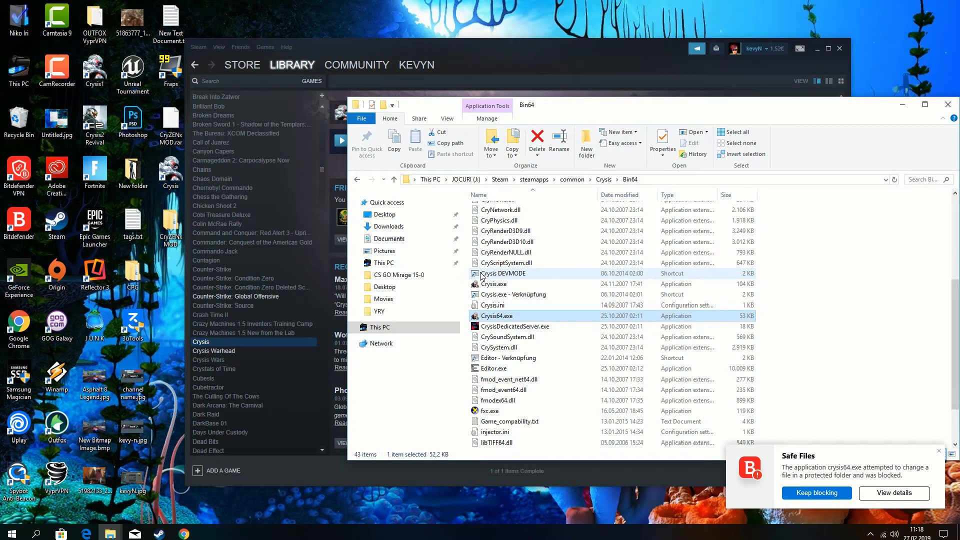
pyautogui.moveTo(494, 295)
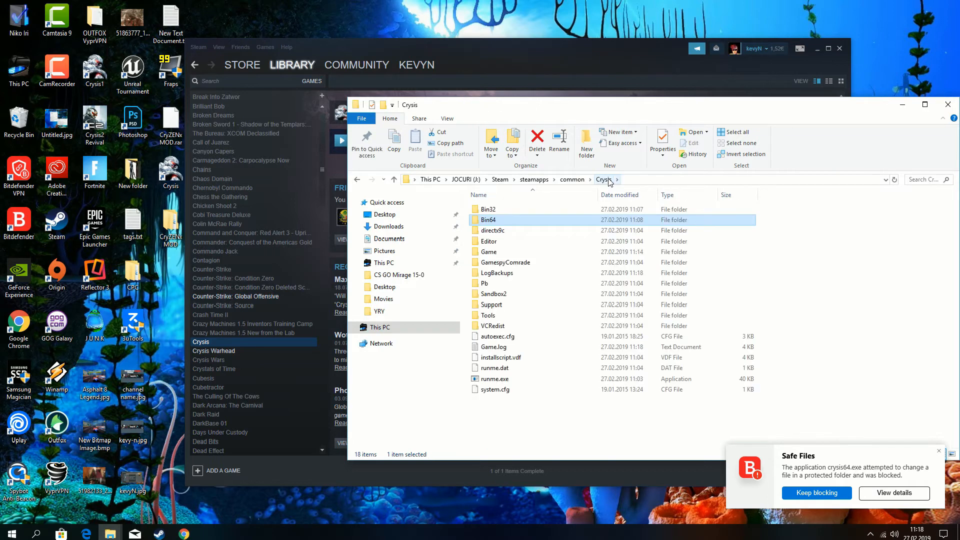
# - Open the Bin32 folder and launch the 32-bit Crysis.exe
pyautogui.doubleClick(489, 209)
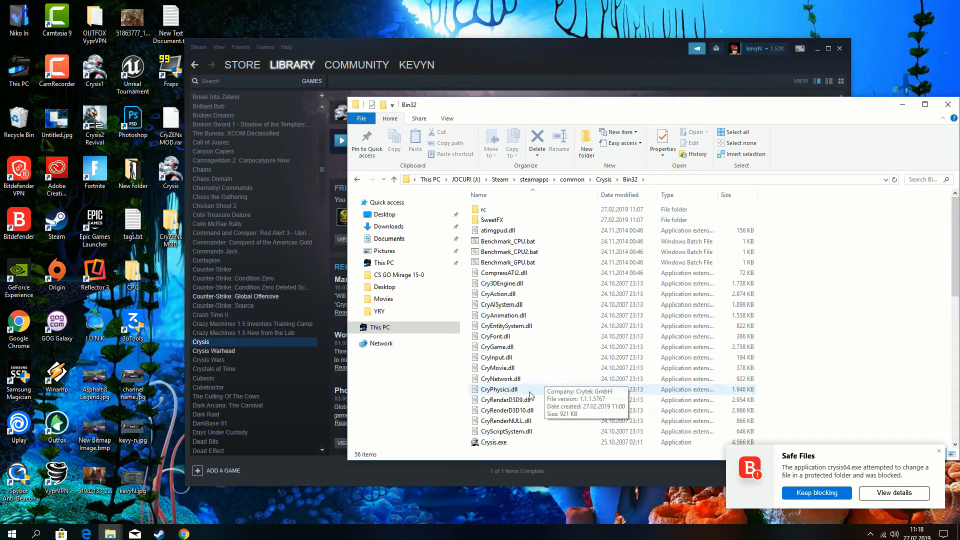
pyautogui.scroll(-3)
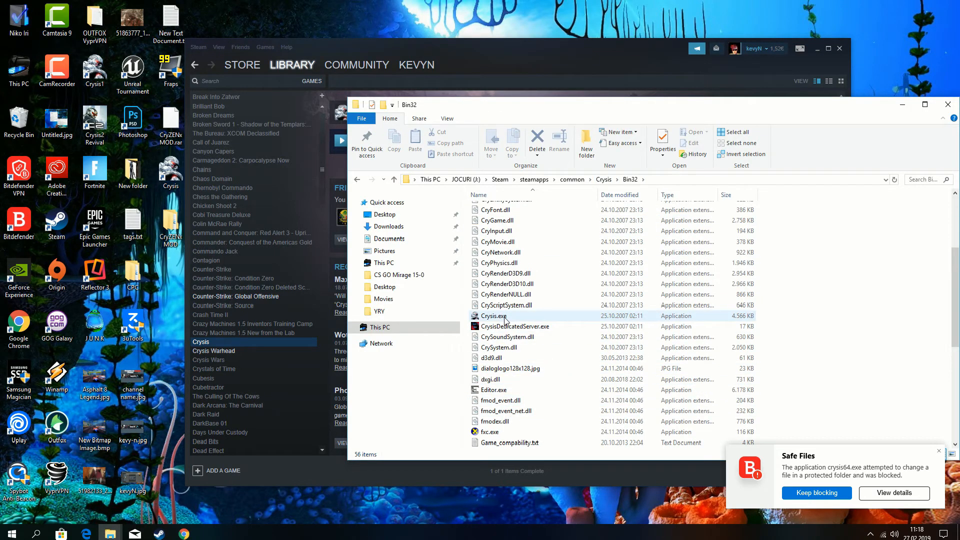
pyautogui.click(492, 316)
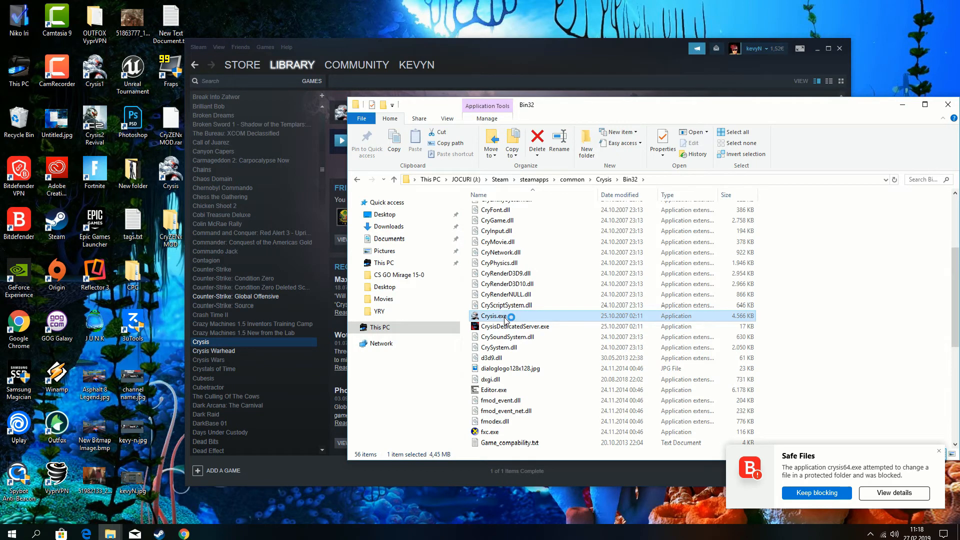
pyautogui.doubleClick(493, 315)
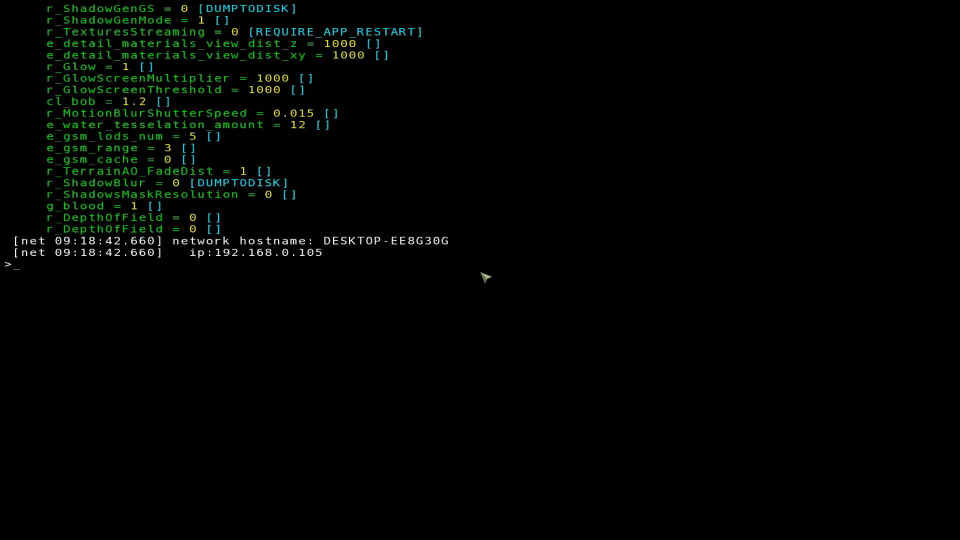
# - Enter 'con_restricted = 0' in the Crysis console
pyautogui.write('con')
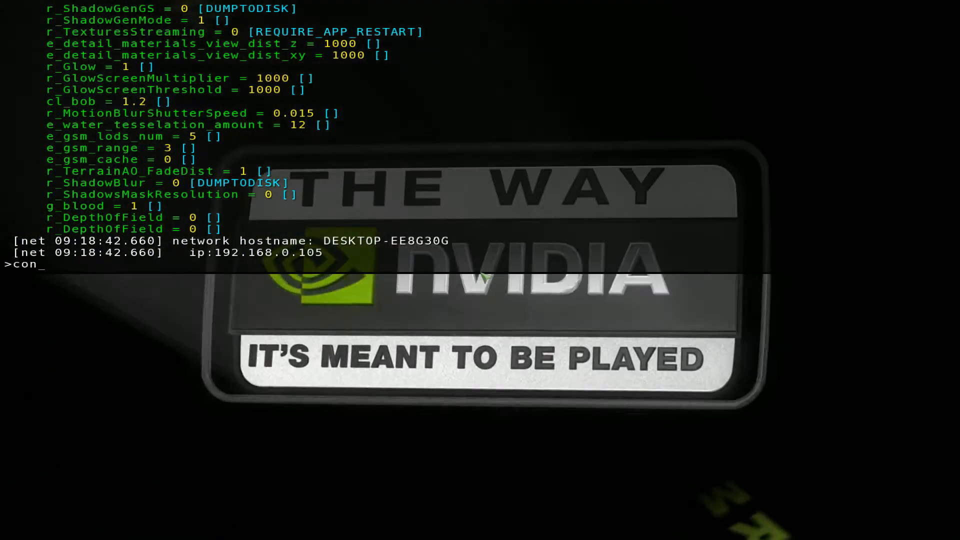
pyautogui.write('_rest')
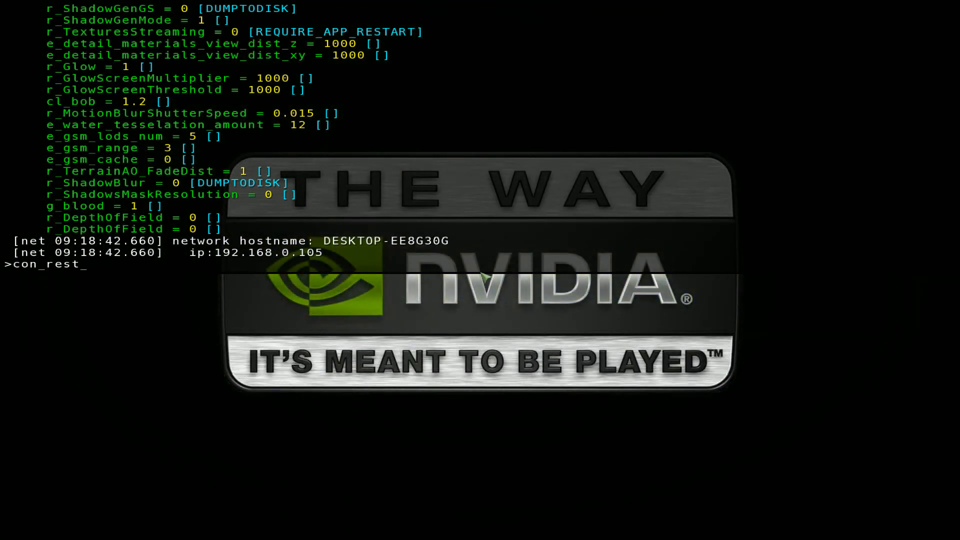
pyautogui.write('ricted')
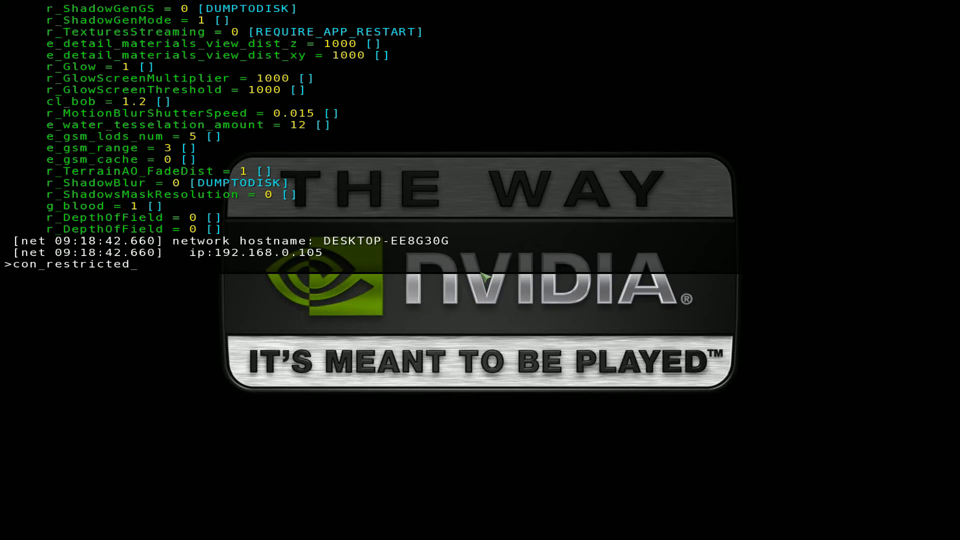
pyautogui.write('= 0')
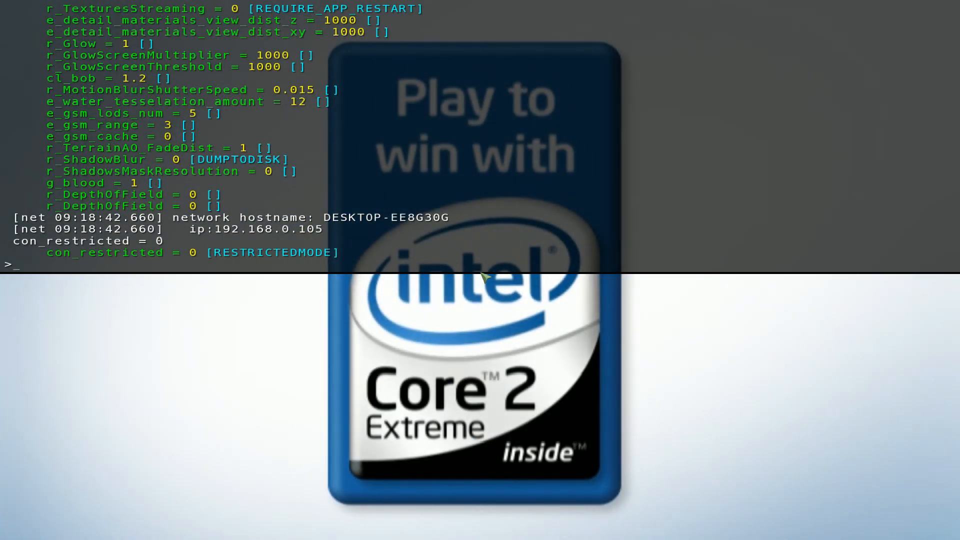
# - Load the level with the console command 'map PhotorealIV'
pyautogui.write('map')
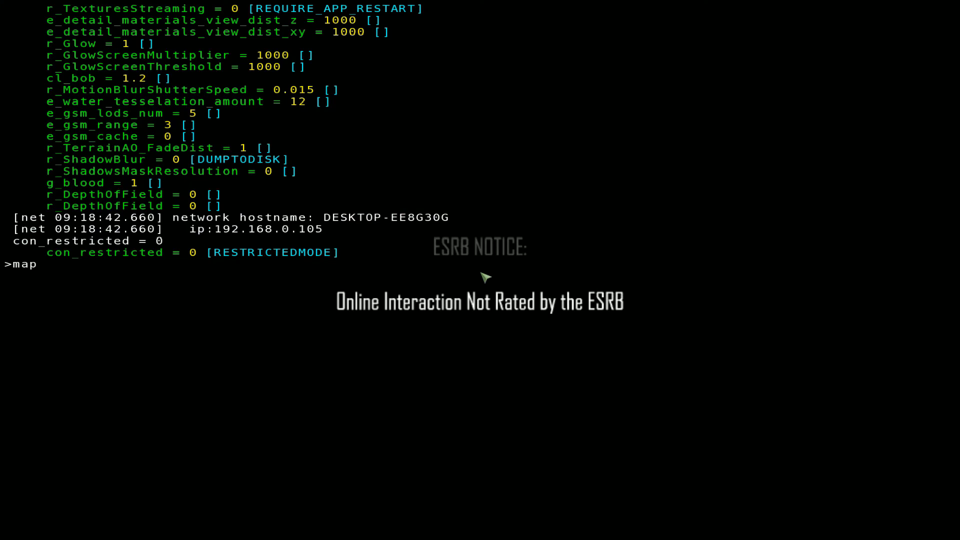
pyautogui.write('PhotorealIV')
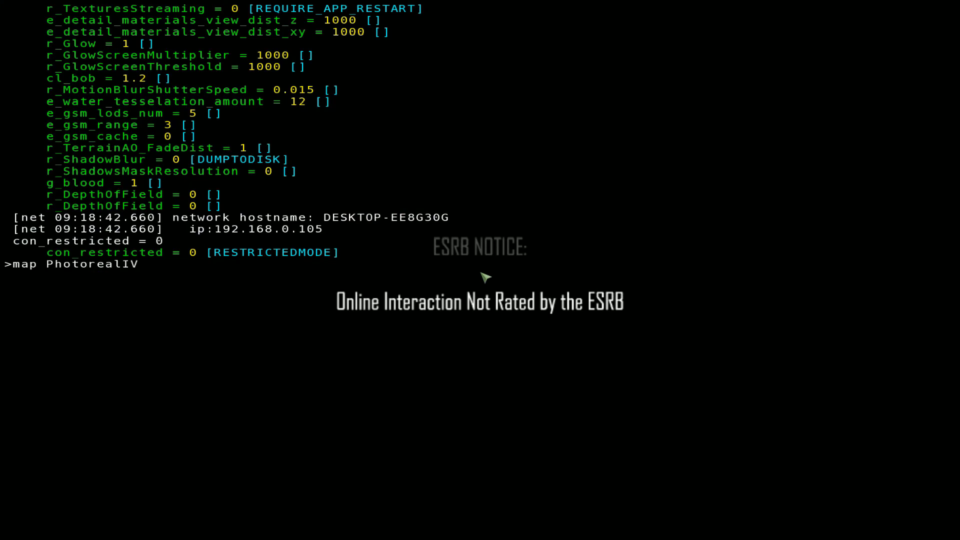
pyautogui.press('Return')
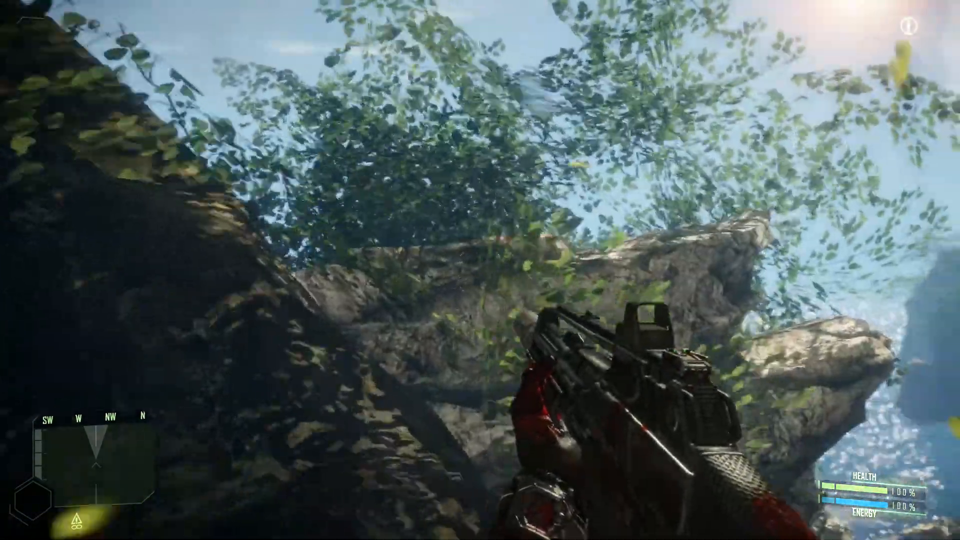
pyautogui.moveTo(480, 270)
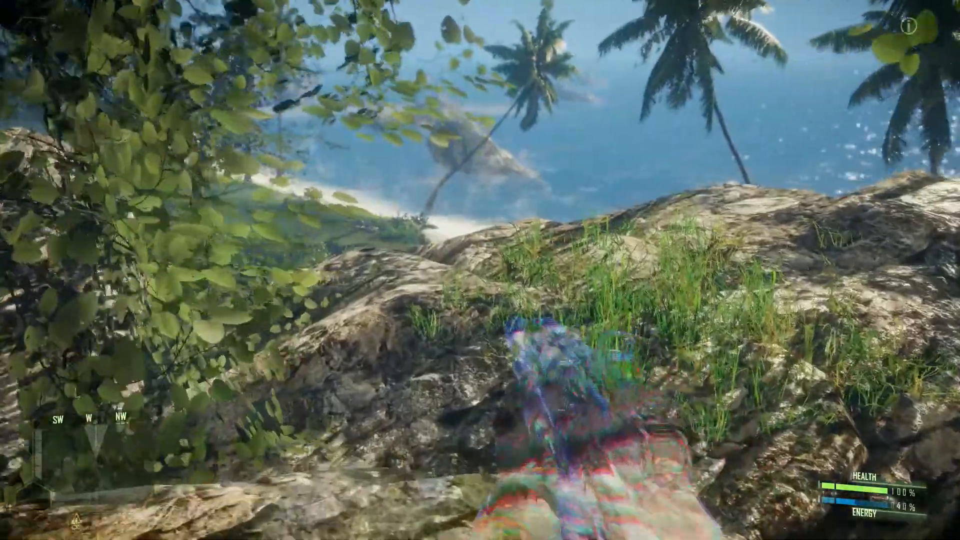
pyautogui.moveTo(481, 270)
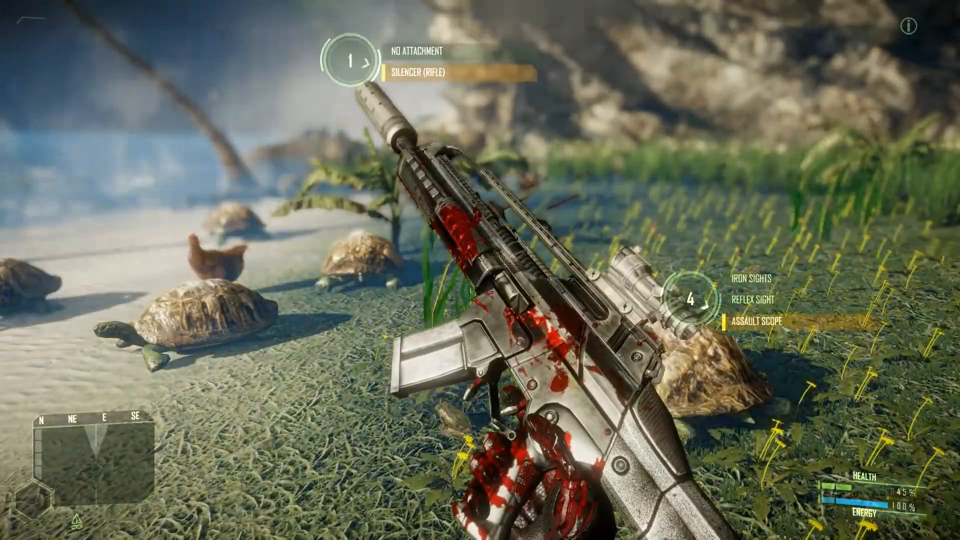
# - Open weapon customization to fit the Assault Scope on the rifle
pyautogui.rightClick(480, 270)
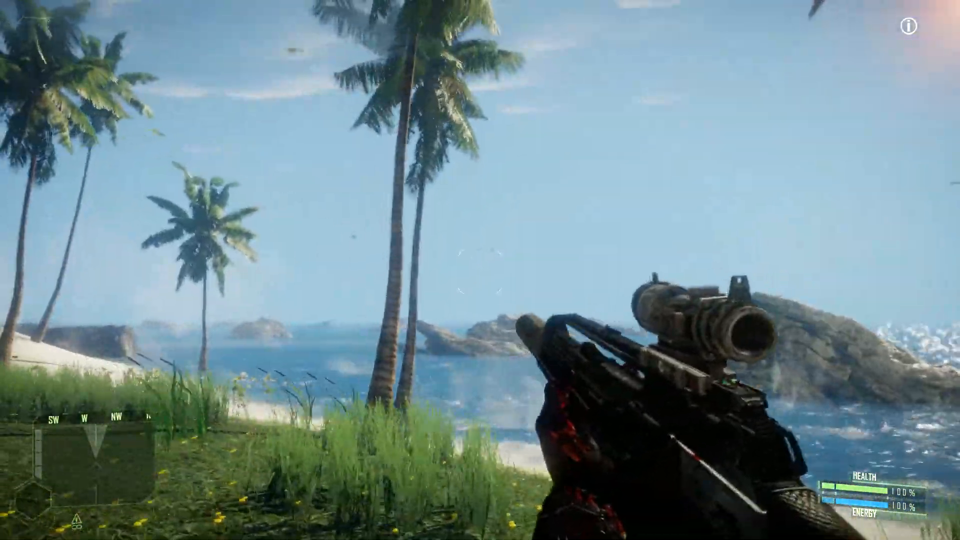
pyautogui.moveTo(481, 270)
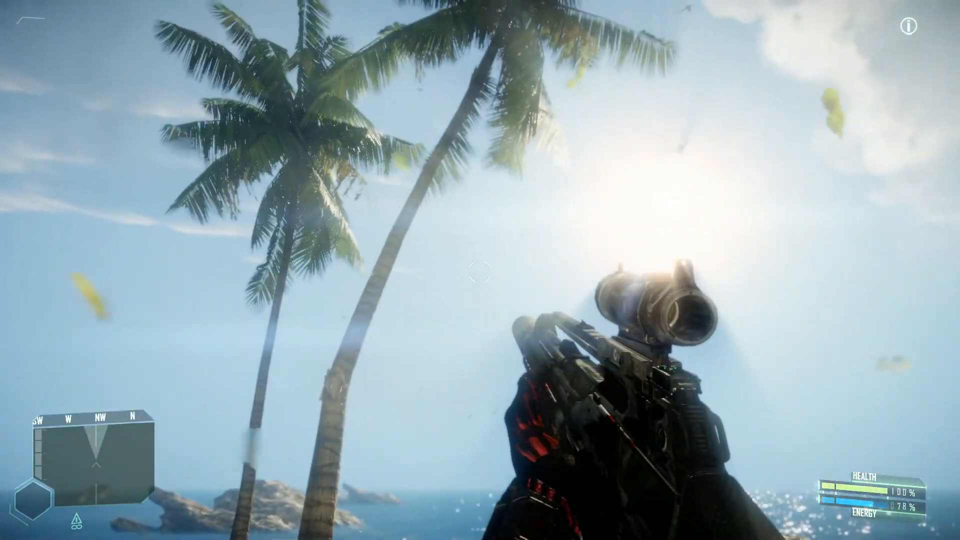
pyautogui.moveTo(480, 270)
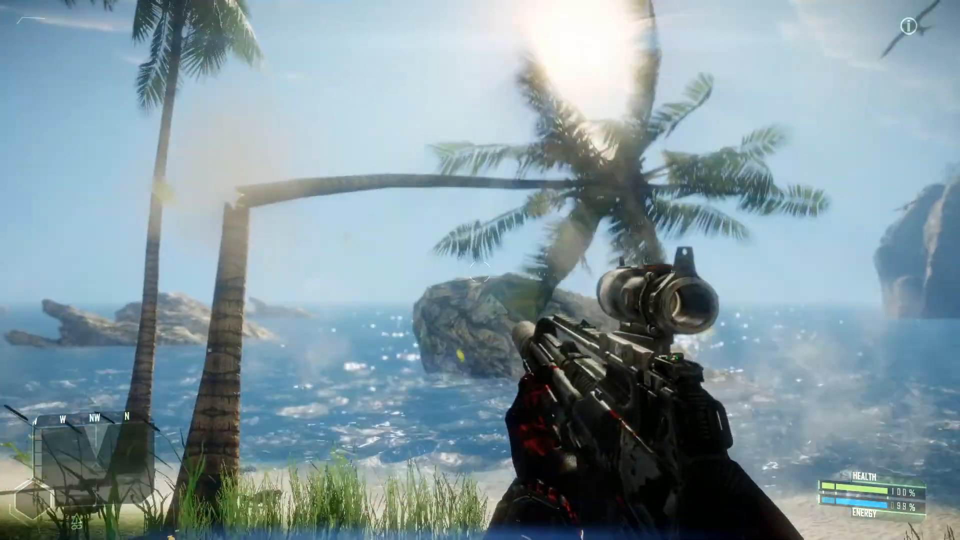
pyautogui.moveTo(481, 270)
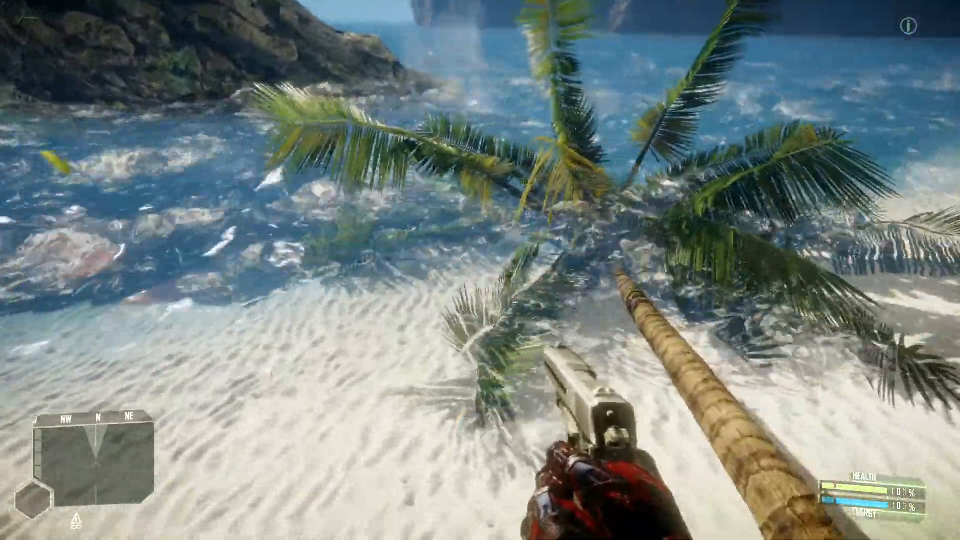
pyautogui.moveTo(480, 270)
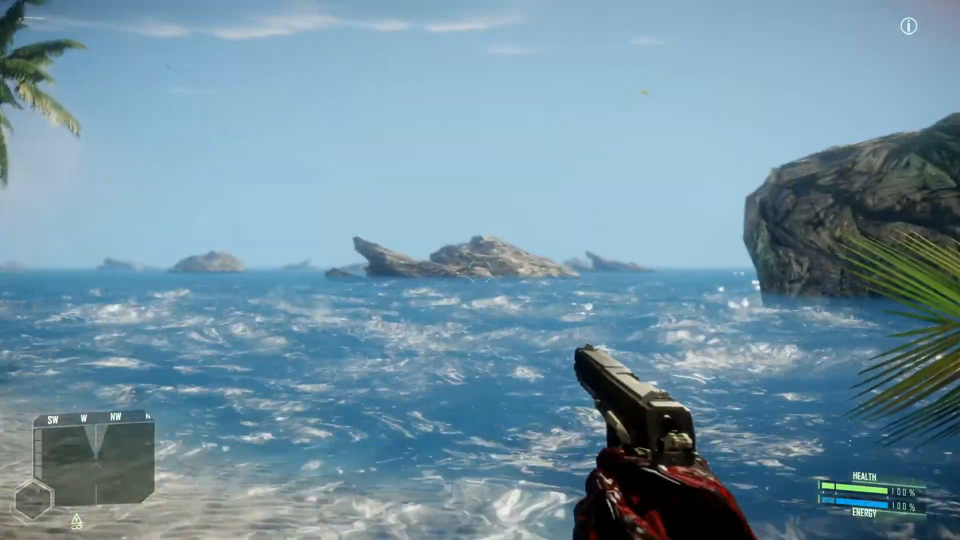
pyautogui.moveTo(480, 270)
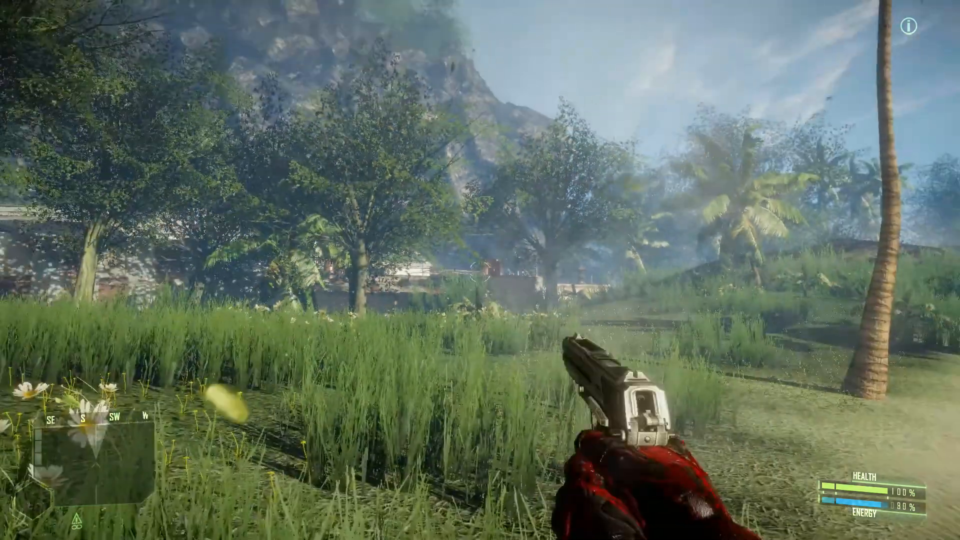
pyautogui.moveTo(481, 270)
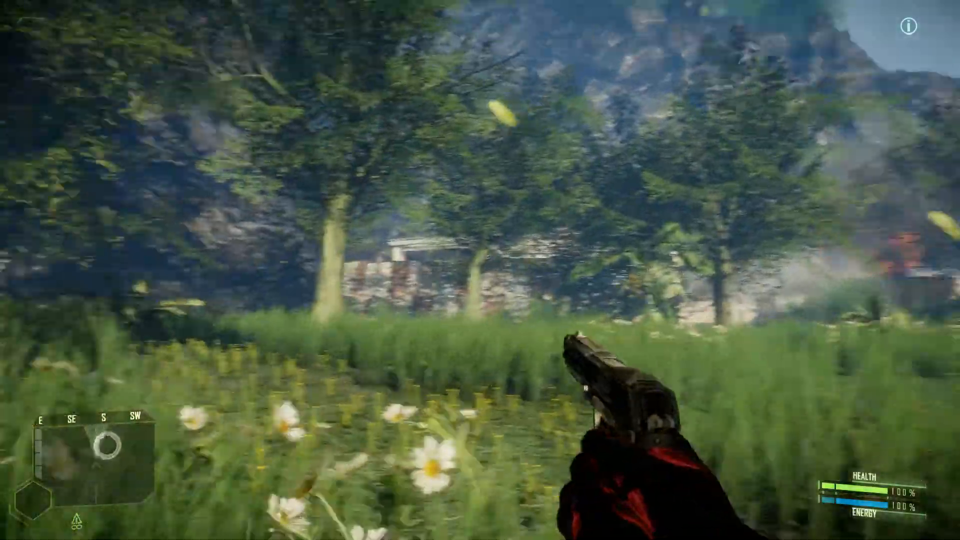
pyautogui.moveTo(481, 270)
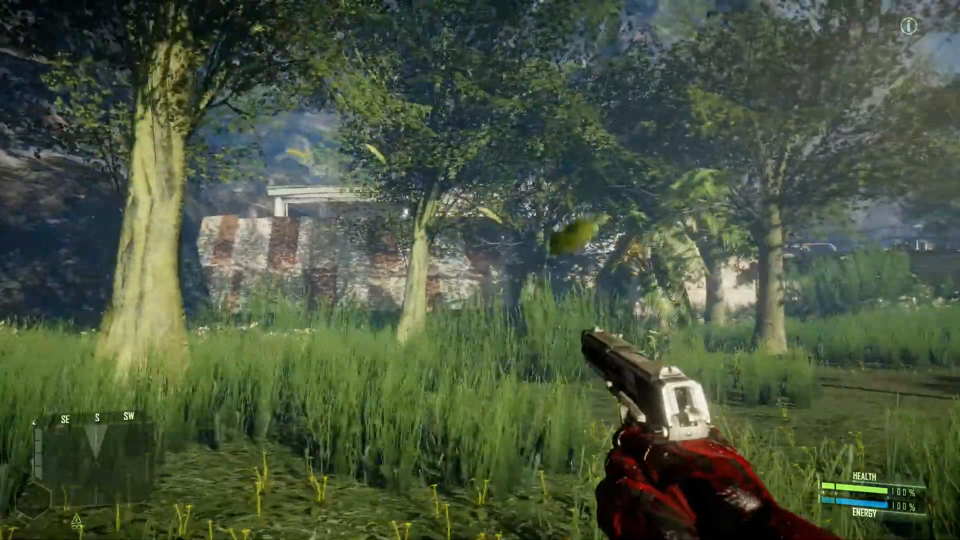
pyautogui.moveTo(480, 270)
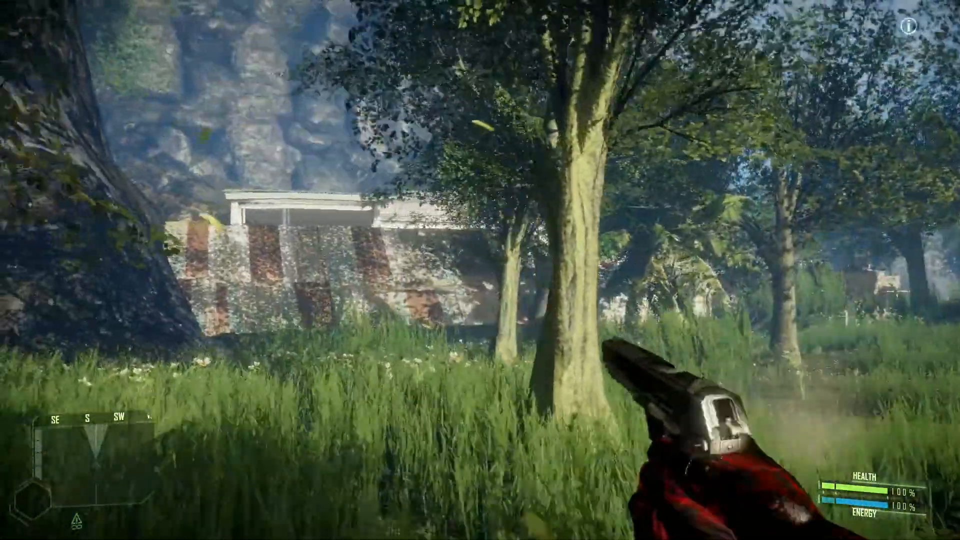